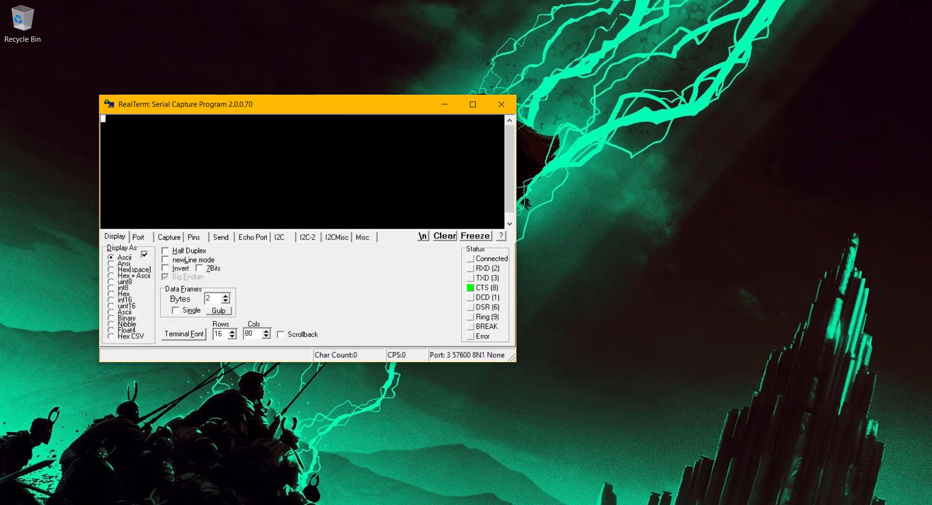
Step: Maximize the RealTerm window and search Windows for Device Manager
left_click(473, 104)
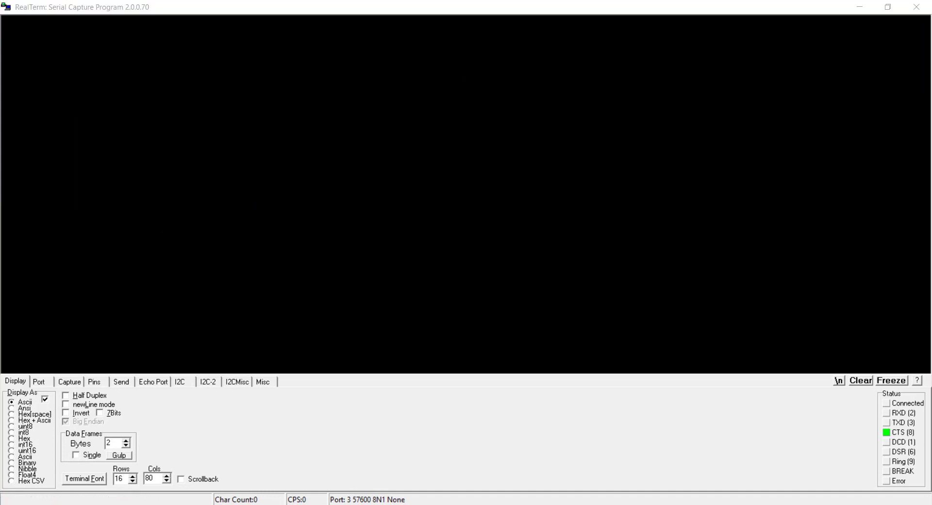
type("device Manager")
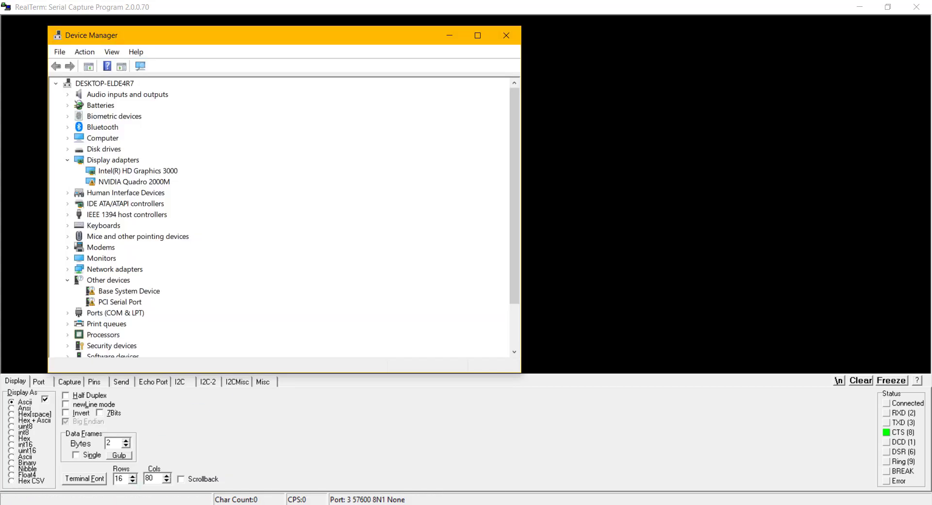
Step: Expand Ports (COM & LPT) to read the CP210x bridge on COM6, then close Device Manager
scroll("down", 3)
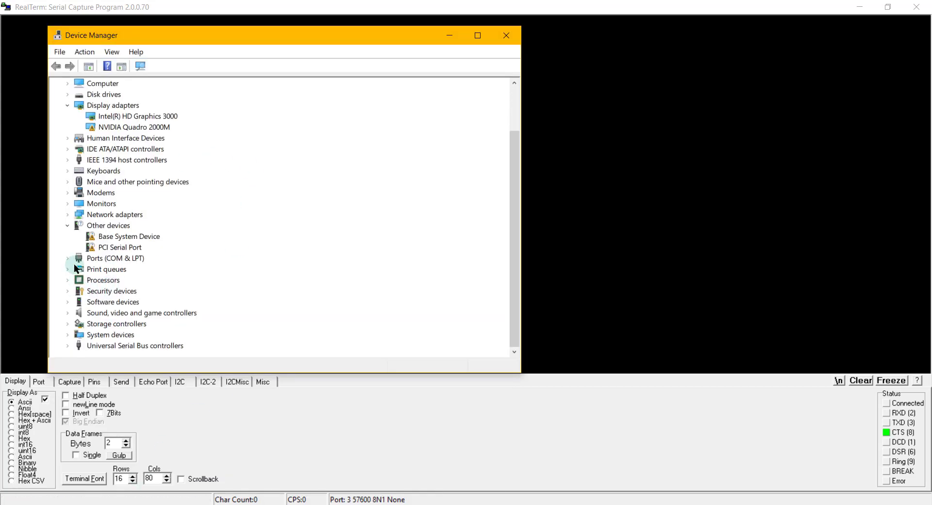
left_click(67, 257)
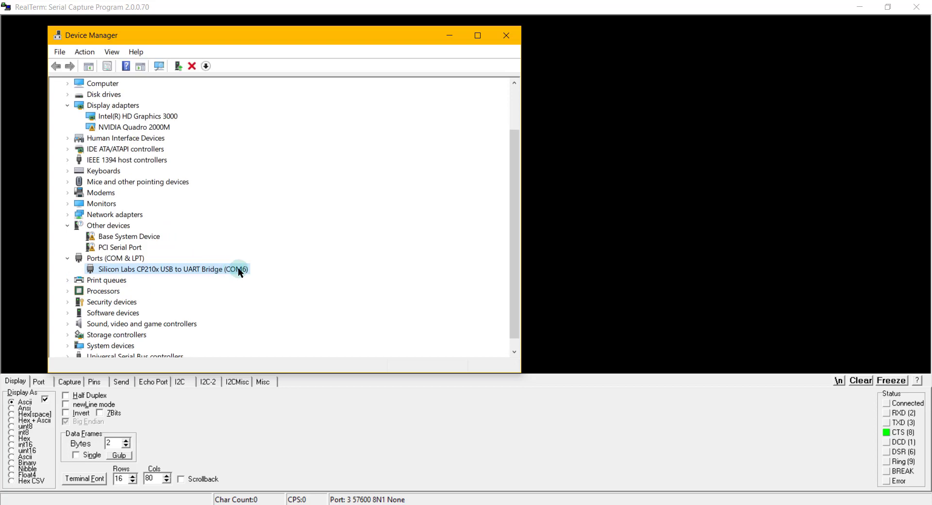
mouse_move(505, 35)
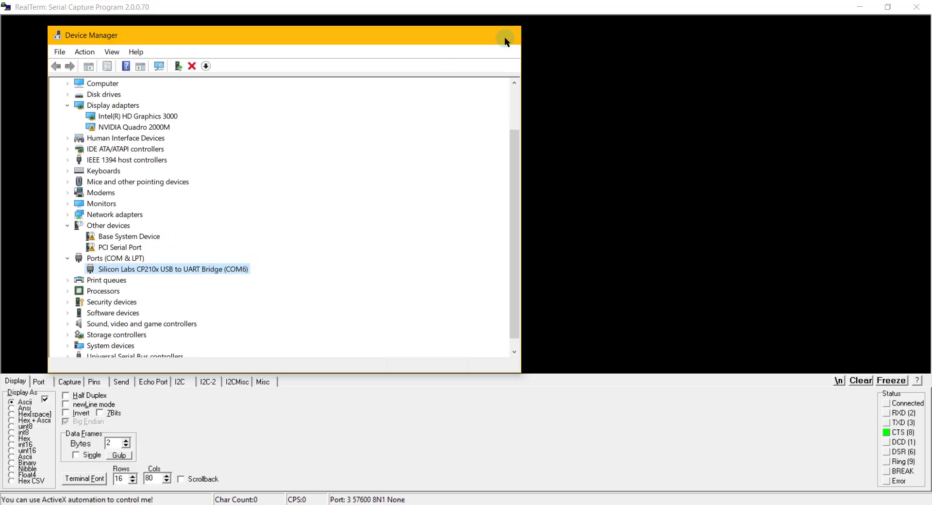
left_click(39, 382)
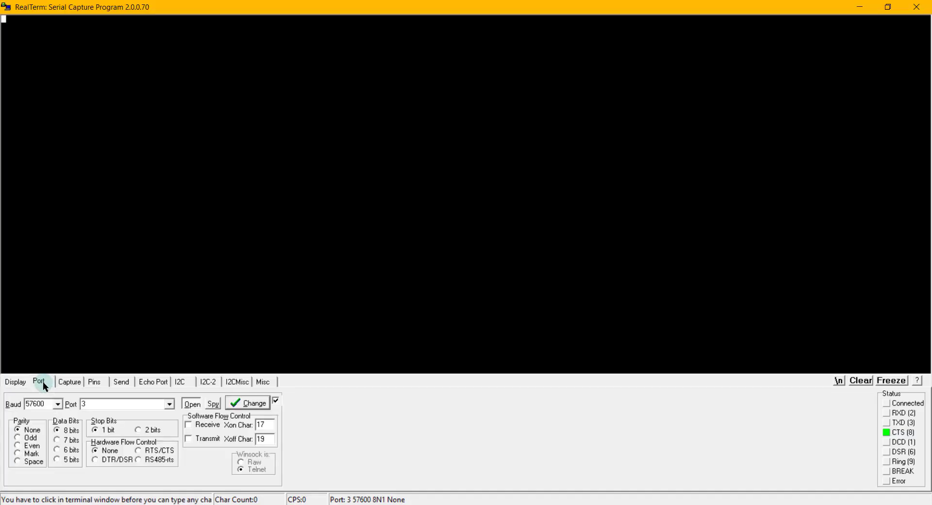
Step: Select port 6 at 115200 baud and apply the change
left_click(169, 404)
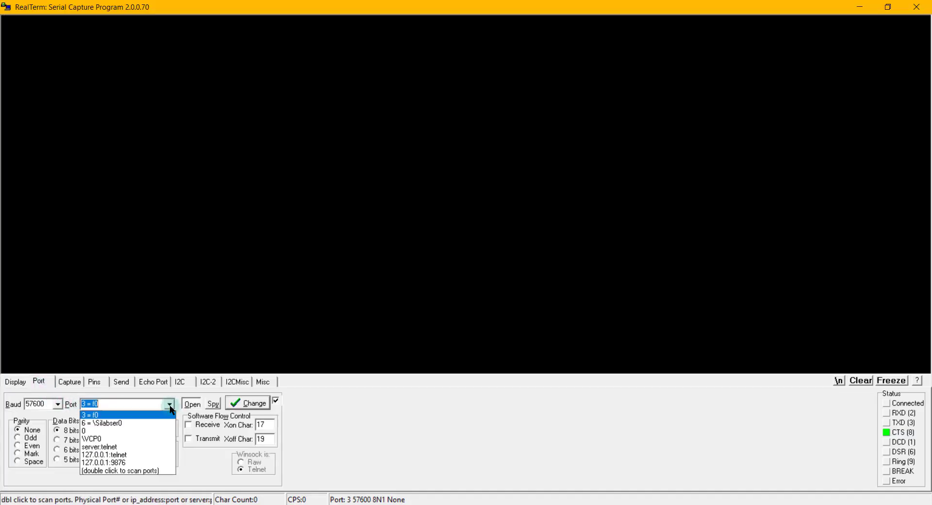
left_click(103, 422)
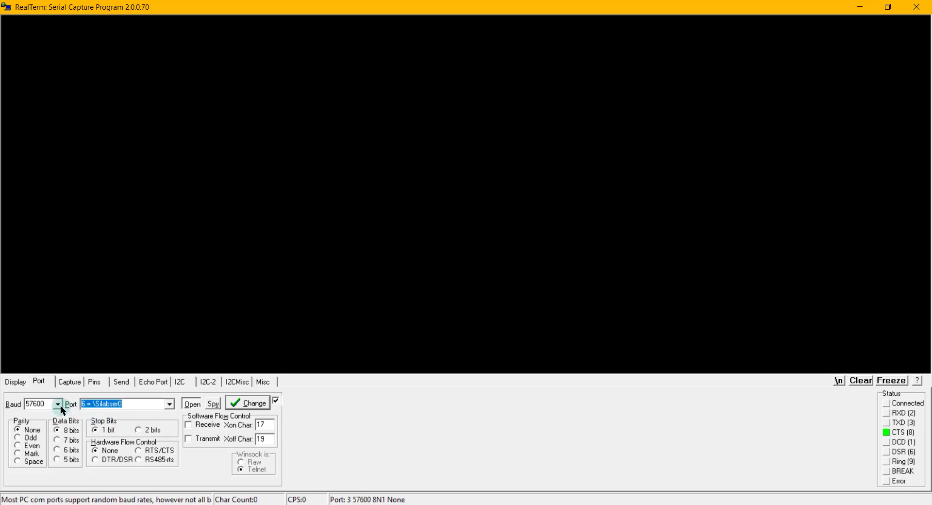
left_click(58, 404)
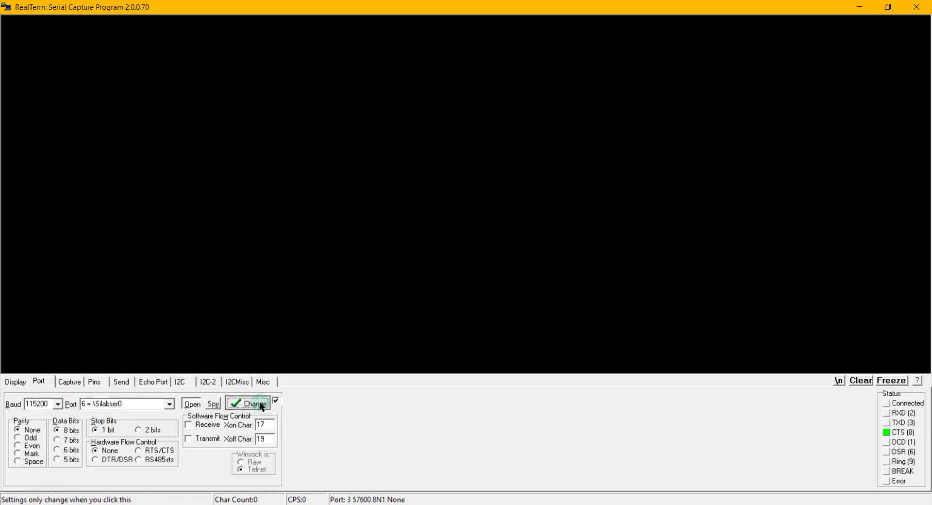
left_click(250, 403)
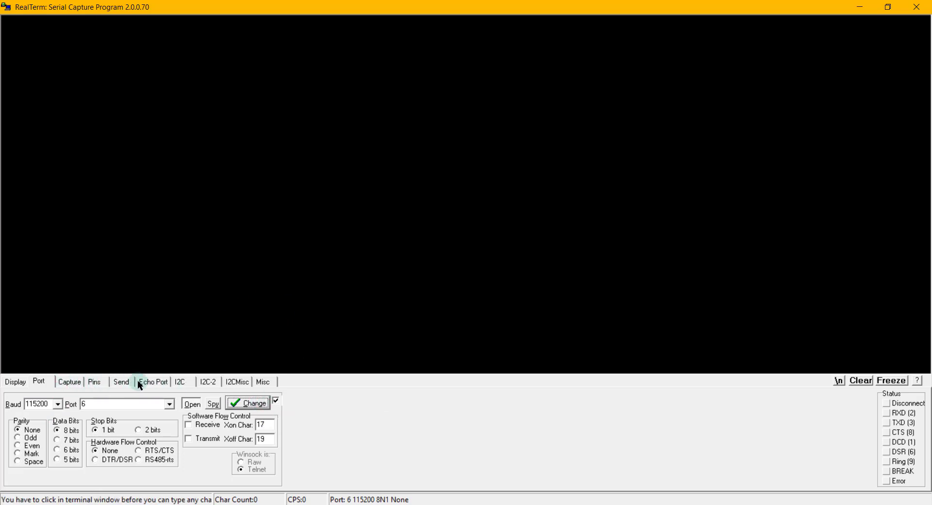
Step: Switch to the Send controls and enable the EOL +CR option for sent lines
left_click(120, 382)
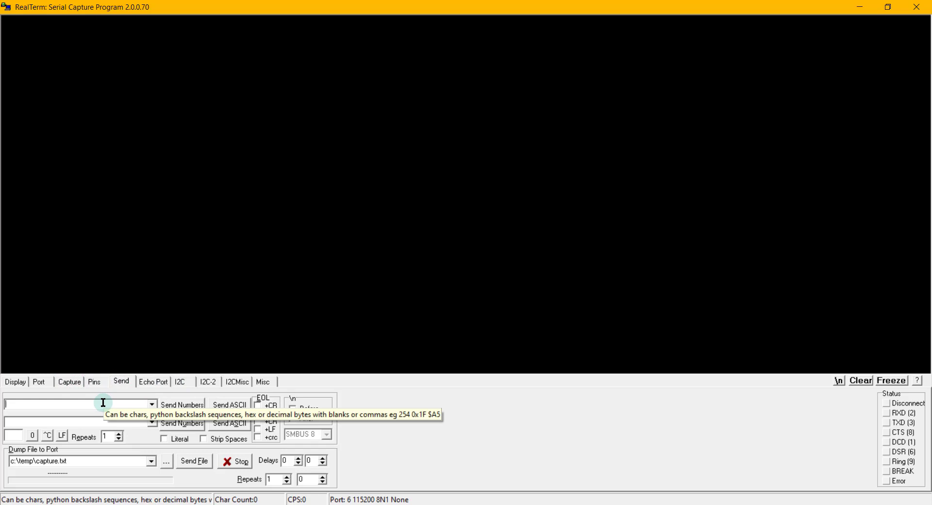
mouse_move(260, 405)
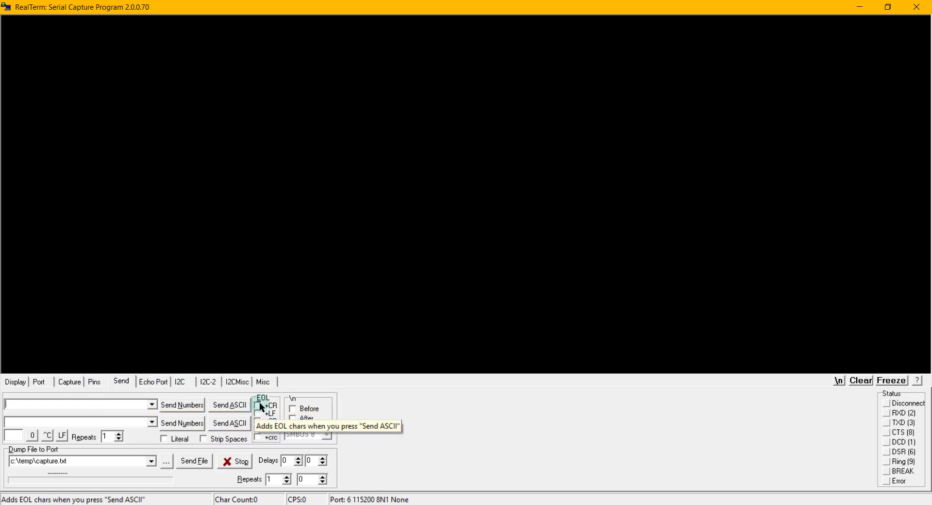
left_click(257, 405)
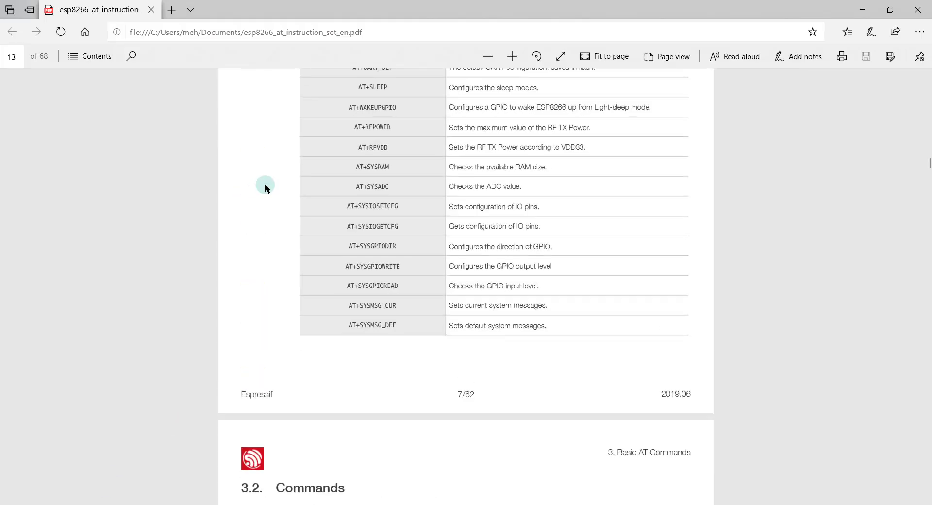
Step: Scroll to the table of contents and jump to the AT, AT+RST, AT+GMR descriptions on page 14
scroll("down", 3)
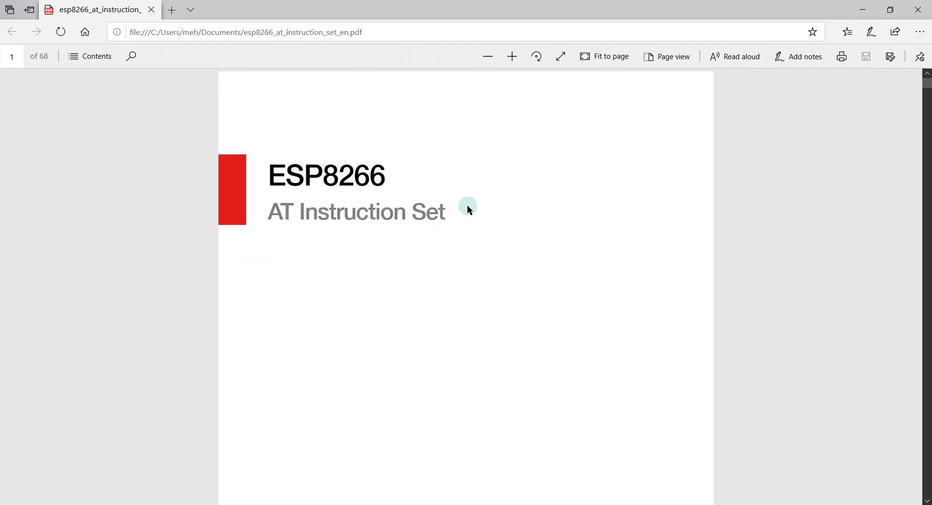
mouse_move(488, 219)
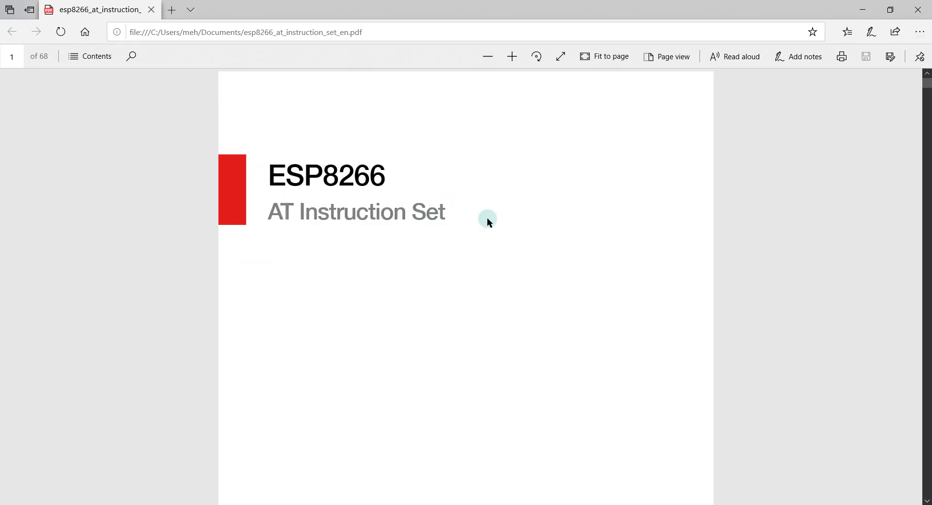
scroll("down", 3)
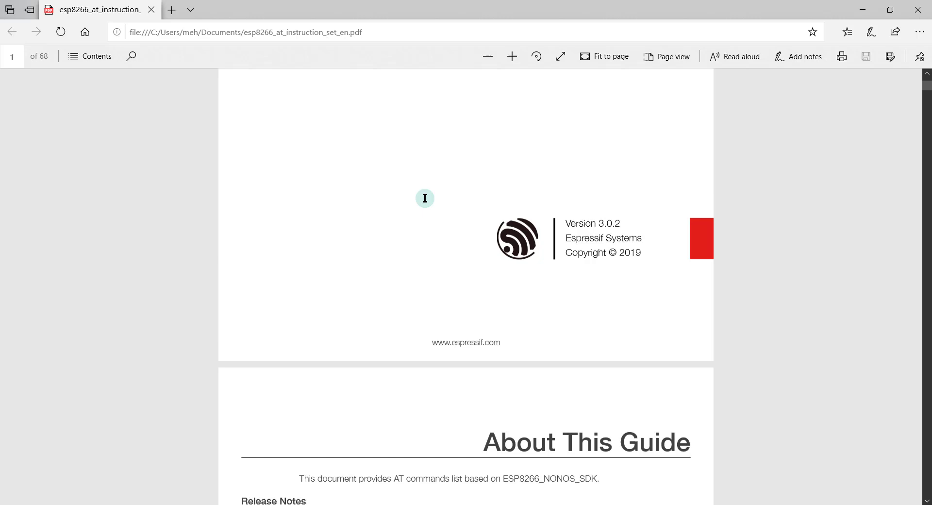
scroll("down", 3)
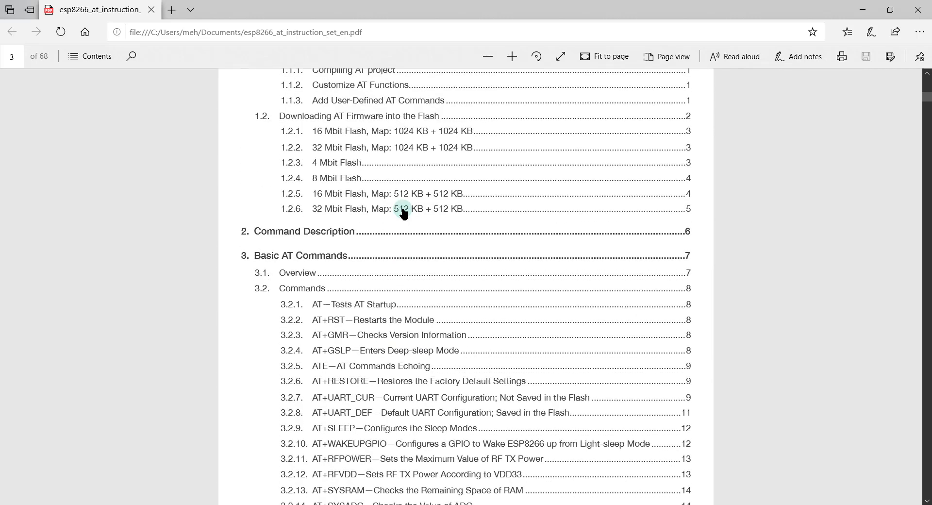
scroll("down", 3)
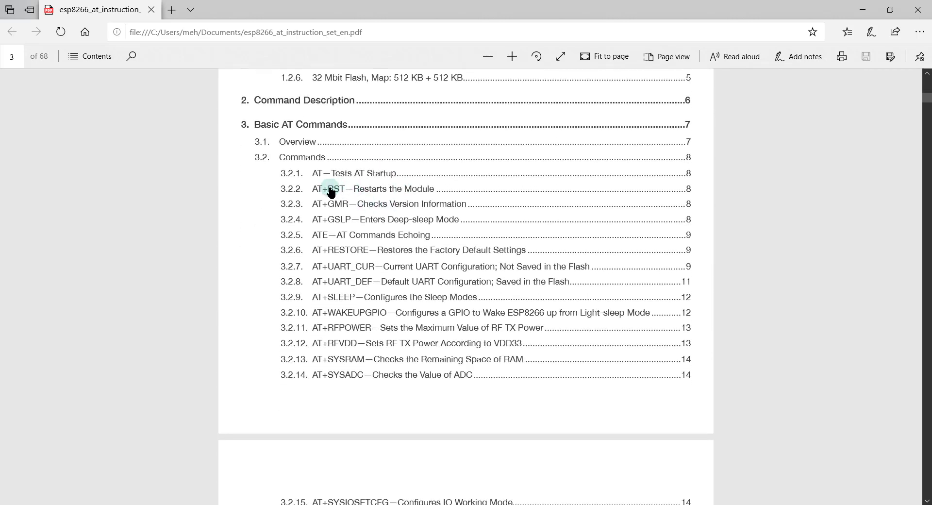
left_click(332, 193)
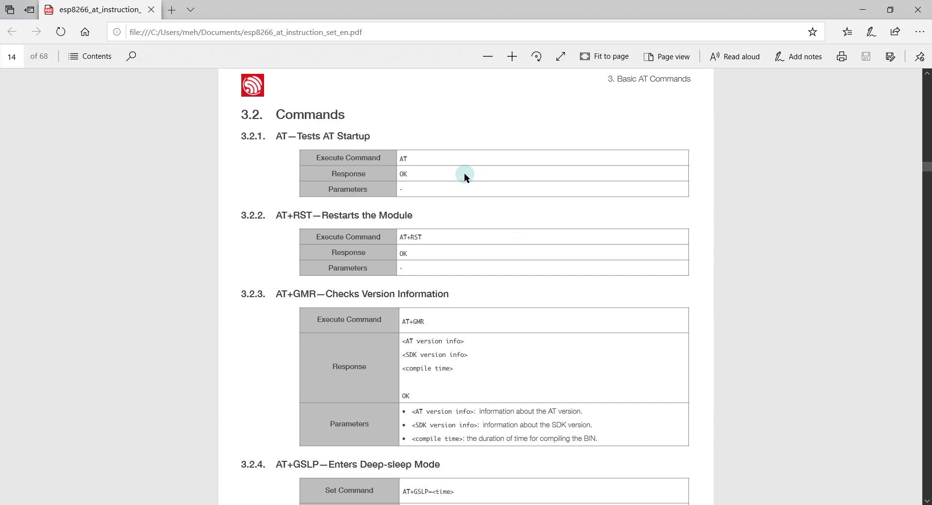
scroll("down", 3)
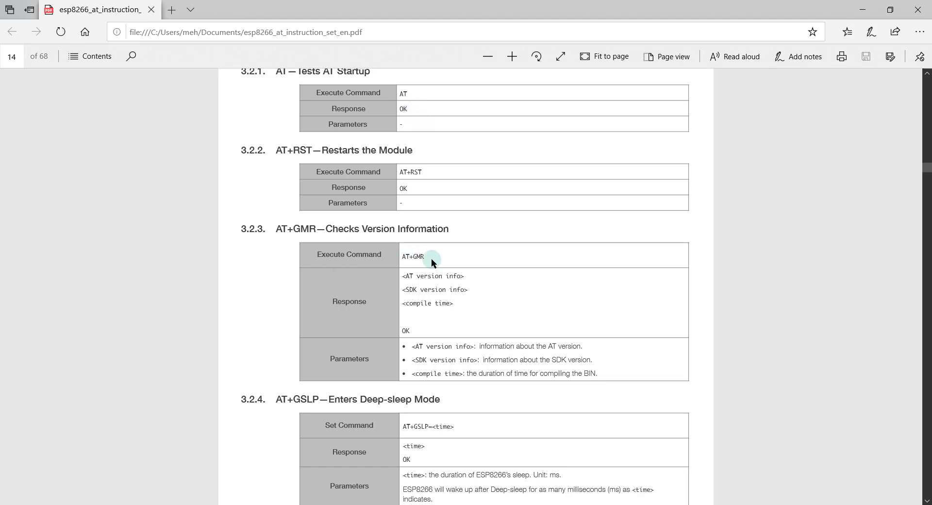
mouse_move(413, 269)
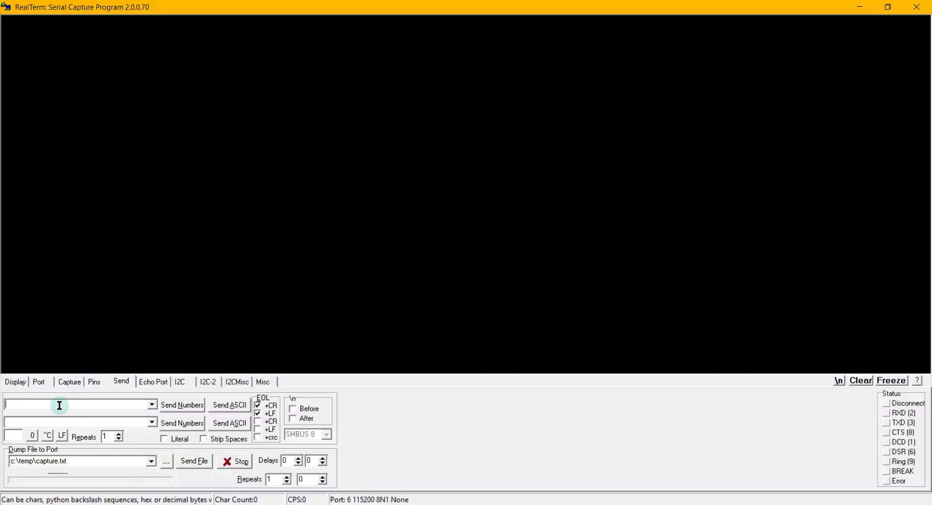
Step: Send AT to the ESP8266 and receive OK in the terminal
type("AT")
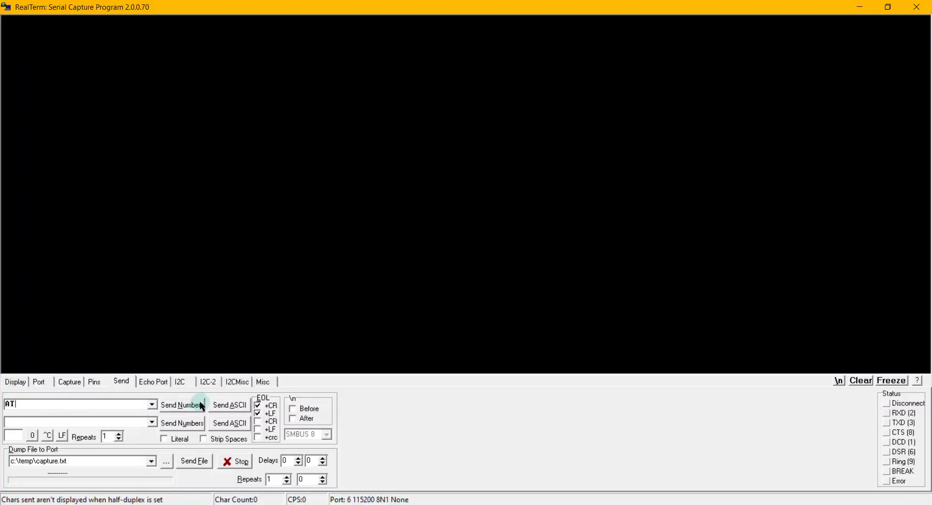
left_click(229, 404)
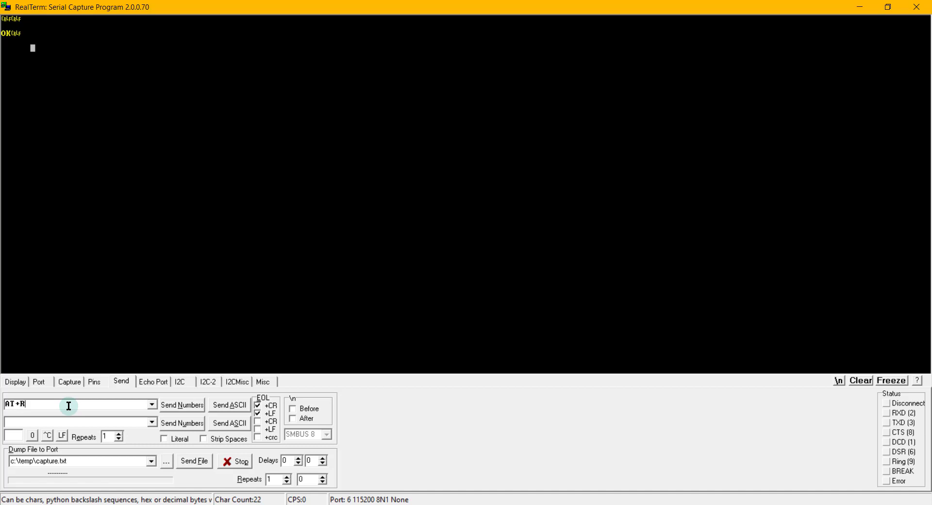
Step: Send AT+RST so the module reboots and prints its boot log
left_click(230, 405)
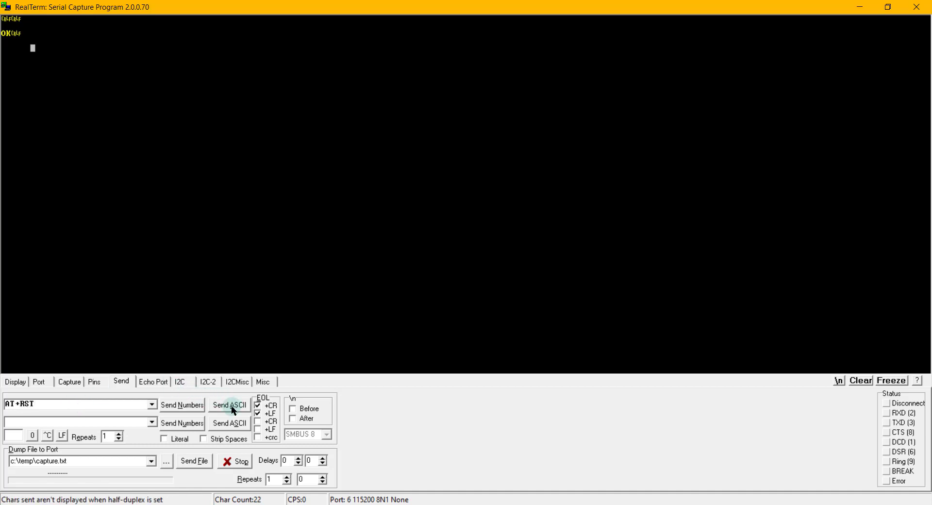
left_click(228, 405)
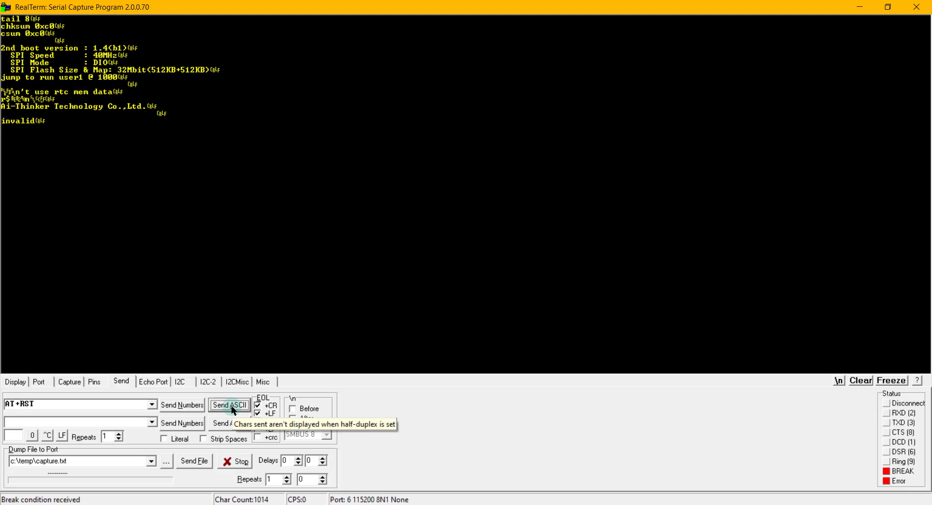
mouse_move(107, 408)
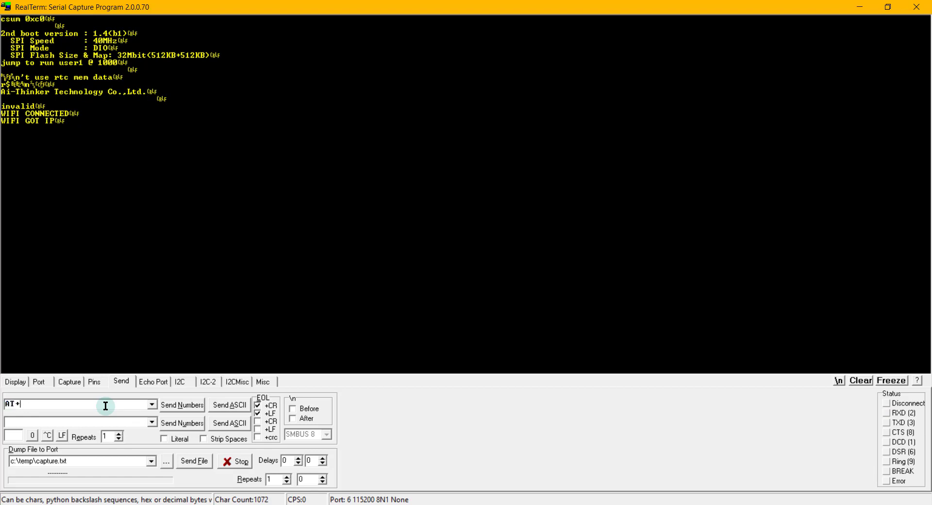
Step: Send AT+RESTORE to factory-reset the module, then send AT again and get OK
type("RESTOR")
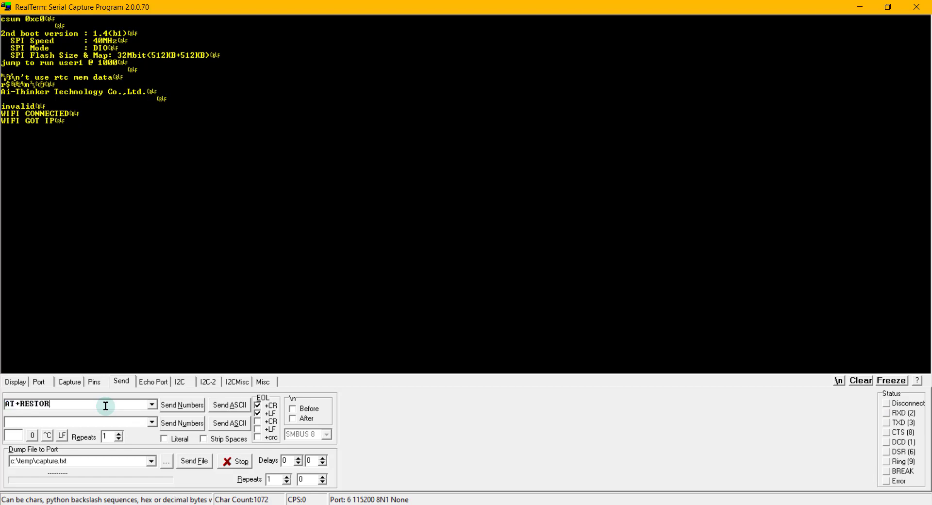
left_click(229, 405)
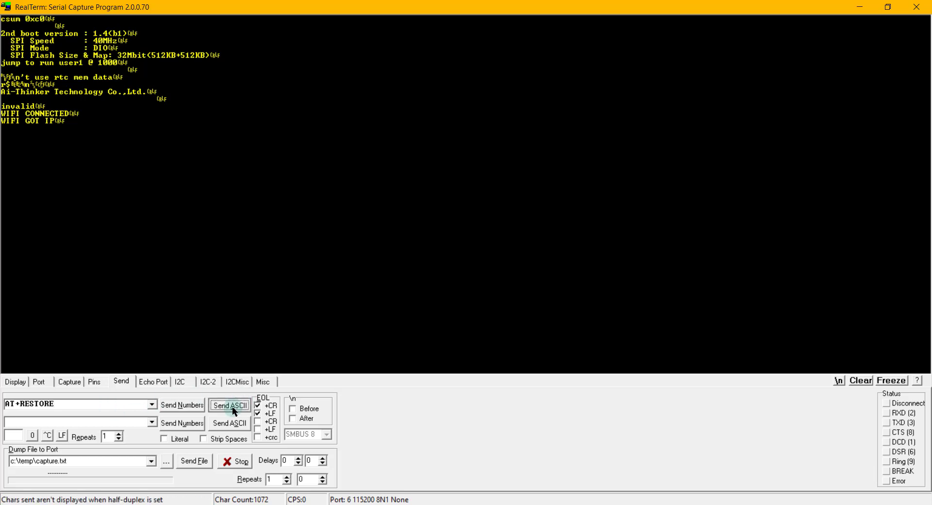
left_click(229, 405)
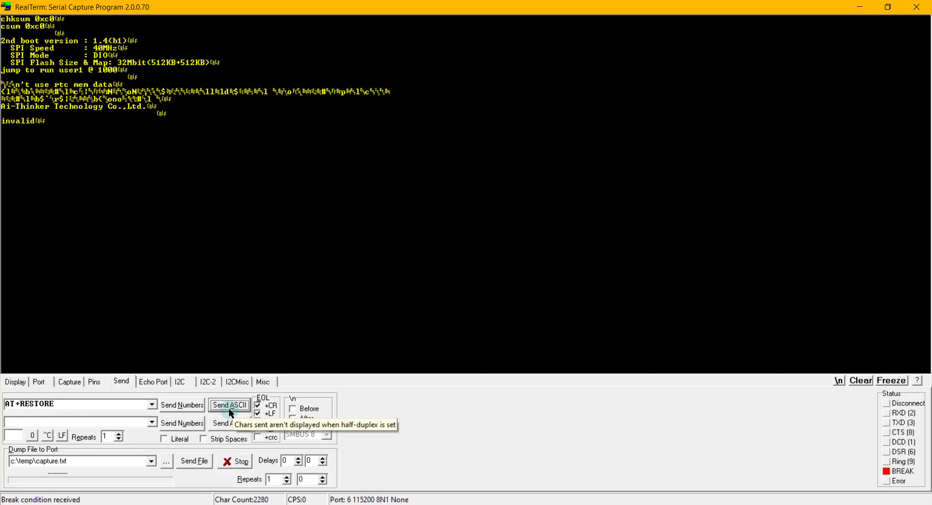
mouse_move(100, 406)
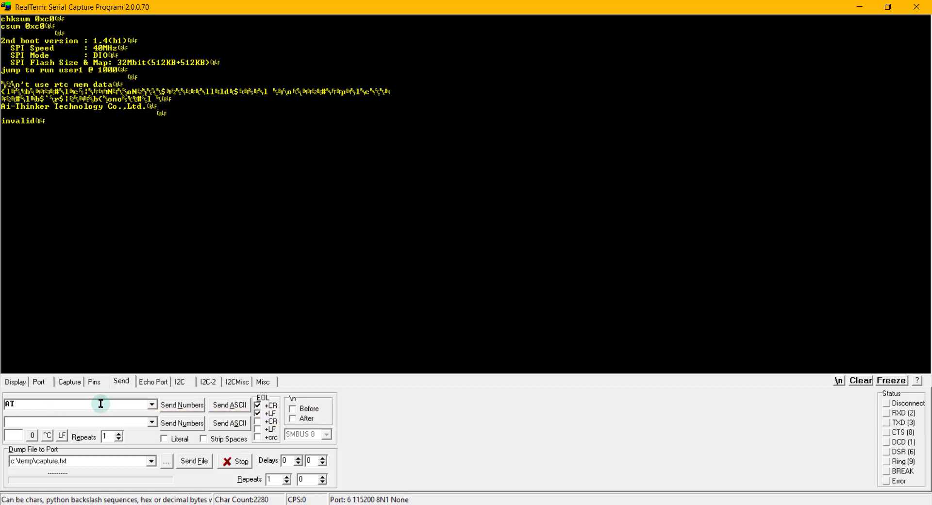
left_click(229, 405)
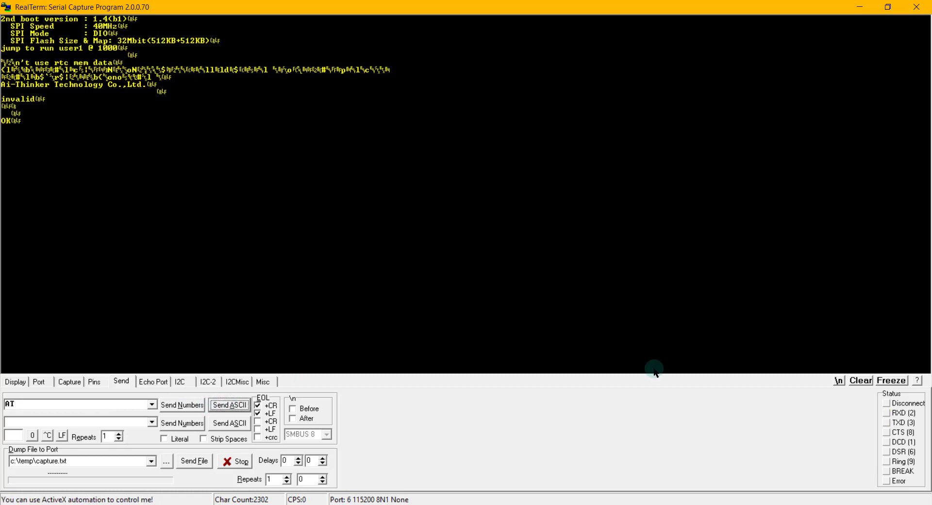
left_click(859, 381)
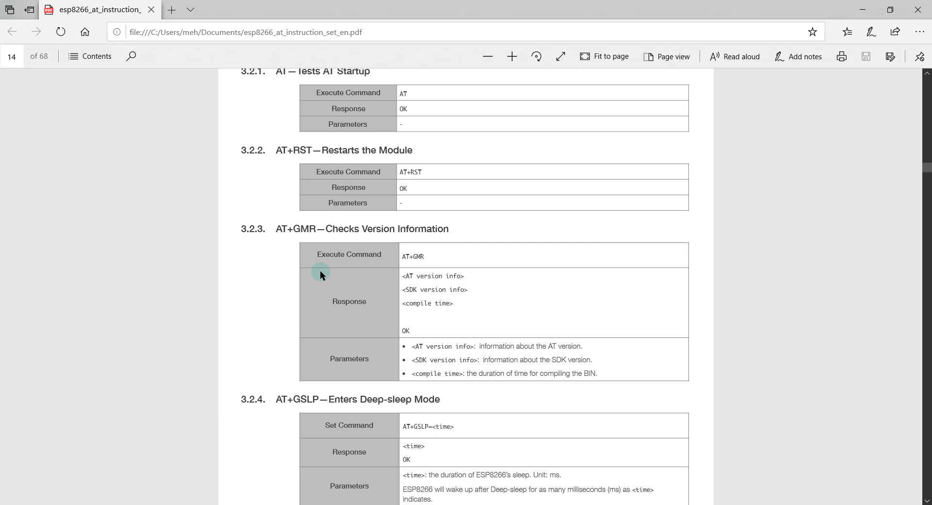
Step: Jump to page 27 and highlight AT+CWMODE_CUR and its Station mode parameter
left_click(12, 56)
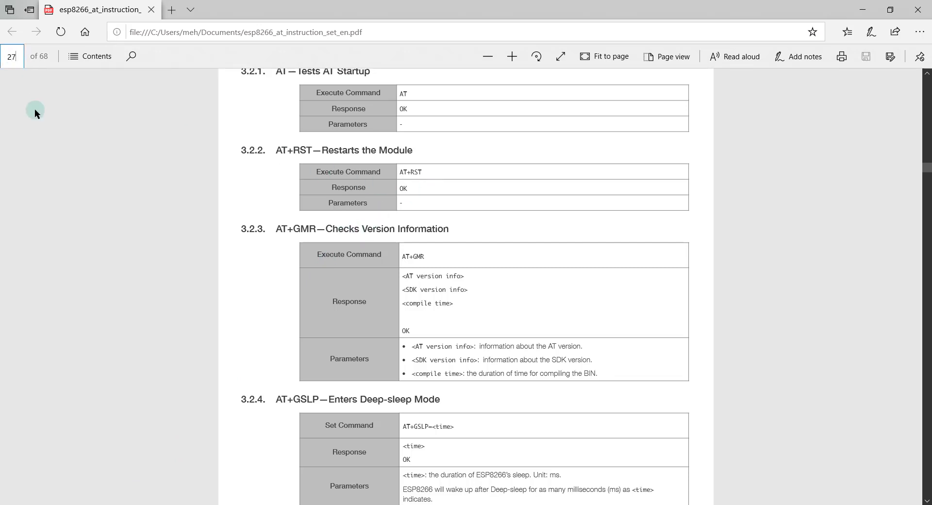
scroll("down", 3)
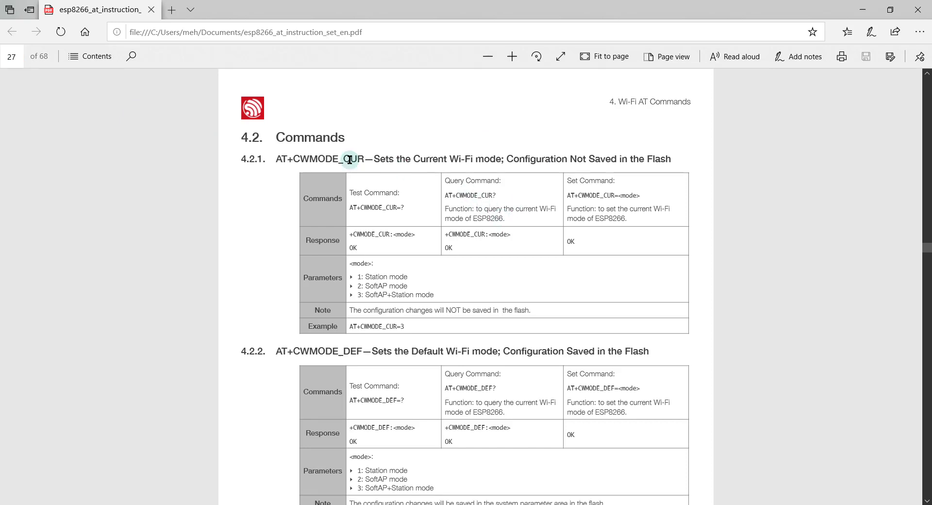
double_click(306, 159)
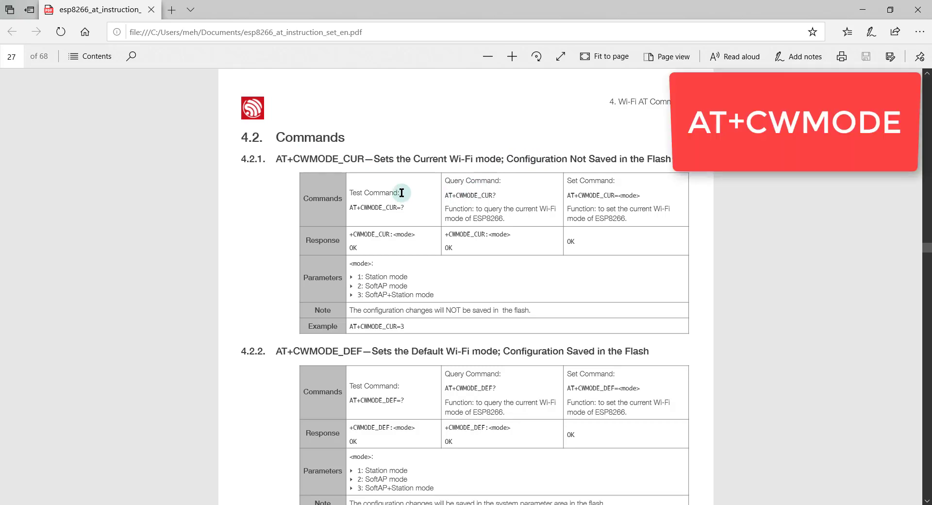
scroll("down", 3)
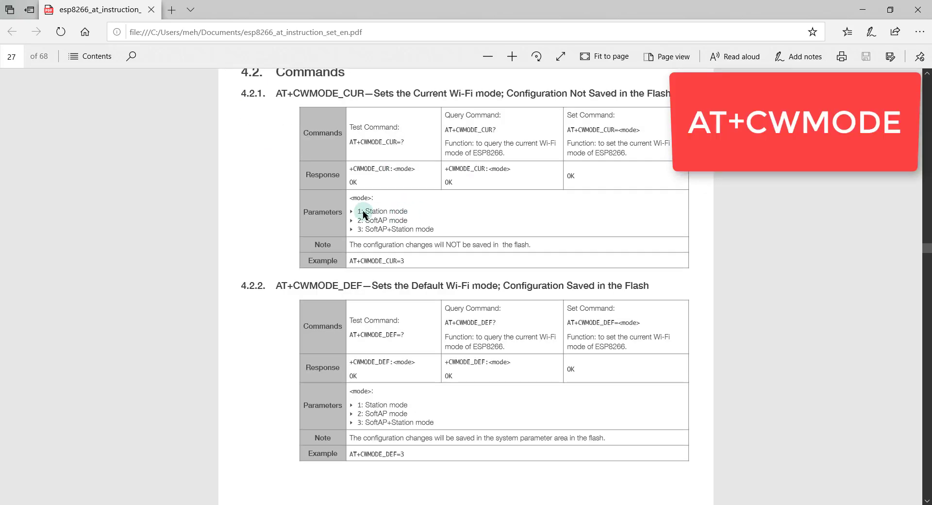
double_click(385, 221)
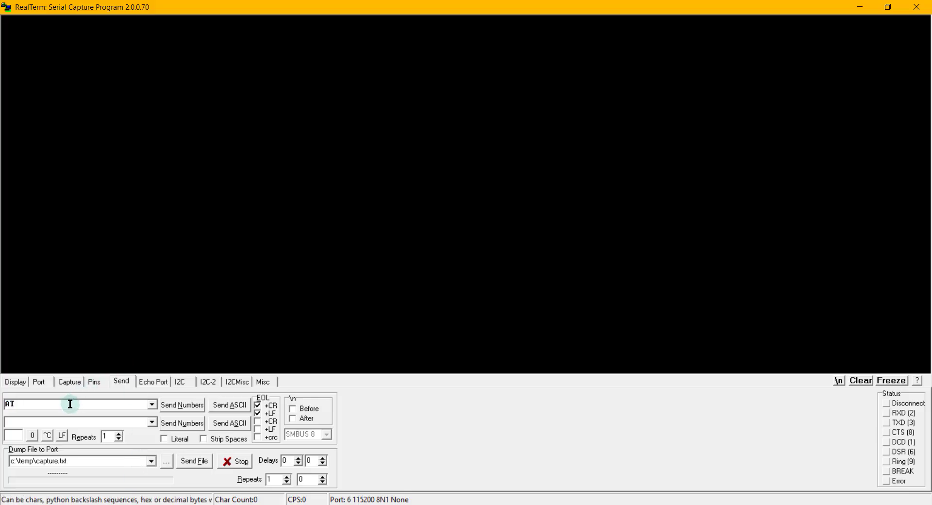
Step: Send AT+CWMODE? to get +CWMODE:2, and highlight SoftAP as mode 2 in the PDF
type("+C")
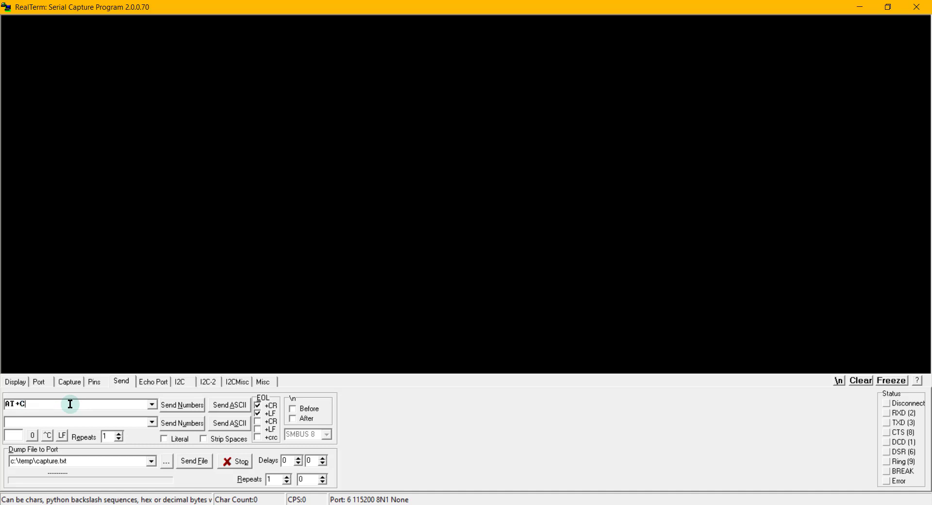
type("WMODE")
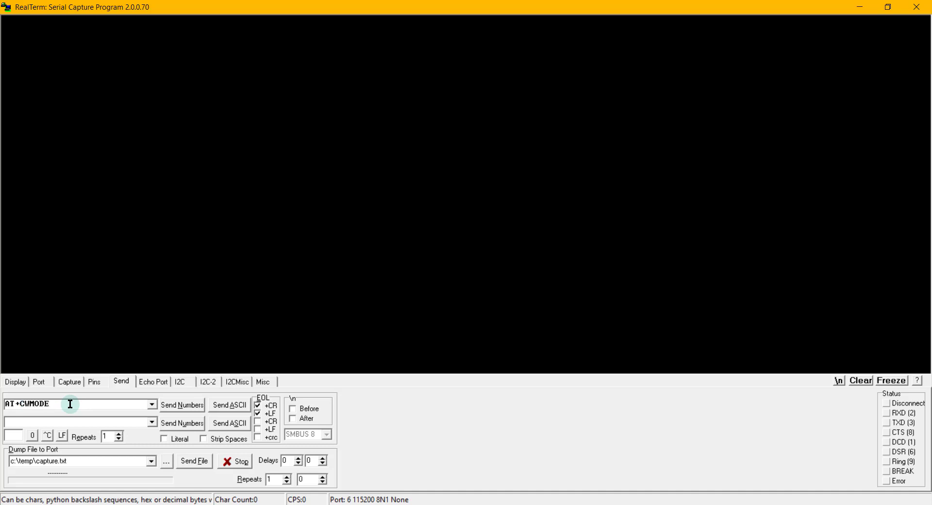
left_click(229, 404)
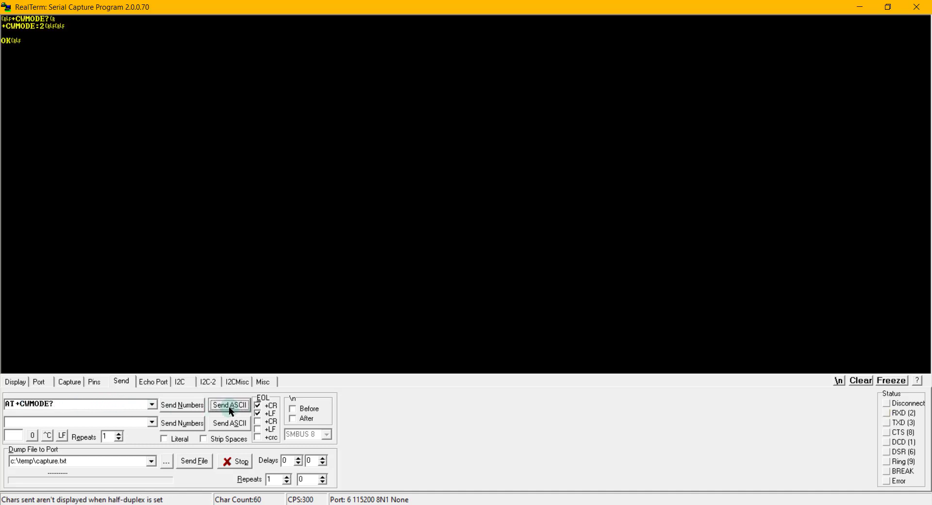
left_click(229, 405)
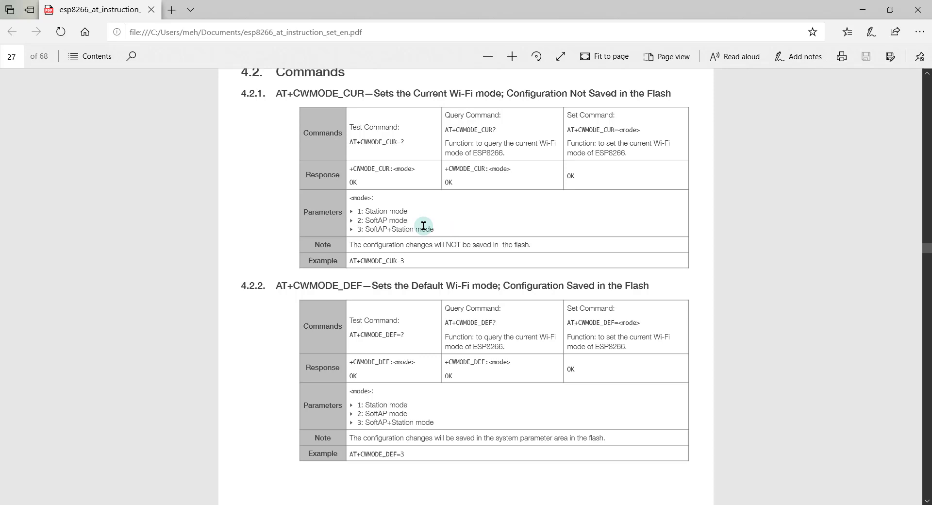
double_click(375, 221)
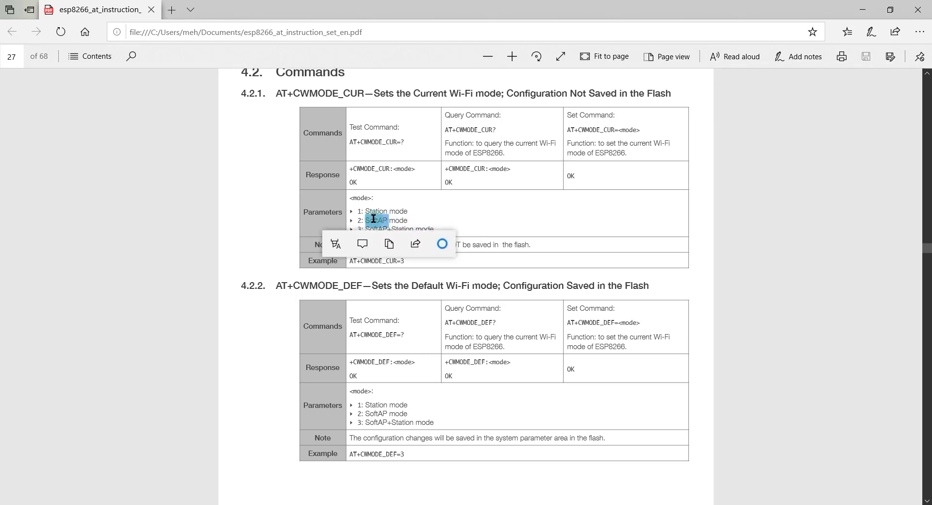
left_click(299, 272)
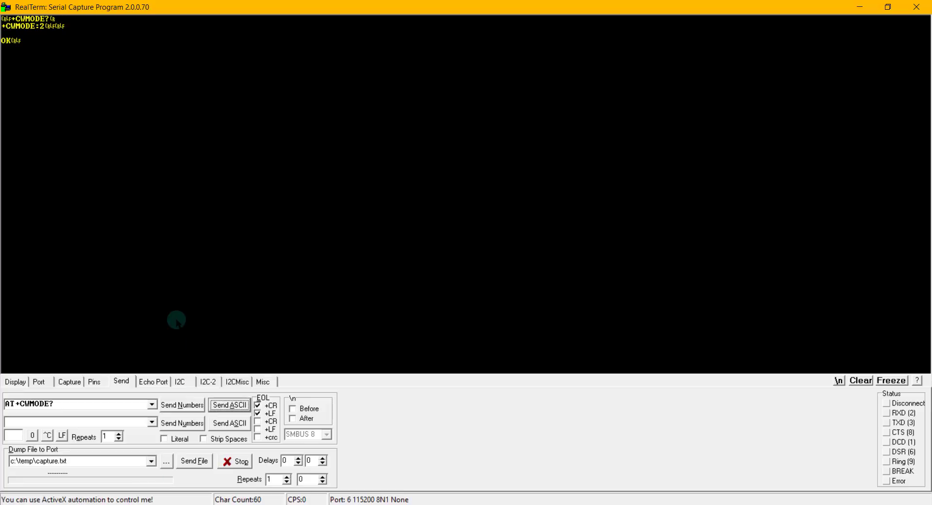
Step: Send AT+CWMODE=1 for Station mode, then re-query to confirm +CWMODE:1
left_click(83, 405)
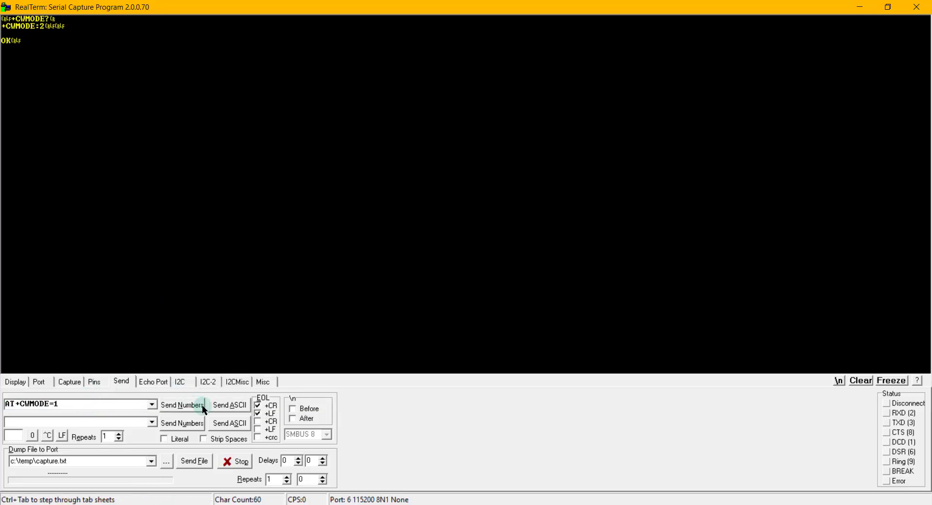
left_click(229, 404)
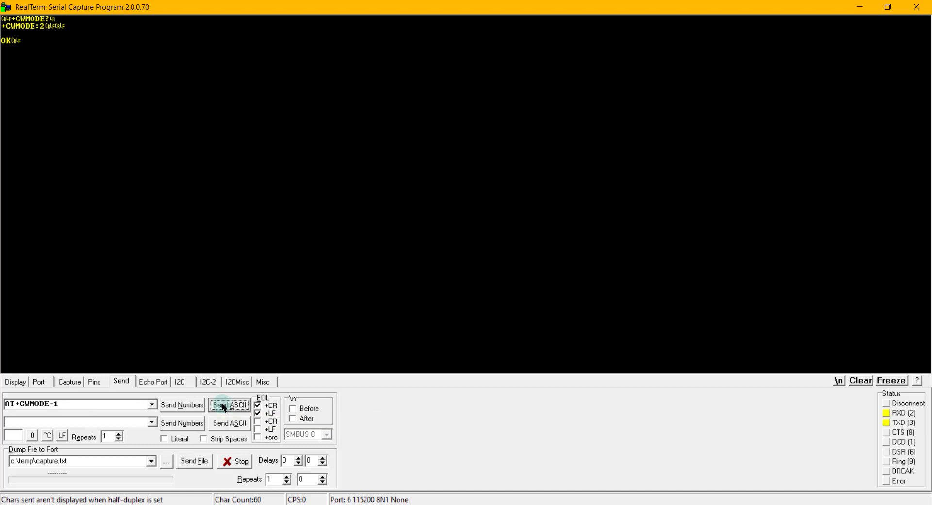
left_click(229, 404)
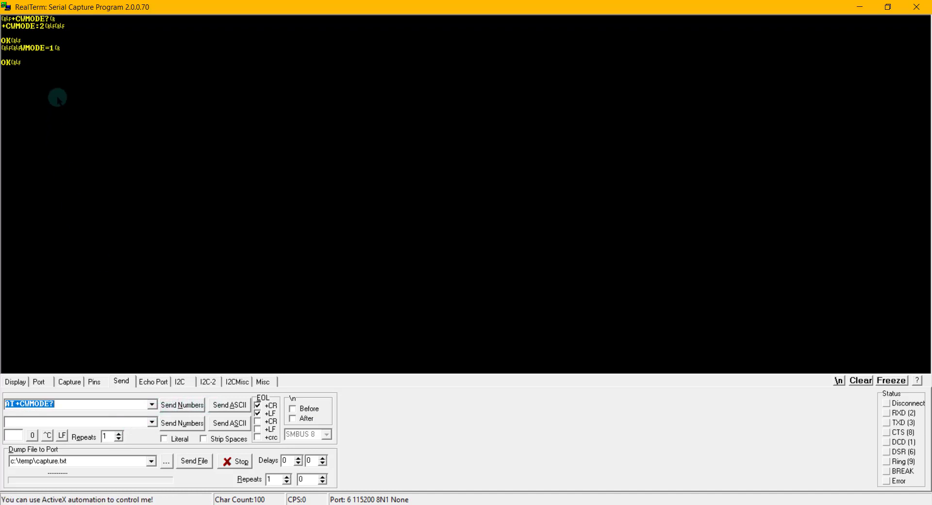
left_click(229, 405)
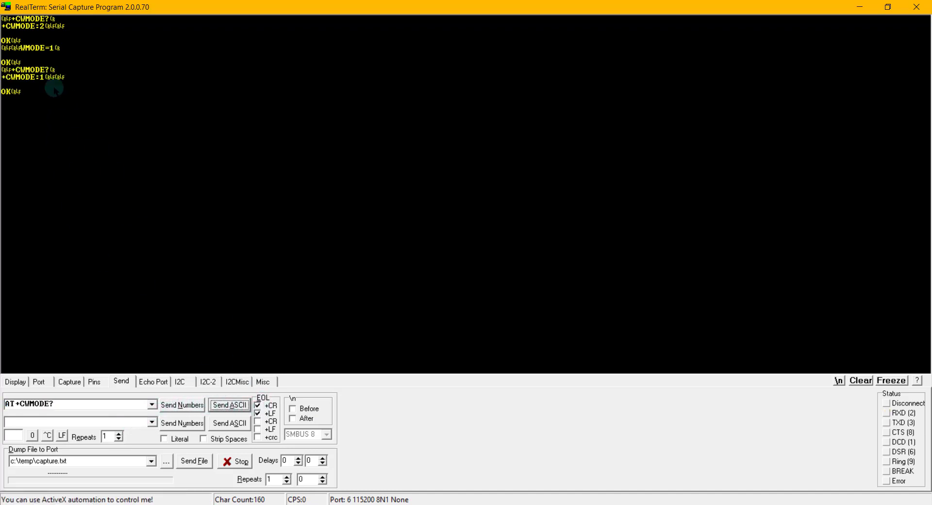
mouse_move(127, 175)
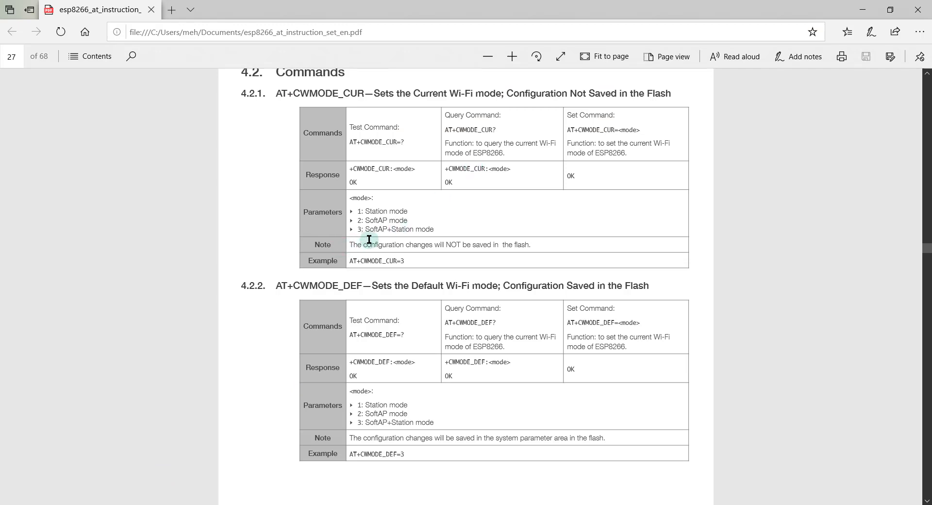
Step: Scroll the manual to section 4.2.6 AT+CWLAP on page 30 and pick a word in its table
scroll("down", 3)
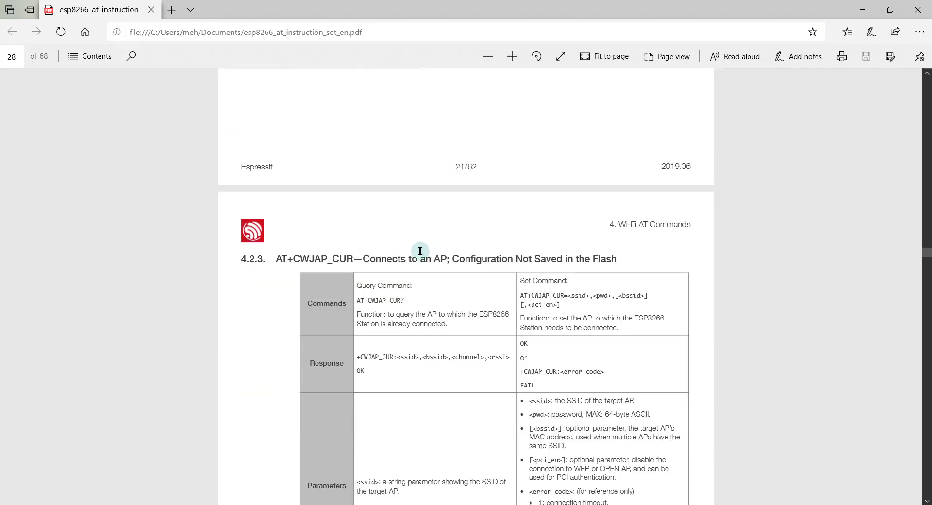
scroll("down", 3)
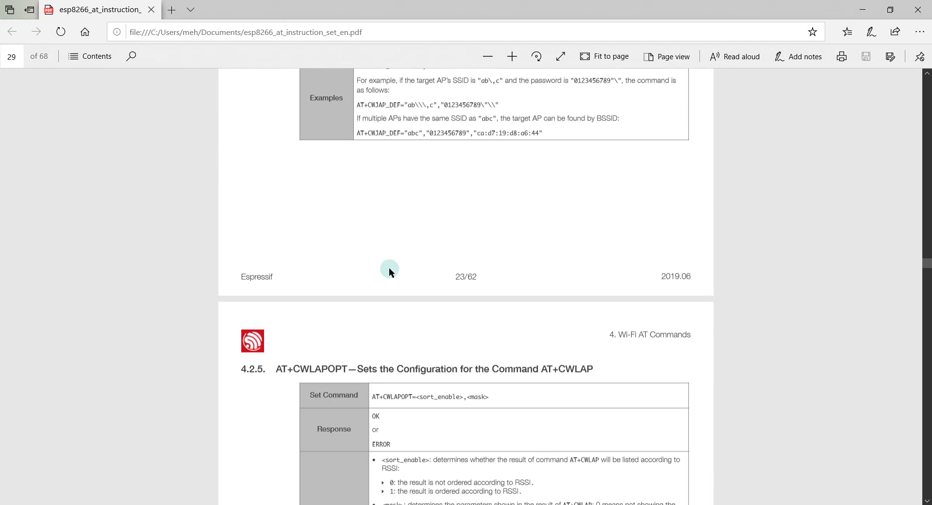
scroll("down", 3)
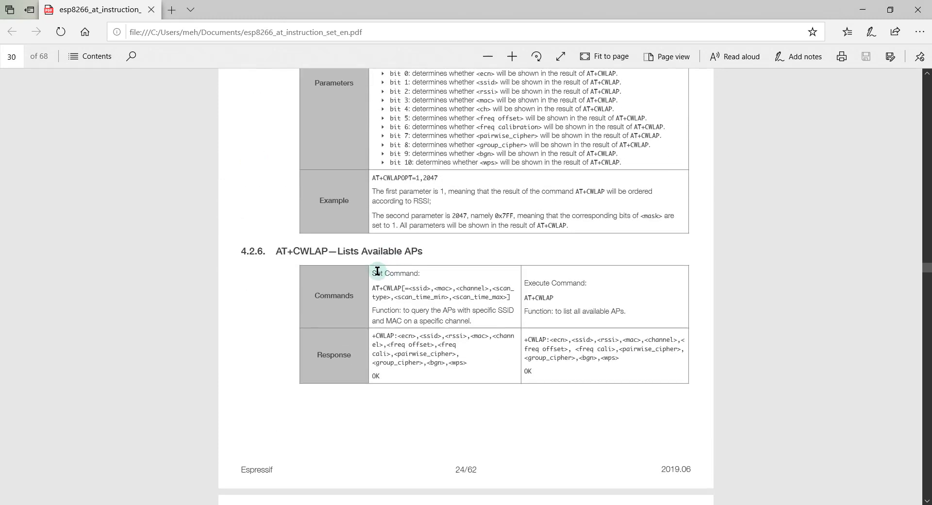
double_click(349, 251)
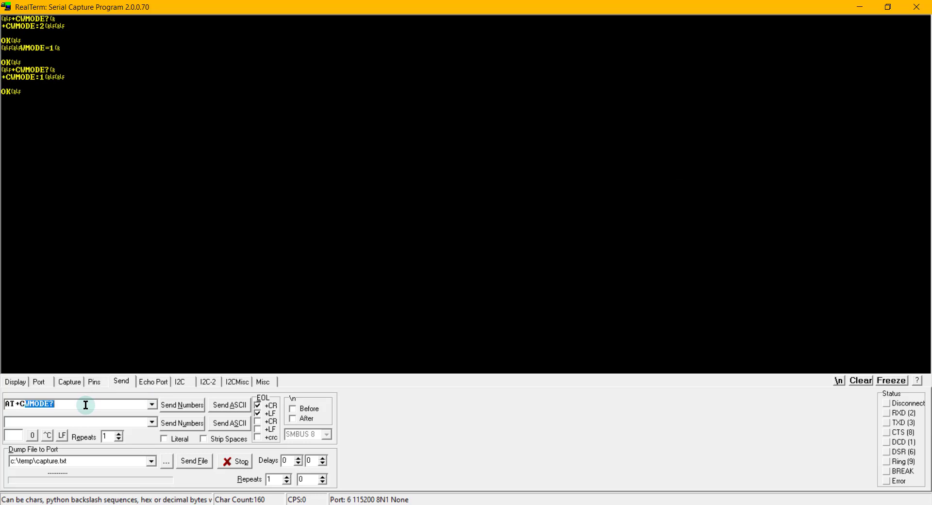
Step: Send AT+CWLAP so the module lists three nearby access points followed by OK
type("AT+CWLAP")
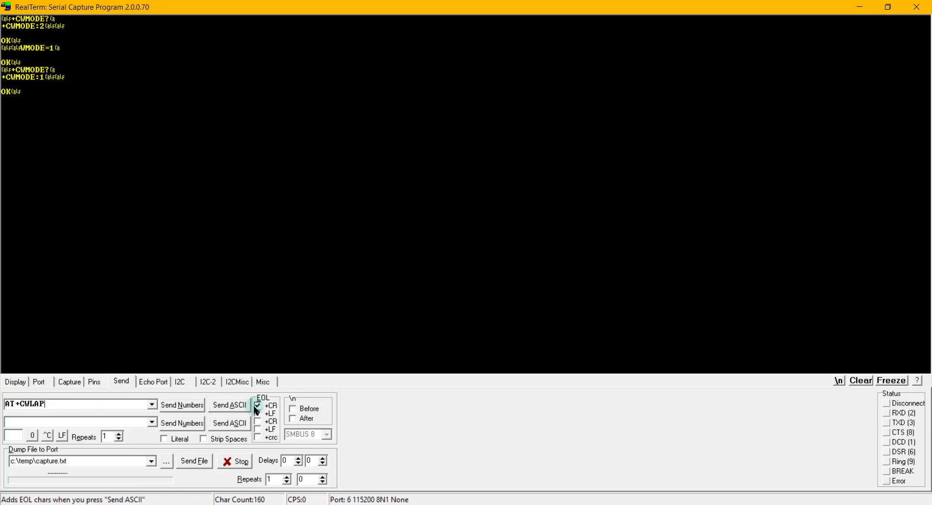
left_click(229, 405)
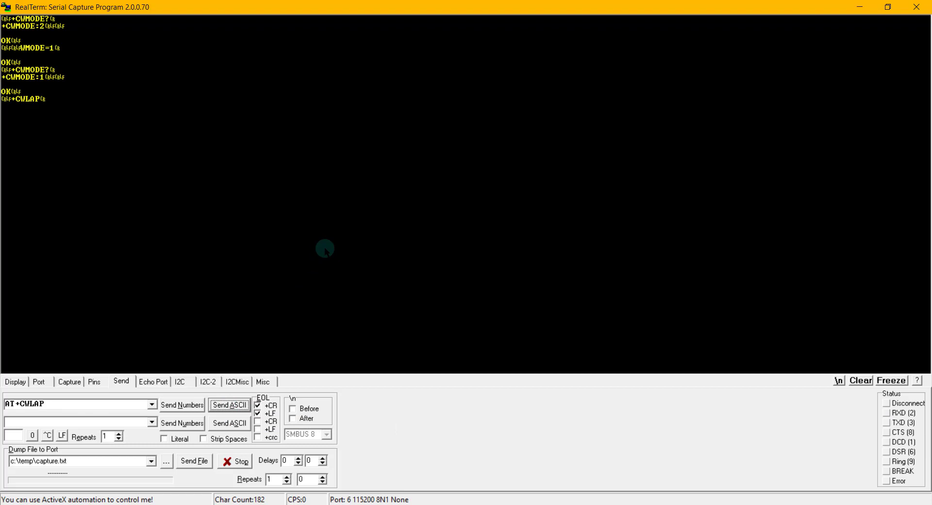
left_click(229, 404)
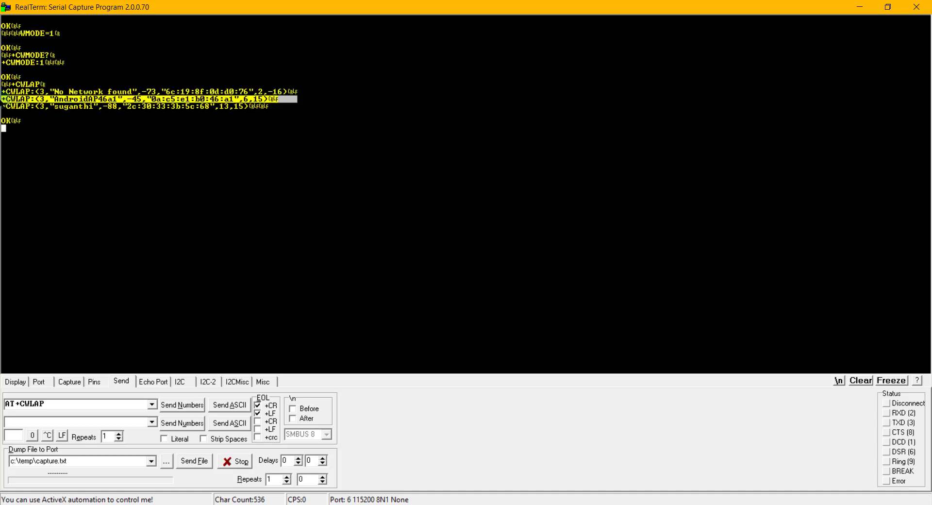
left_click(141, 299)
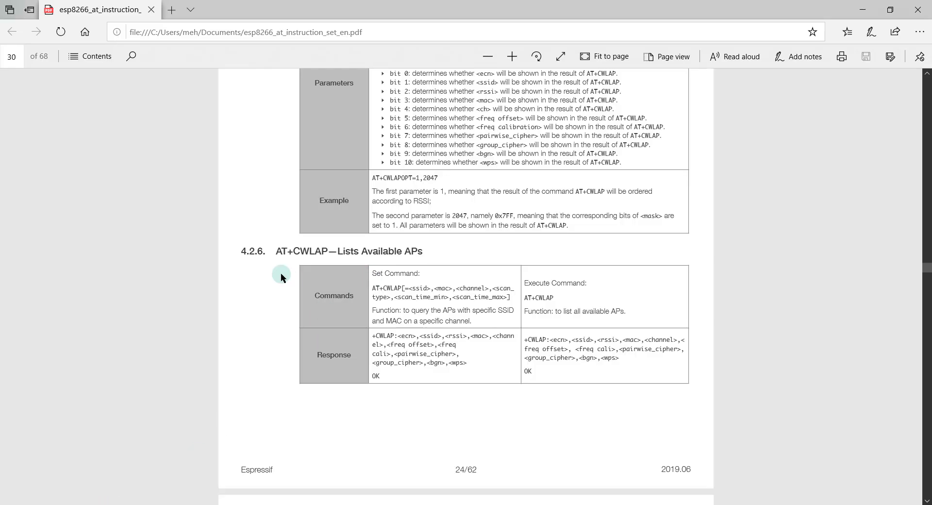
Step: Scroll back to section 4.2.3 AT+CWJAP_CUR on page 28 and select its example command
scroll("down", 3)
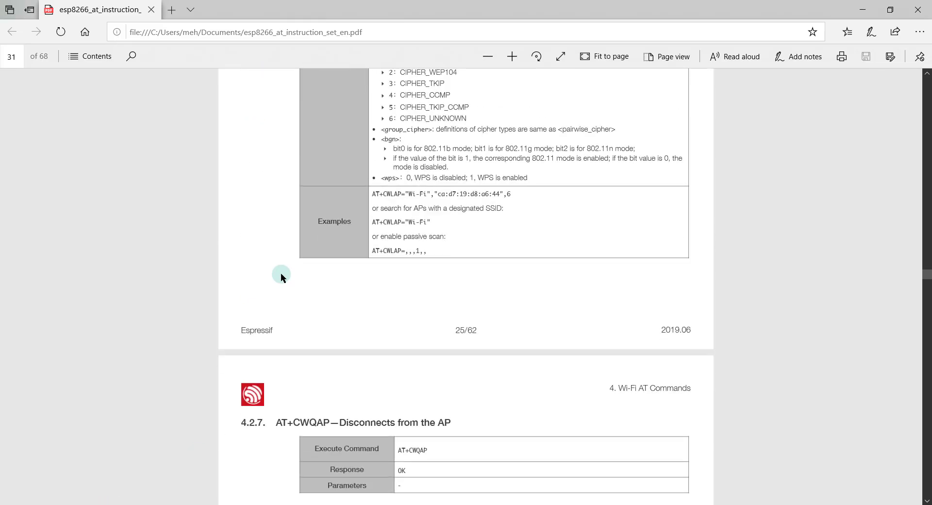
scroll("up", 3)
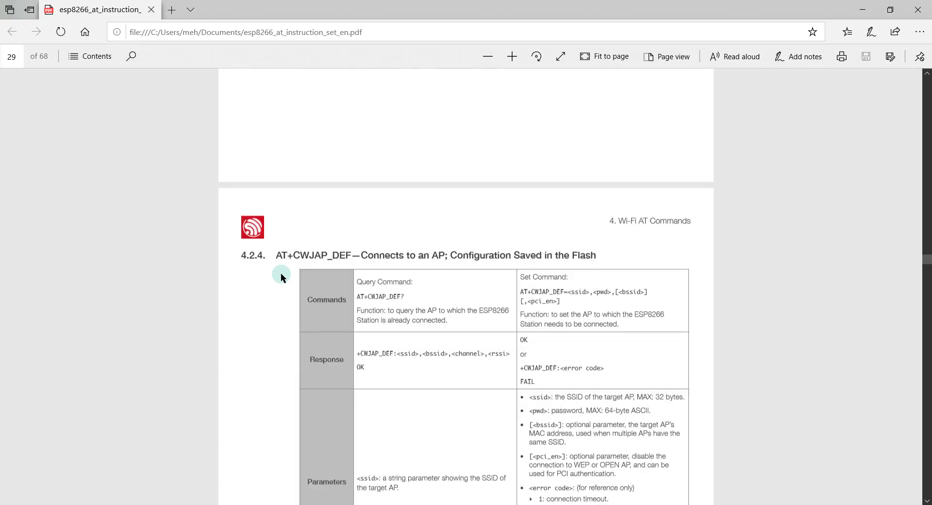
scroll("up", 3)
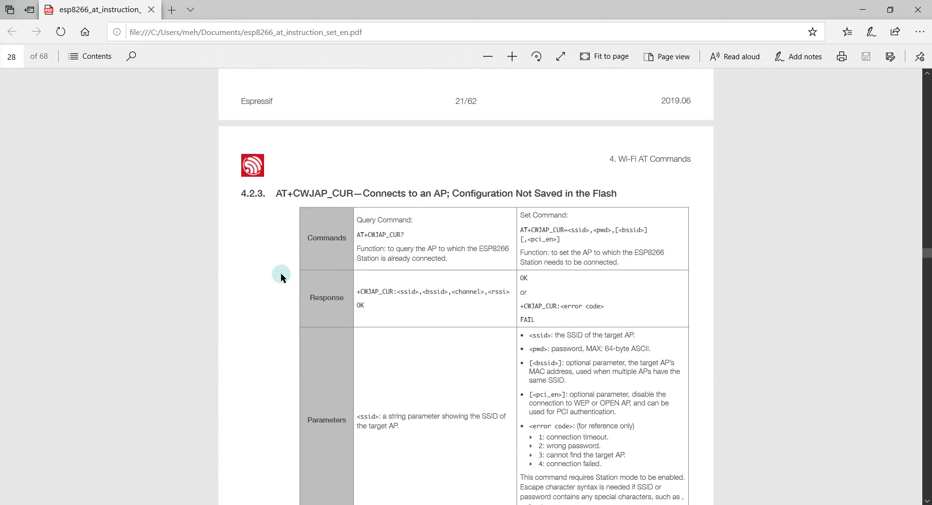
double_click(311, 127)
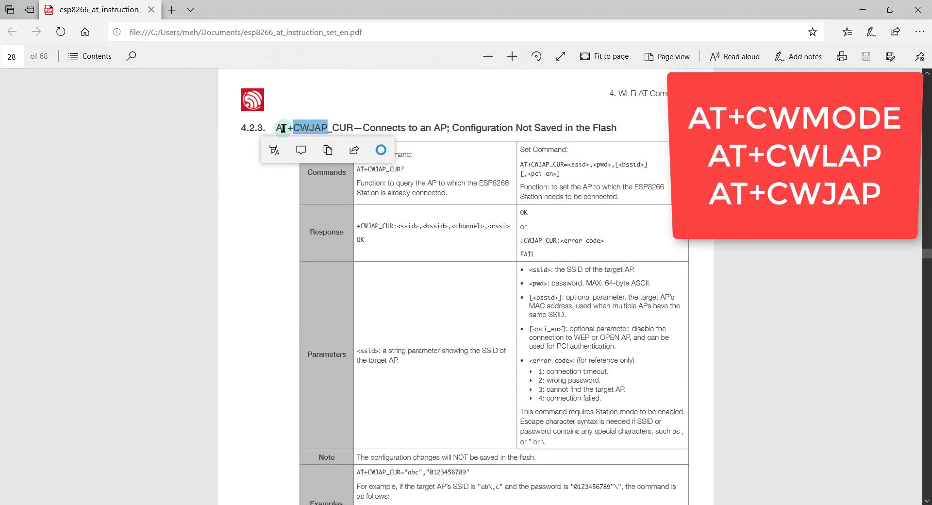
scroll("down", 3)
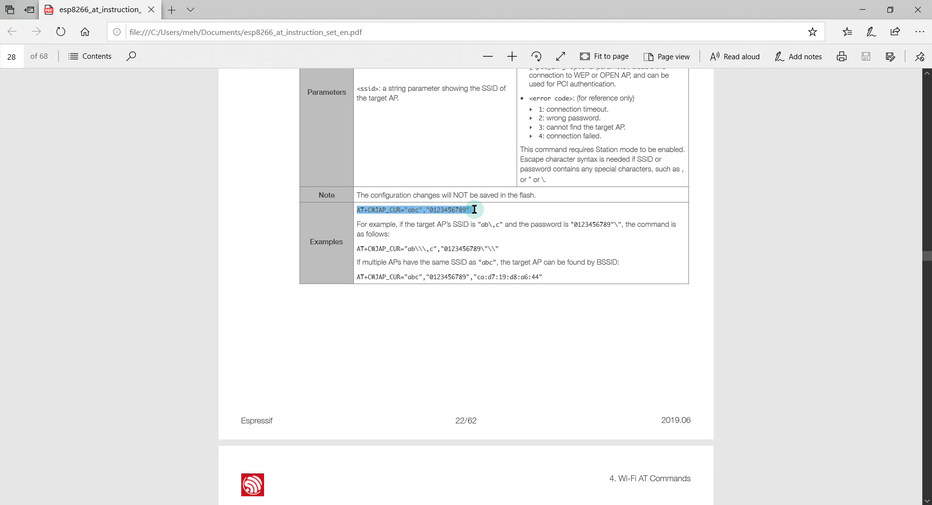
left_click(410, 224)
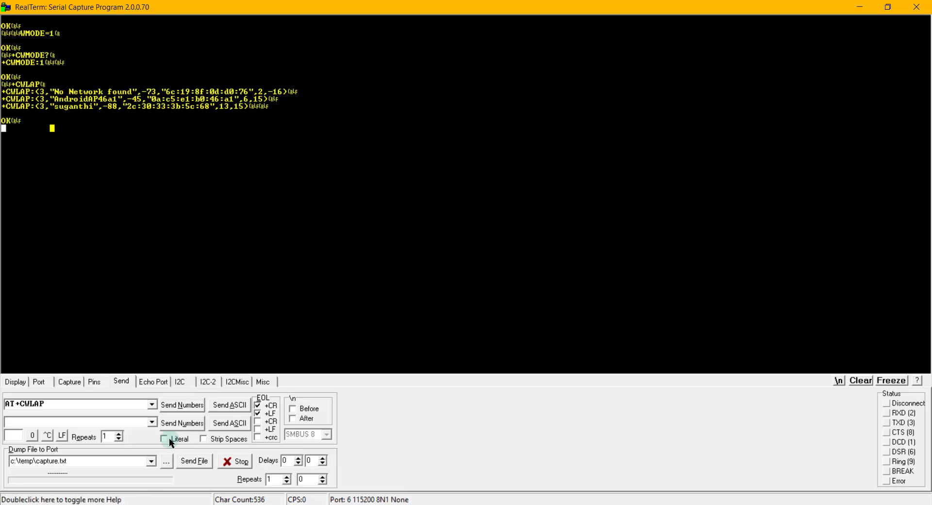
left_click(81, 404)
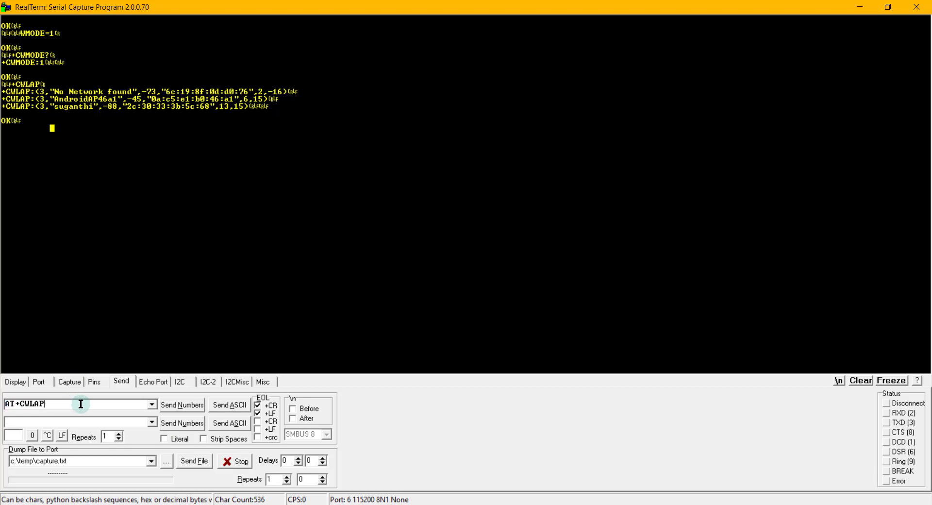
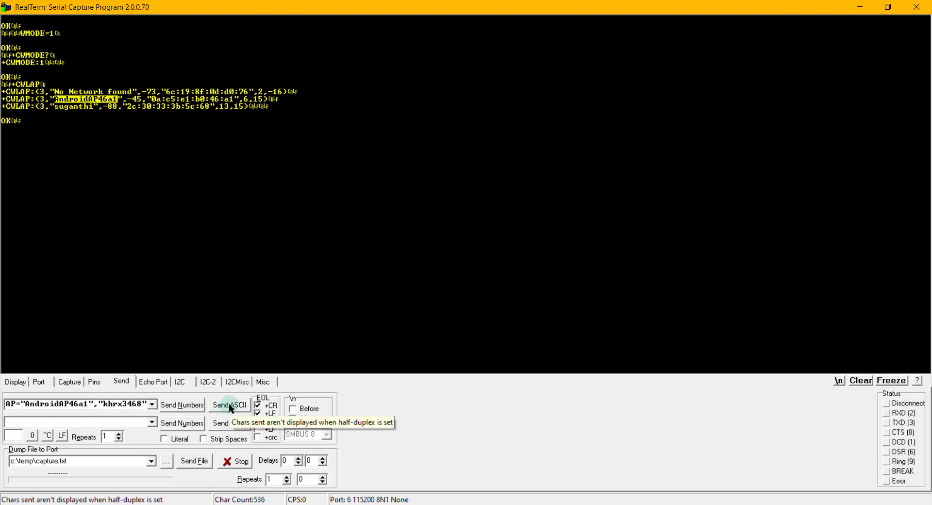
left_click(229, 405)
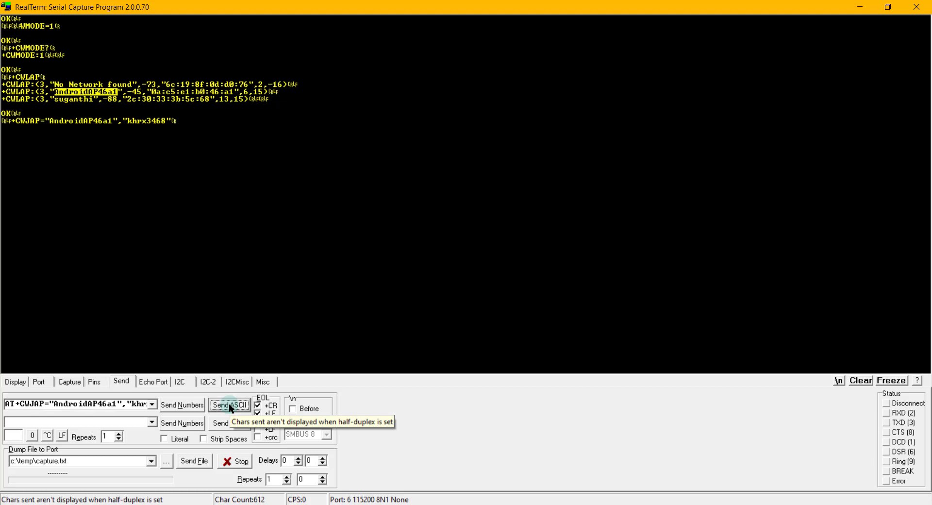
left_click(229, 405)
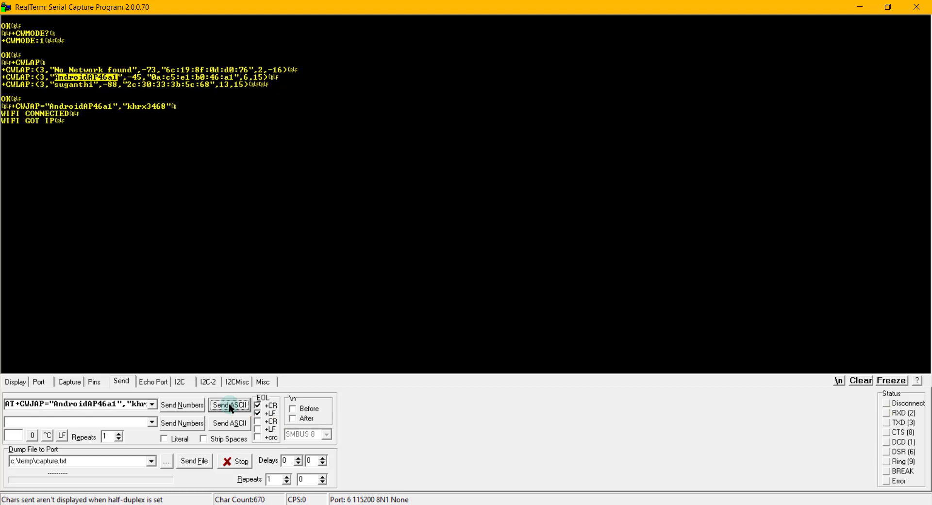
left_click(229, 404)
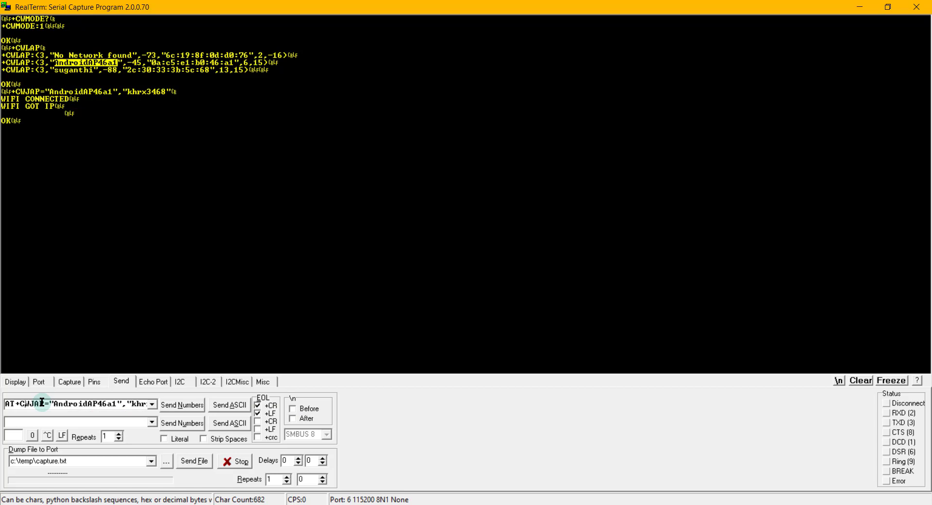
mouse_move(490, 236)
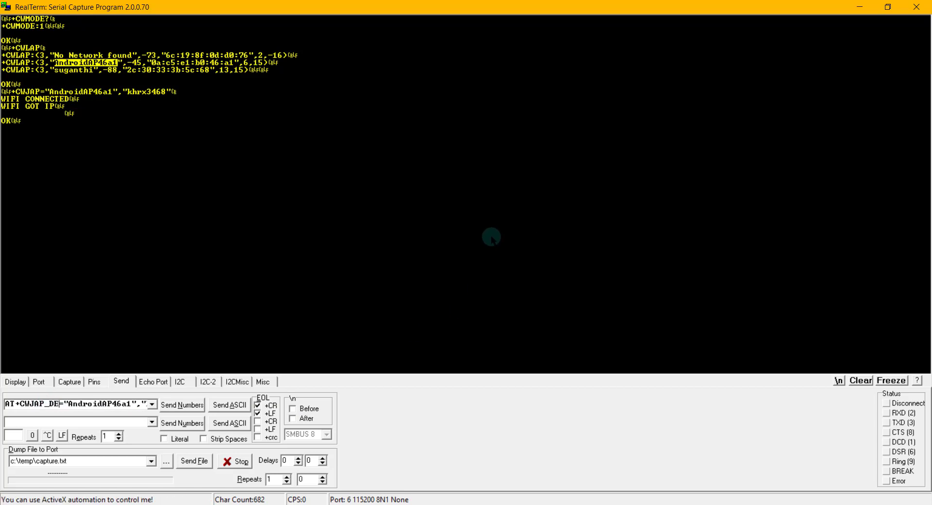
mouse_move(56, 404)
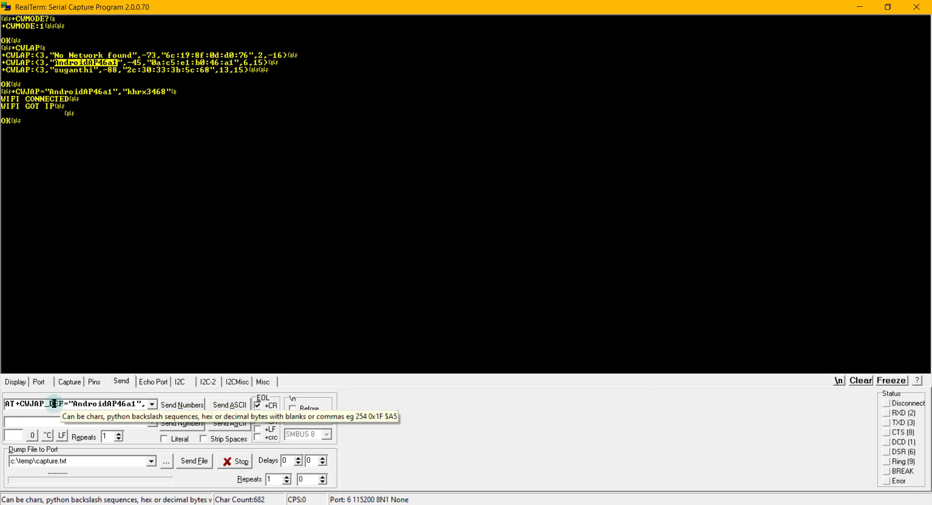
Step: Send AT+CWJAP_DEF to rejoin AndroidAP46a1 as the saved default, ending with WIFI GOT IP and OK
double_click(56, 404)
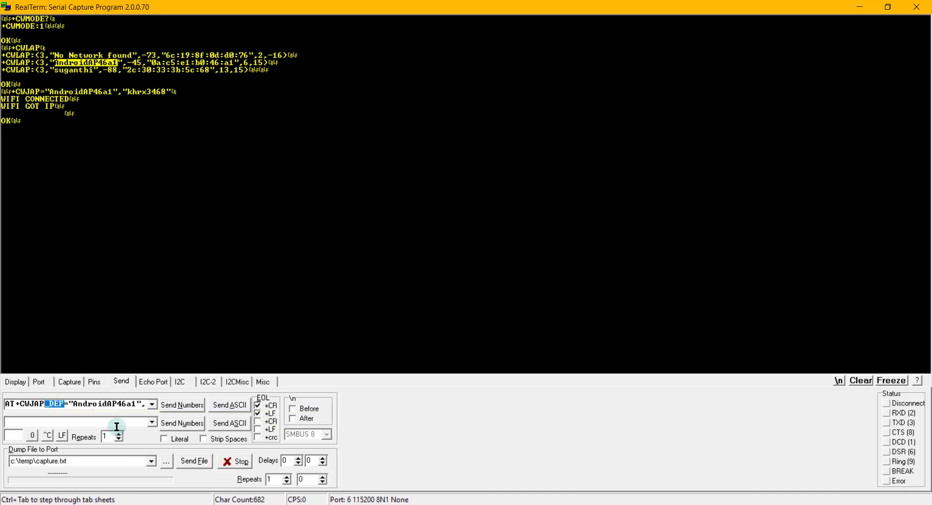
left_click(229, 404)
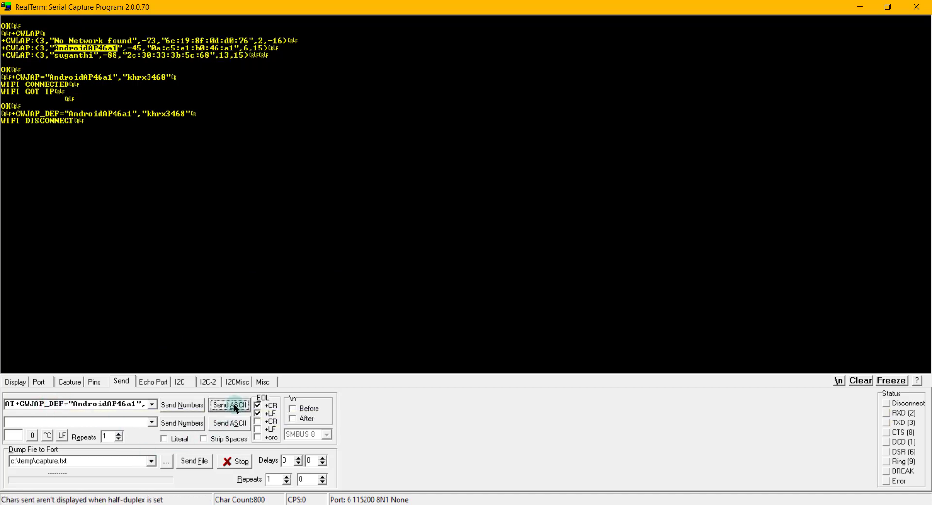
mouse_move(229, 405)
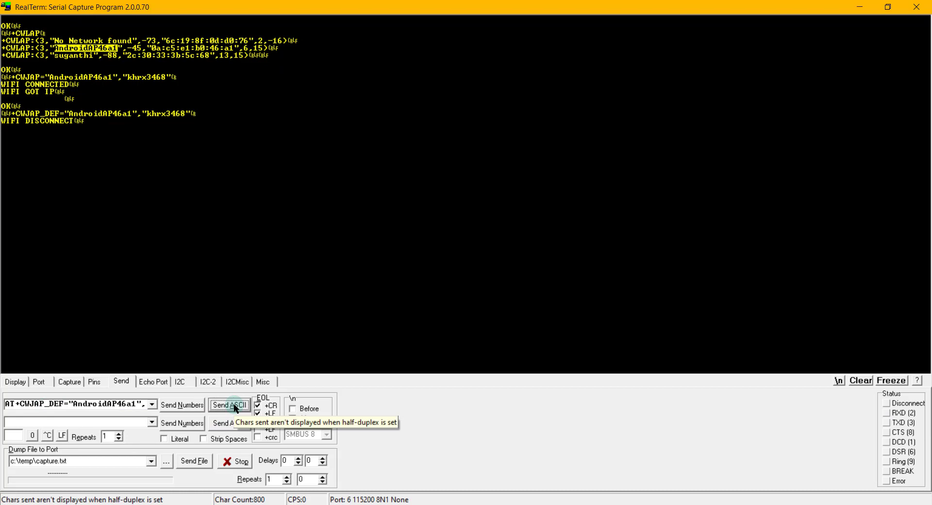
left_click(229, 405)
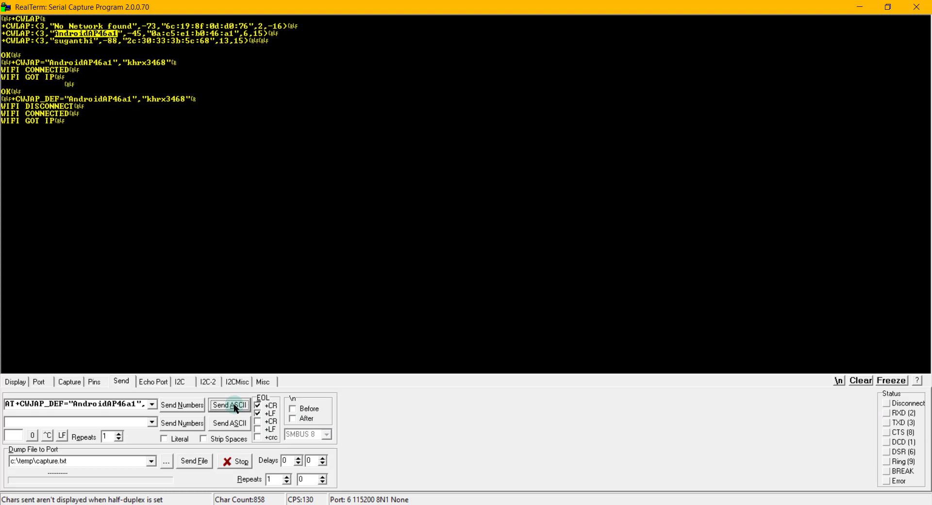
left_click(229, 405)
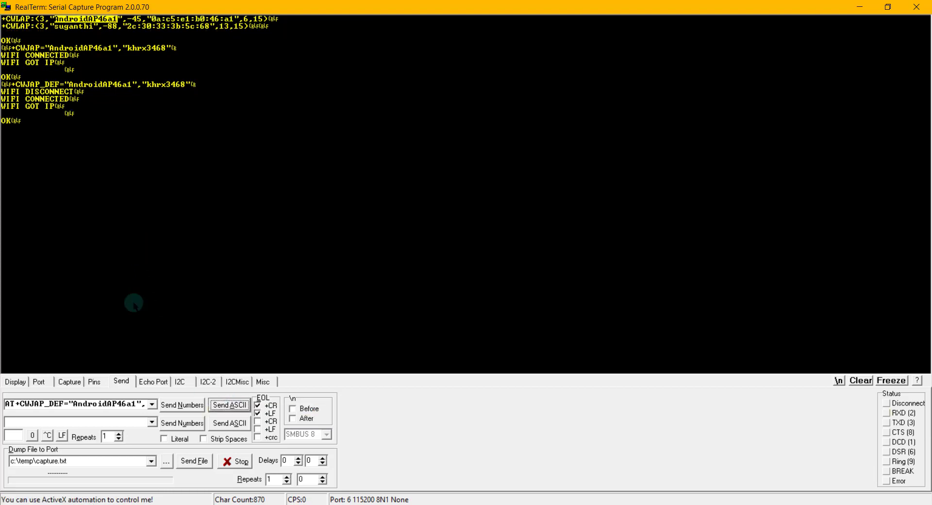
triple_click(78, 403)
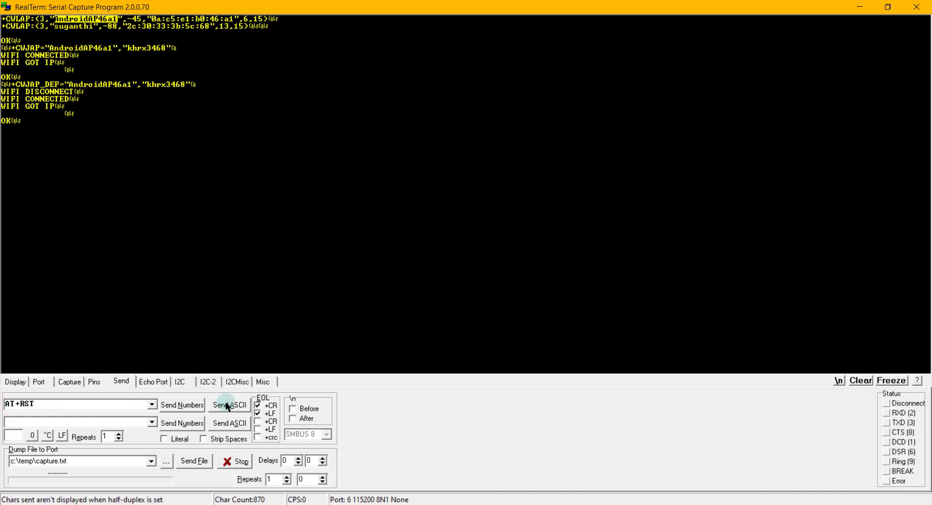
Step: Send AT+RST to restart the ESP8266 module
left_click(229, 404)
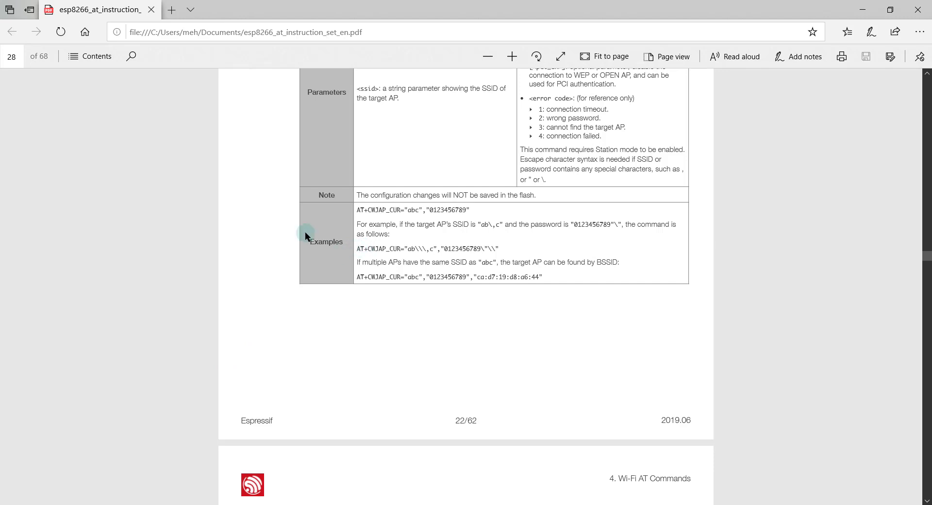
Step: Scroll the manual down to section 5.2.14 AT+CIFSR about getting the local IP
scroll("up", 3)
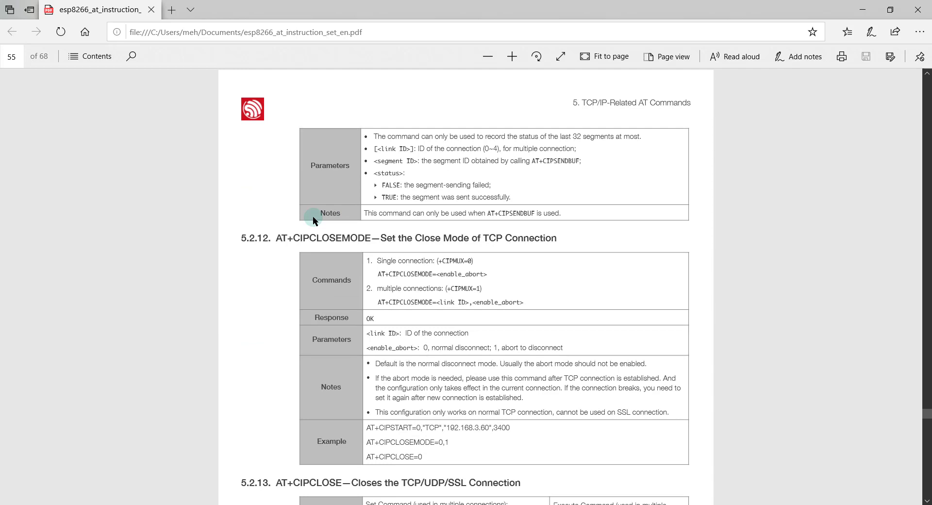
scroll("down", 3)
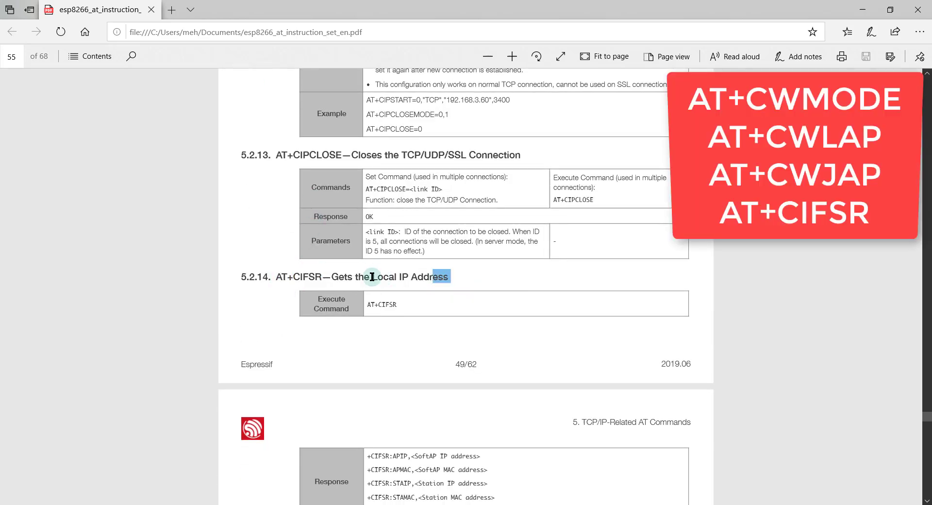
scroll("down", 3)
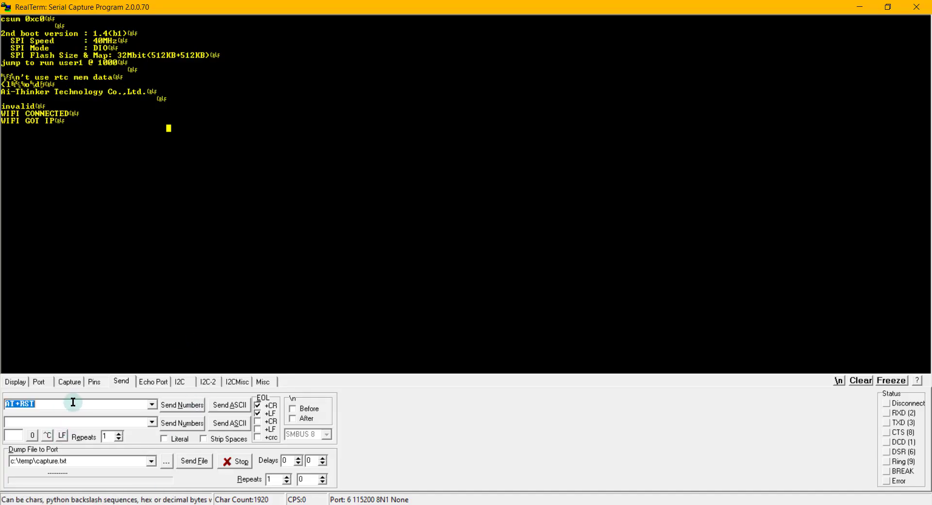
Step: Send AT+CIFSR so the module reports its station IP 192.168.43.182 and MAC with OK
type("AT")
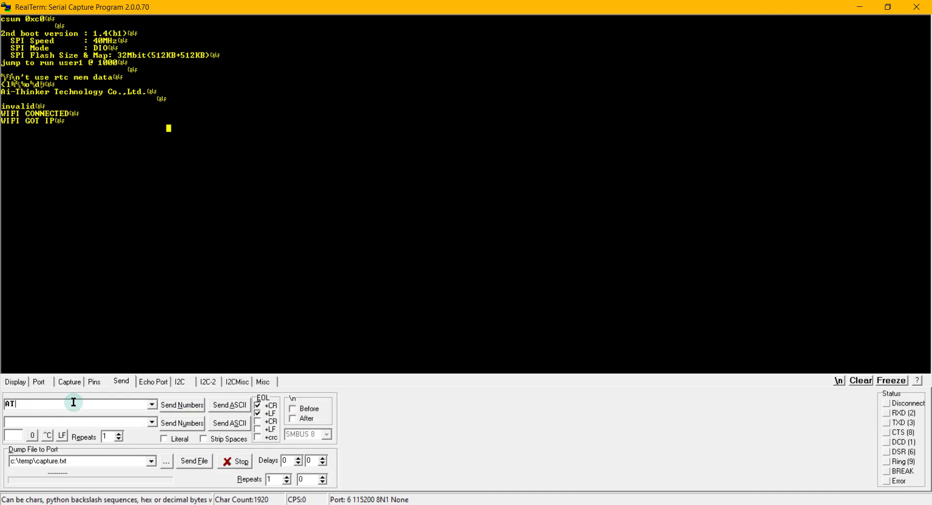
type("+CIFSR")
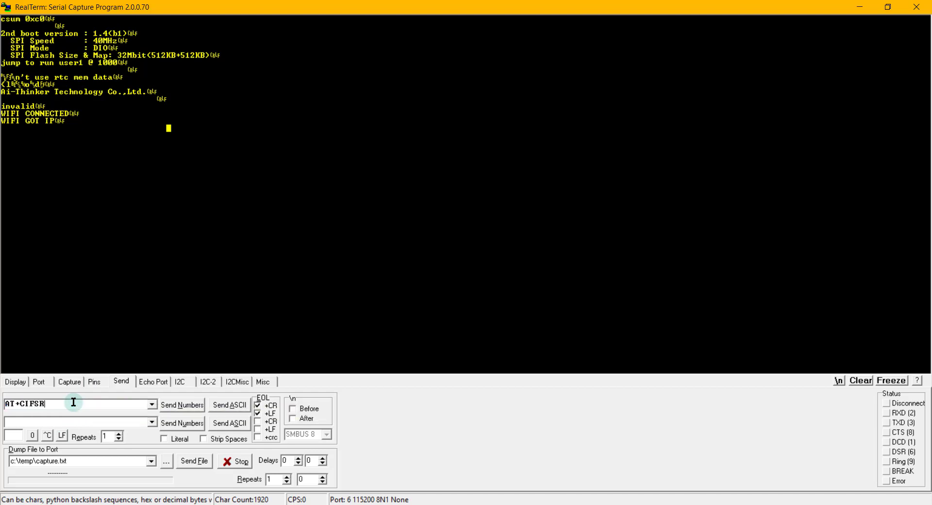
left_click(229, 405)
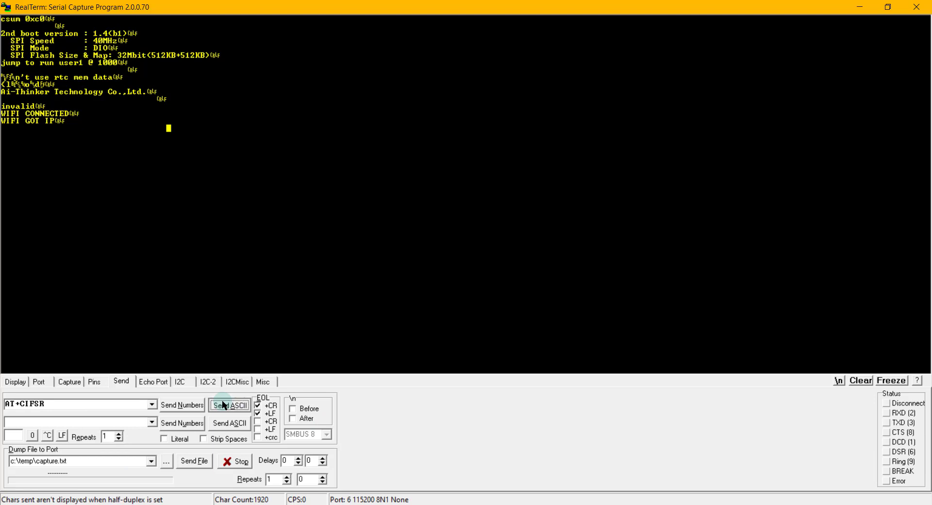
left_click(230, 405)
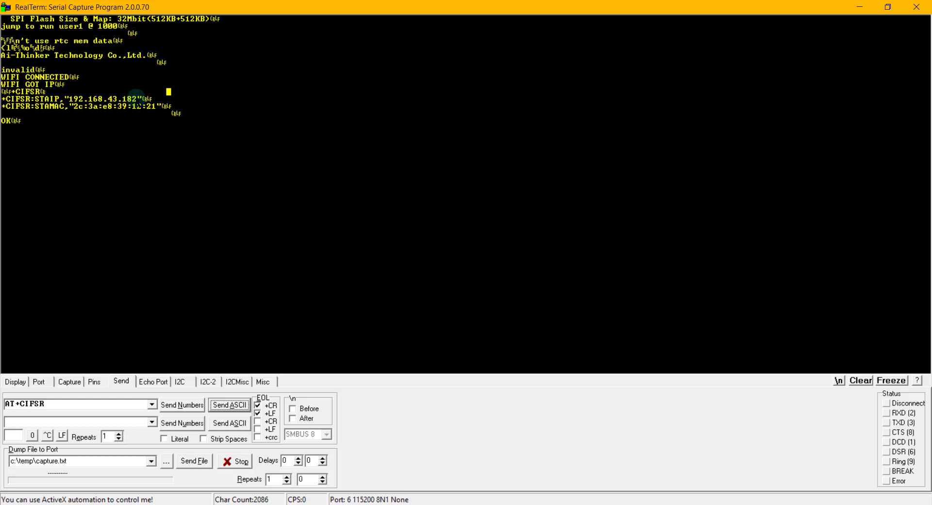
Step: Copy the station IP 192.168.43.182 from the terminal output
double_click(101, 99)
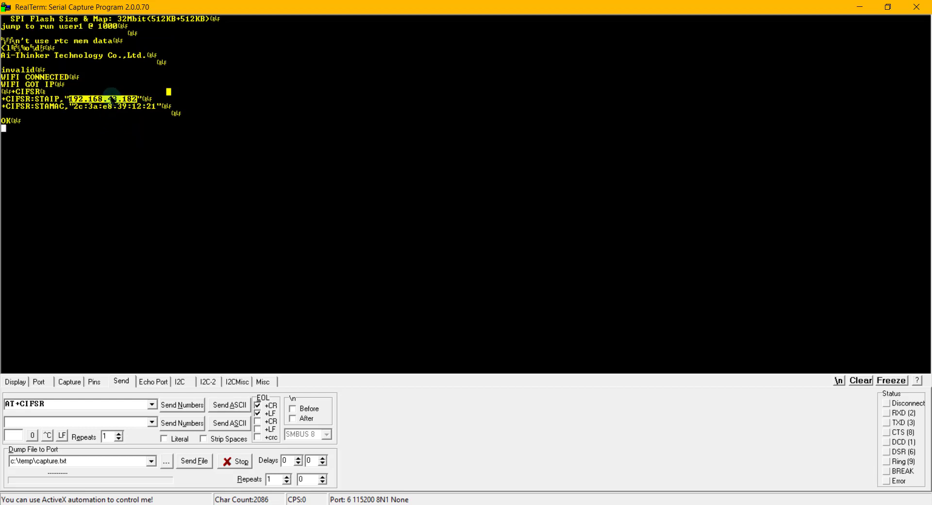
right_click(89, 95)
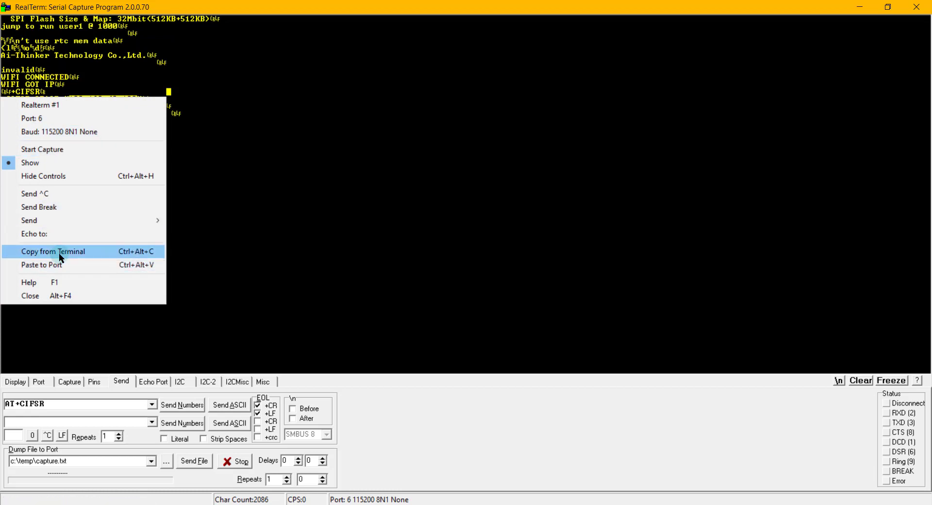
left_click(52, 250)
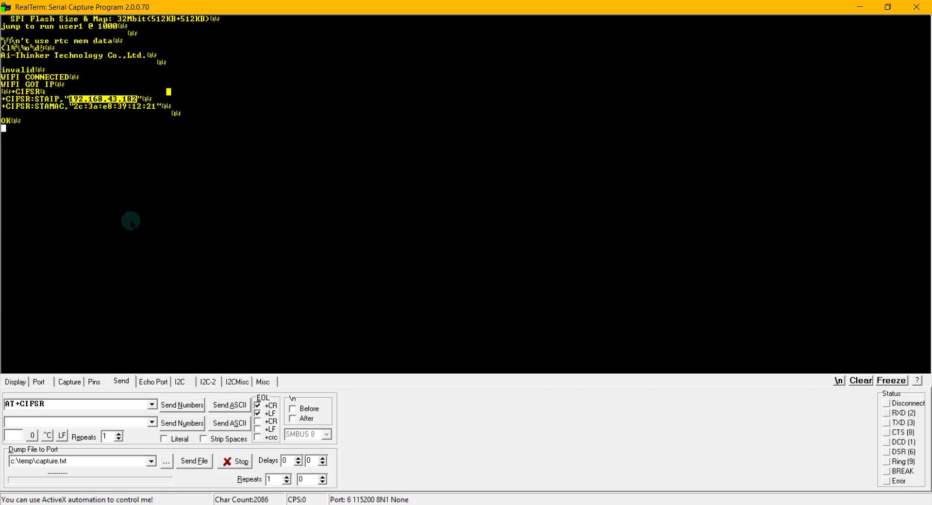
mouse_move(126, 224)
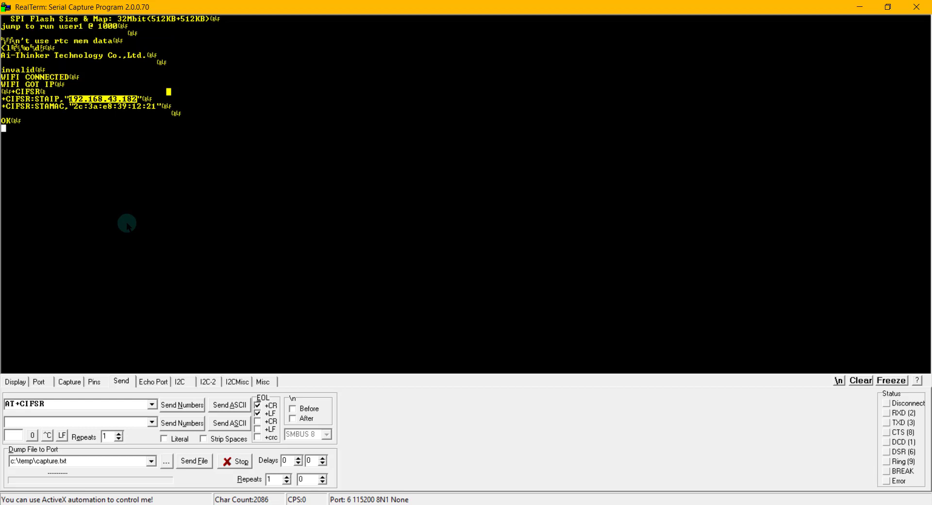
mouse_move(151, 327)
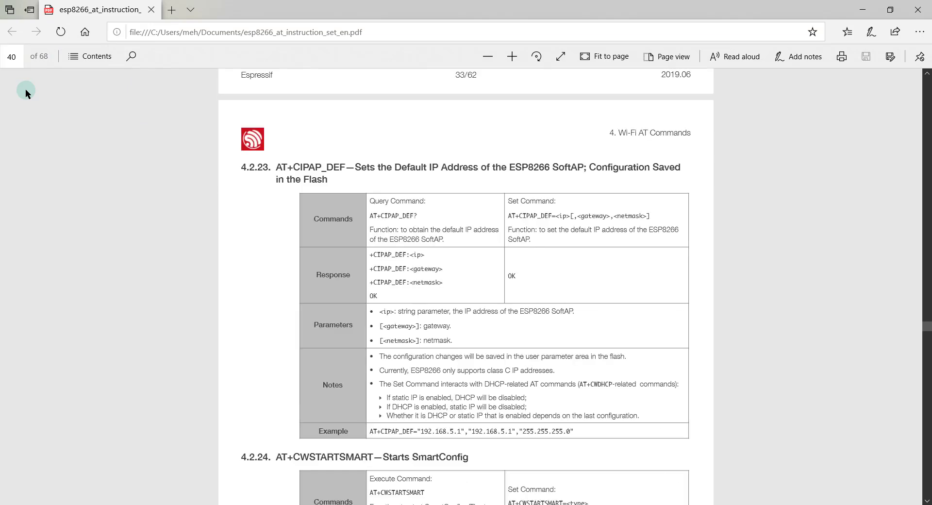
Step: Scroll to the AT+CIPSTA_DEF example, select part of its netmask, and go to the page box
scroll("up", 3)
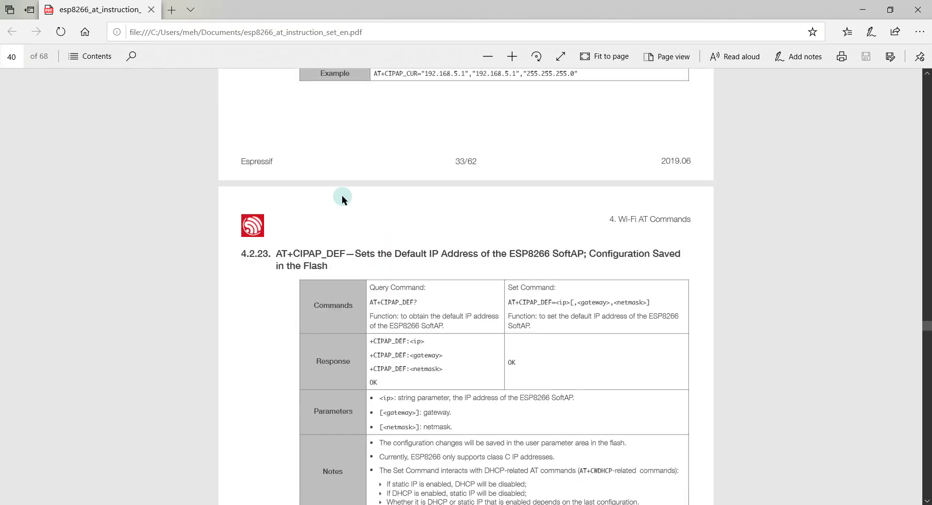
scroll("up", 3)
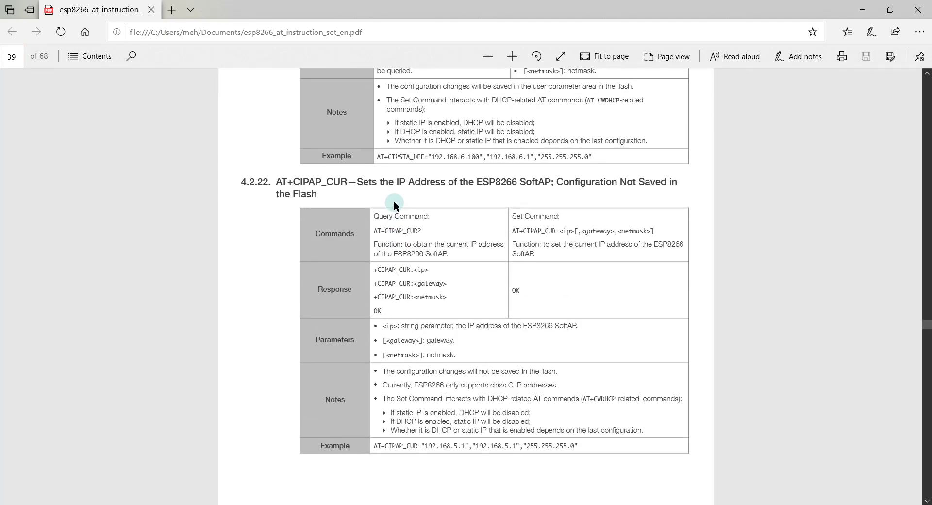
scroll("up", 3)
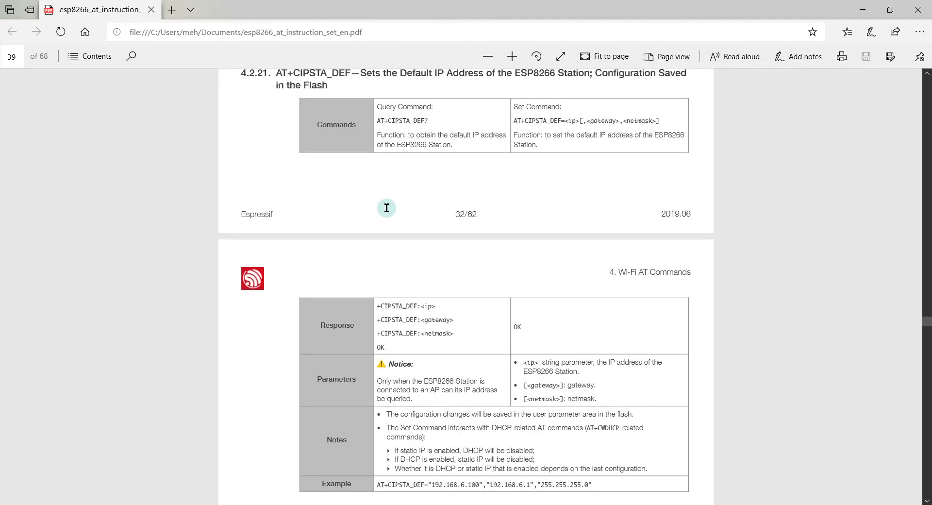
scroll("up", 3)
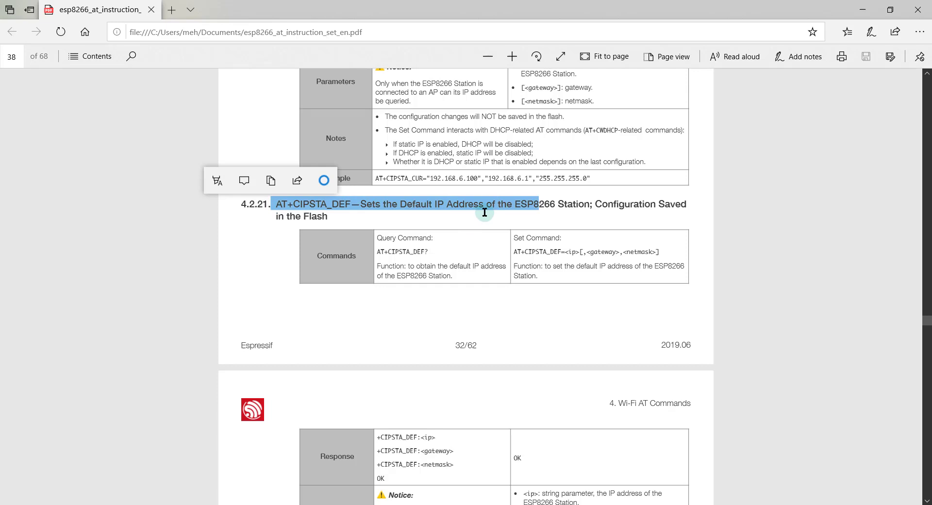
mouse_move(586, 202)
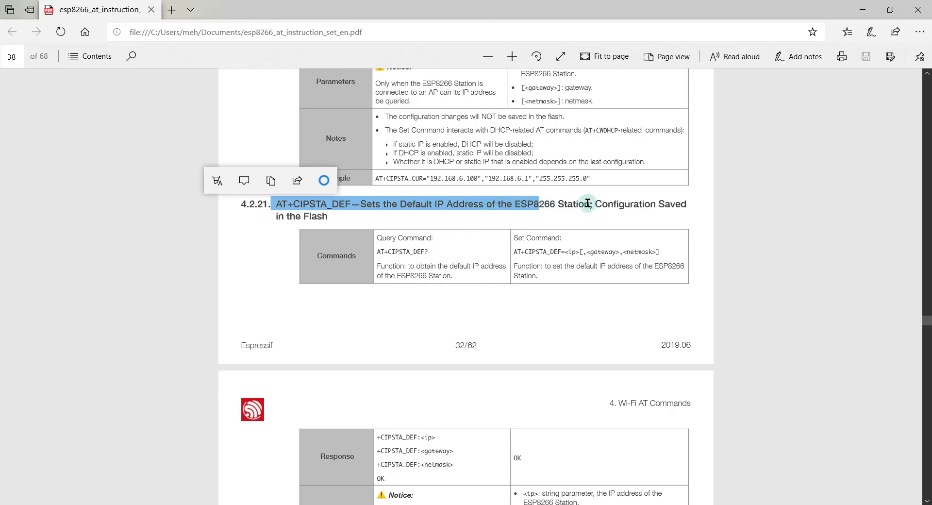
scroll("down", 3)
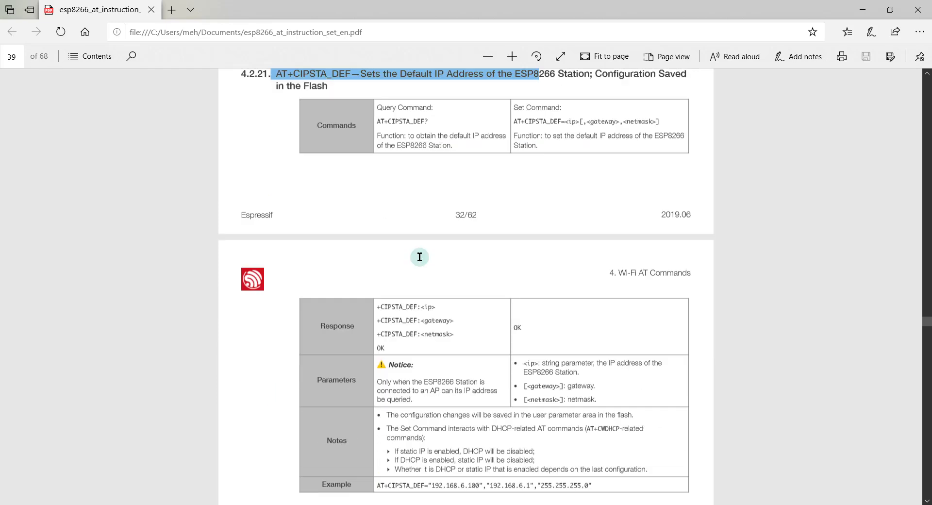
scroll("down", 3)
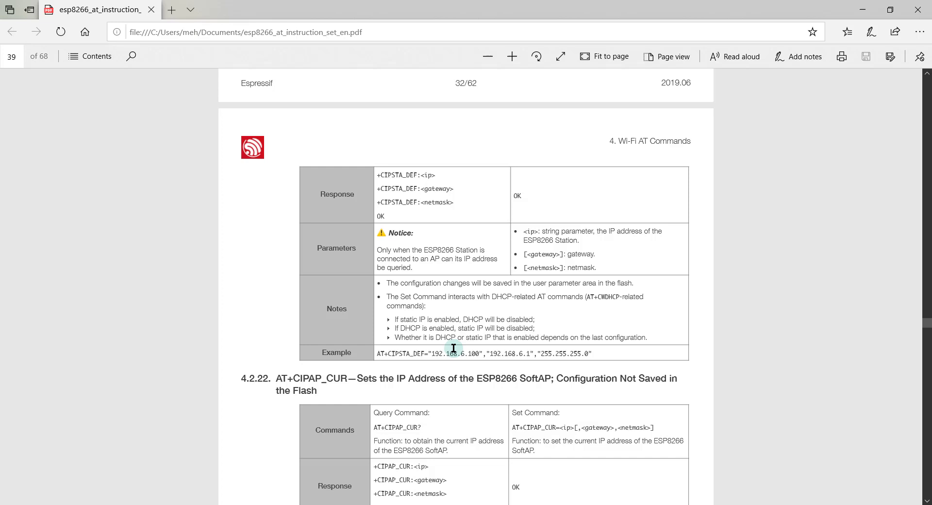
double_click(508, 352)
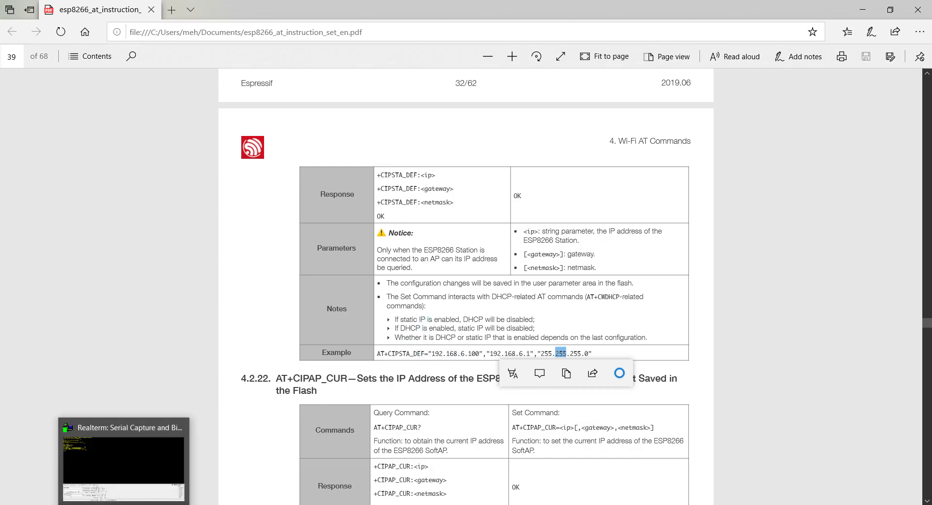
mouse_move(124, 461)
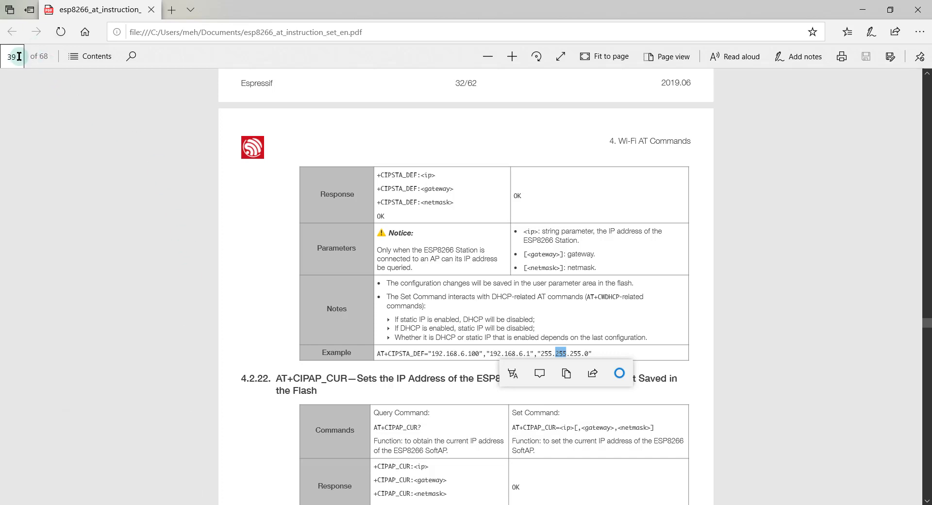
left_click(11, 57)
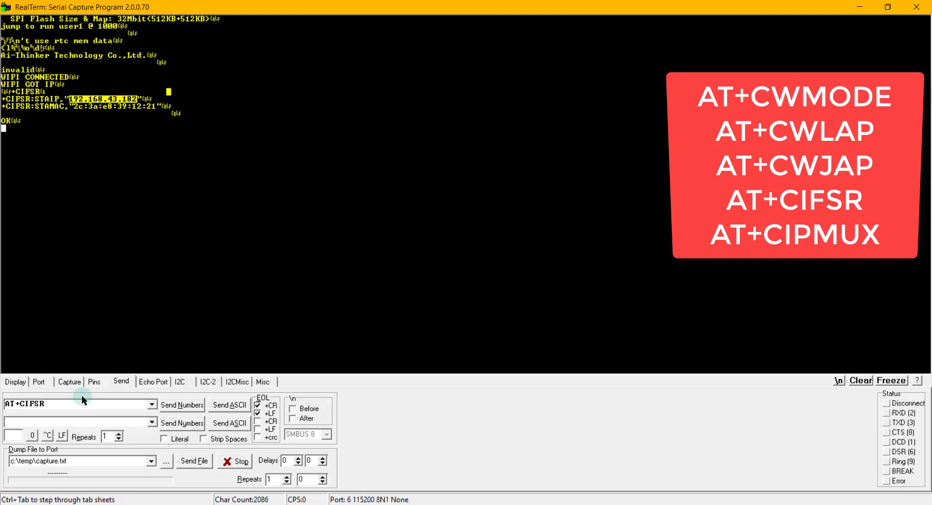
Step: Edit the send field to AT+CIPMUX? and send it to query the connection mode
left_click(81, 404)
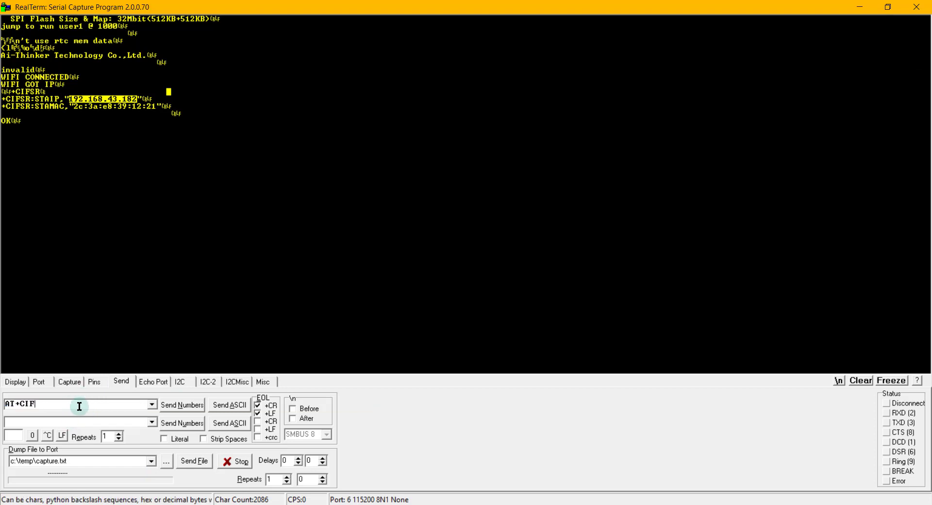
type("MUX")
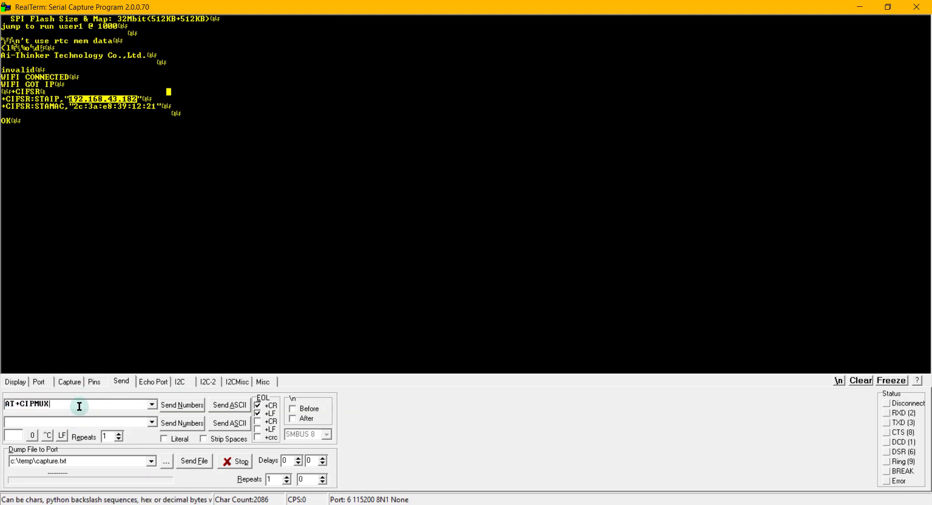
left_click(230, 408)
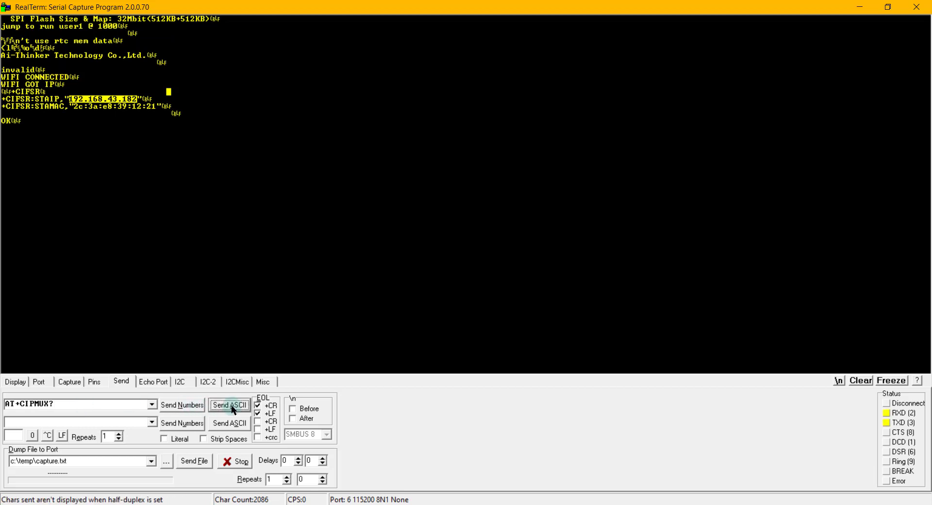
left_click(229, 405)
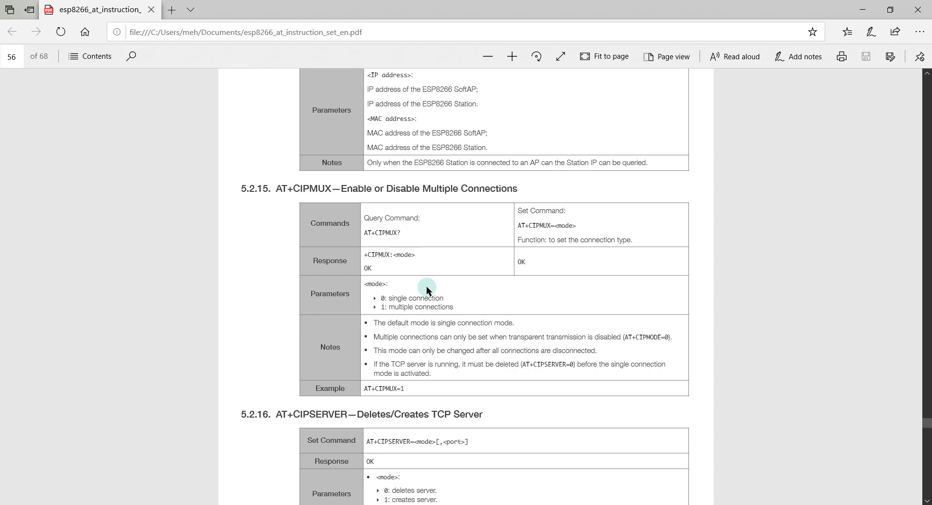
Step: Select text in the PDF's AT+CIPMUX mode description while reading it
double_click(411, 298)
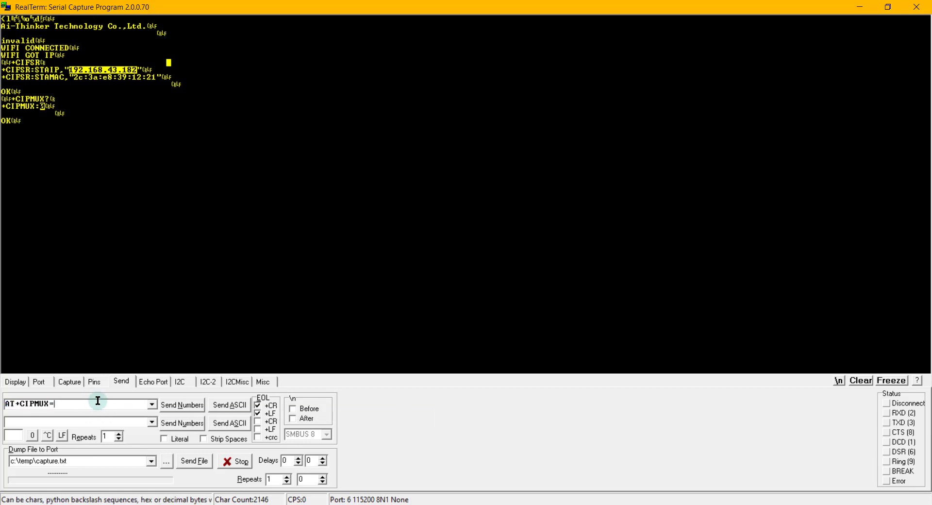
Step: Send AT+CIPMUX=1 to enable multiple connections, then return to the AT command guide
left_click(228, 404)
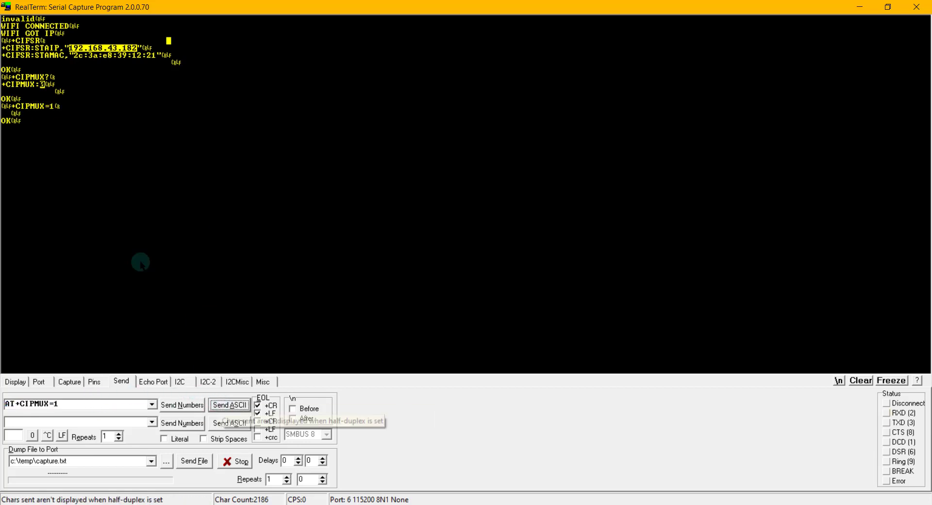
left_click(228, 405)
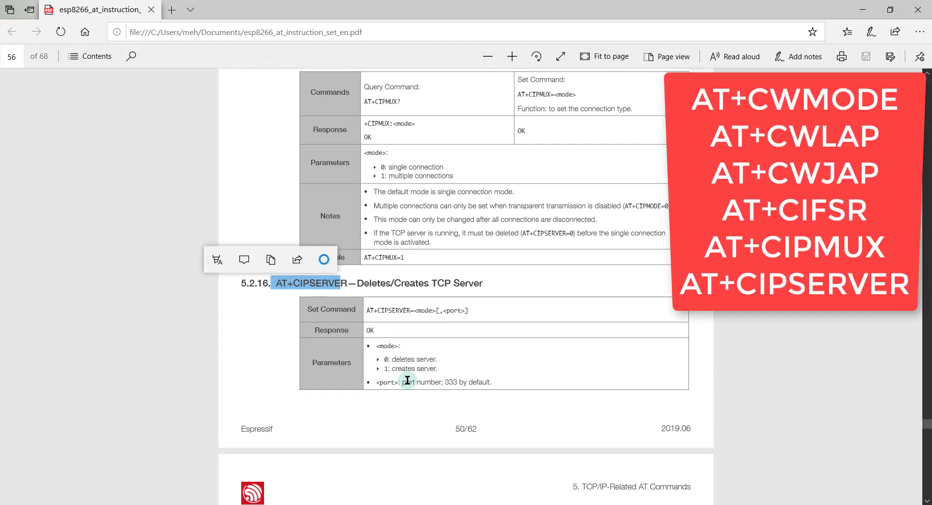
Step: Read the AT+CIPSERVER section down to its notes and the example AT+CIPSERVER=1,1001
left_click(410, 364)
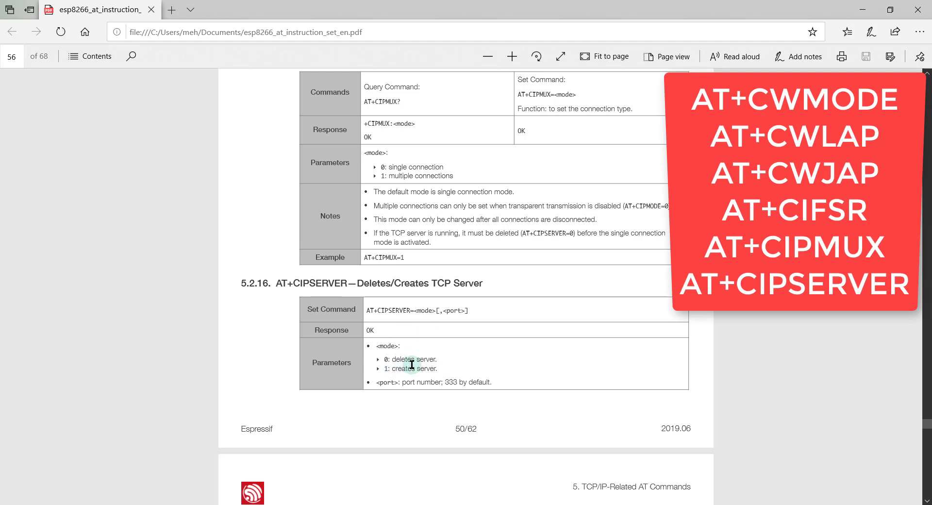
double_click(409, 368)
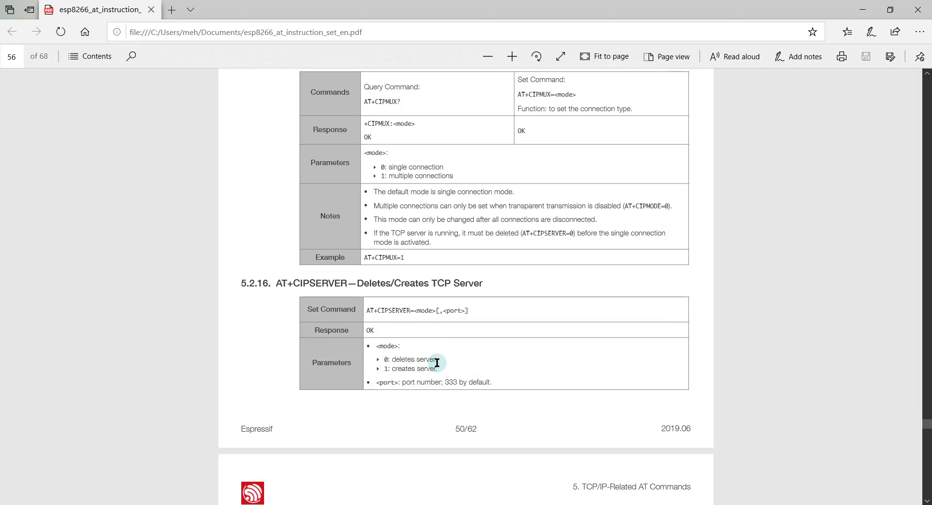
scroll("down", 3)
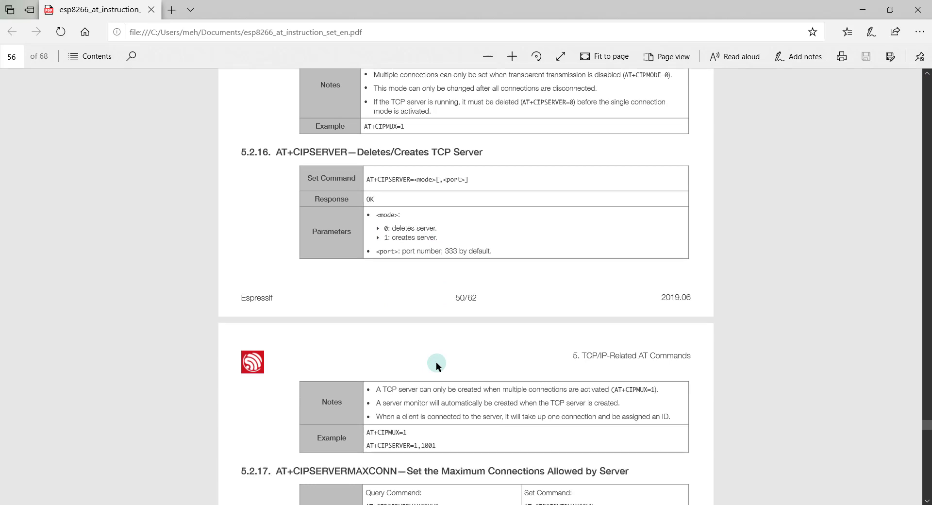
mouse_move(410, 383)
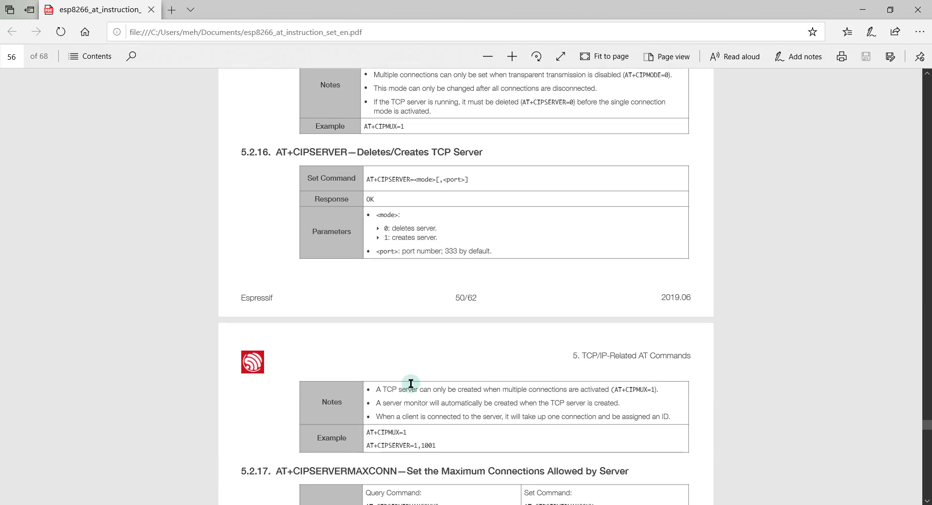
mouse_move(367, 448)
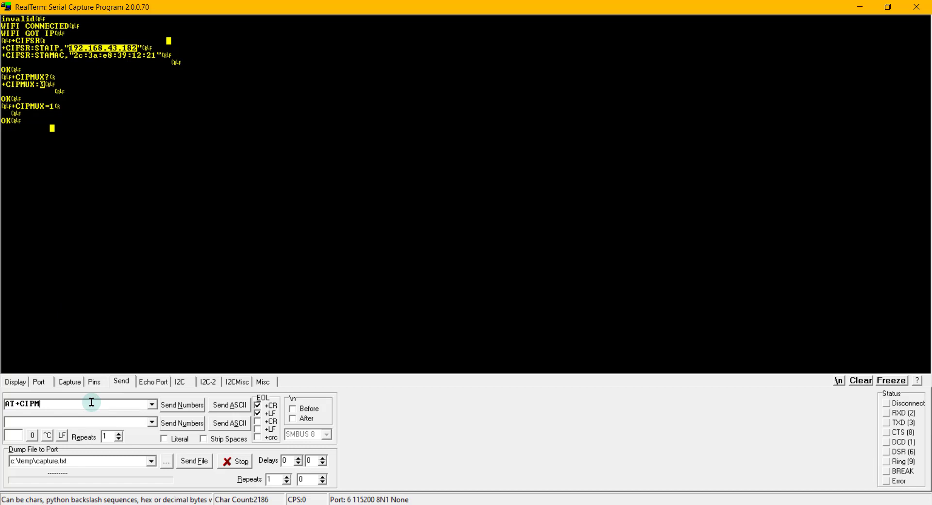
Step: Send AT+CIPSERVER=1,80 to create a TCP server on port 80
type("SERVER=1,80")
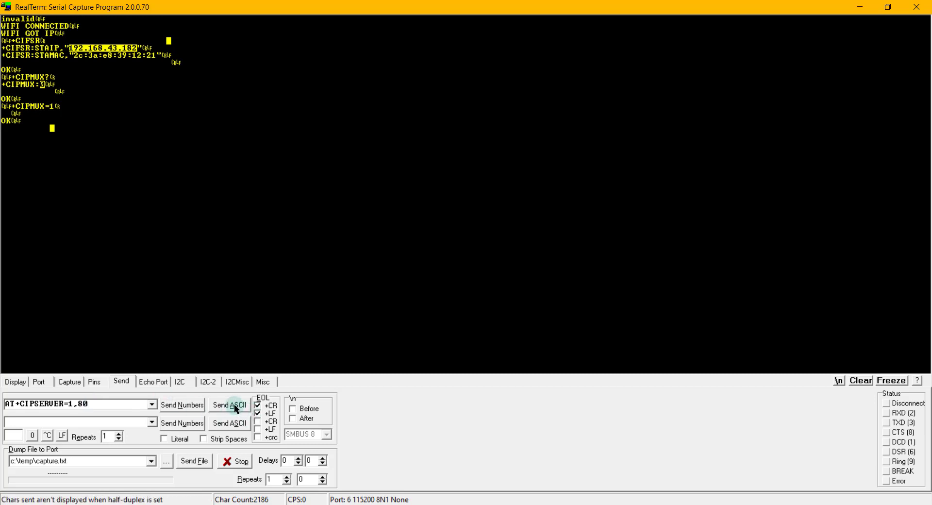
left_click(229, 405)
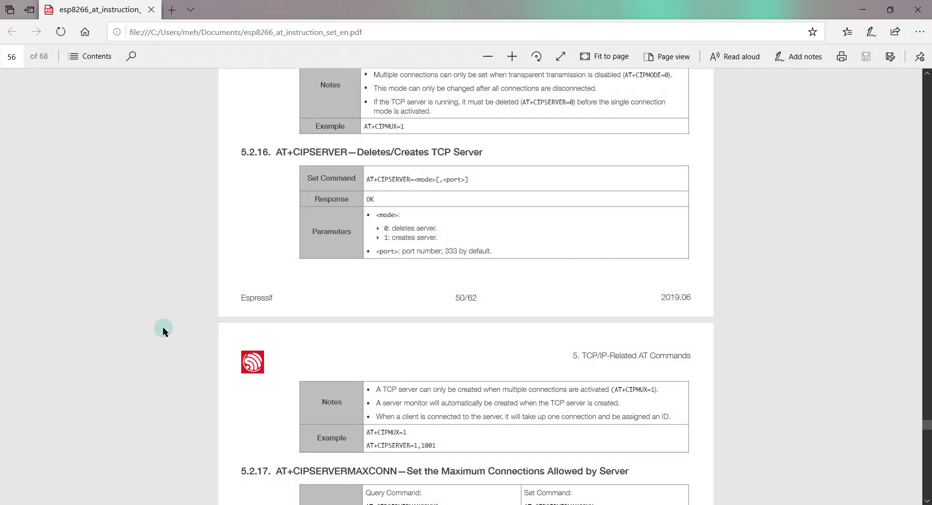
Step: Scroll to the AT+CIPSERVERMAXCONN section and its example ending with a server on port 80
scroll("down", 3)
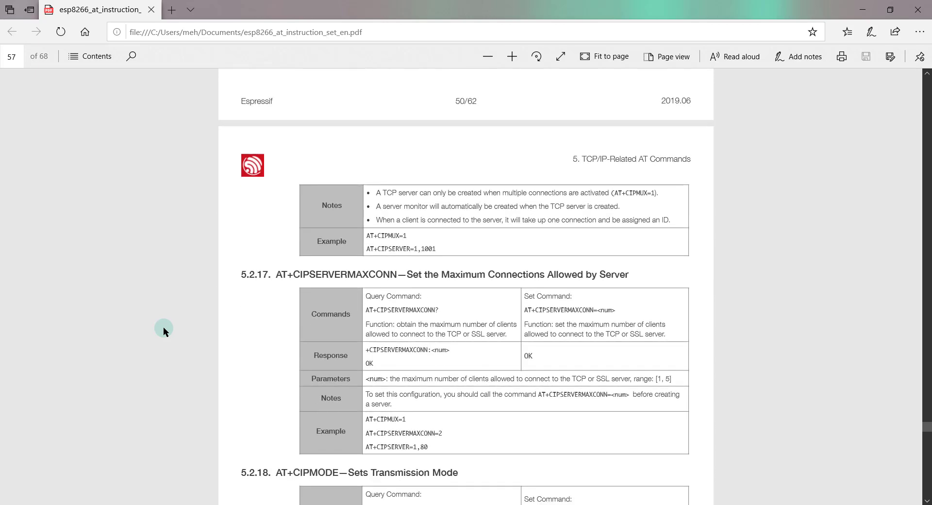
mouse_move(365, 275)
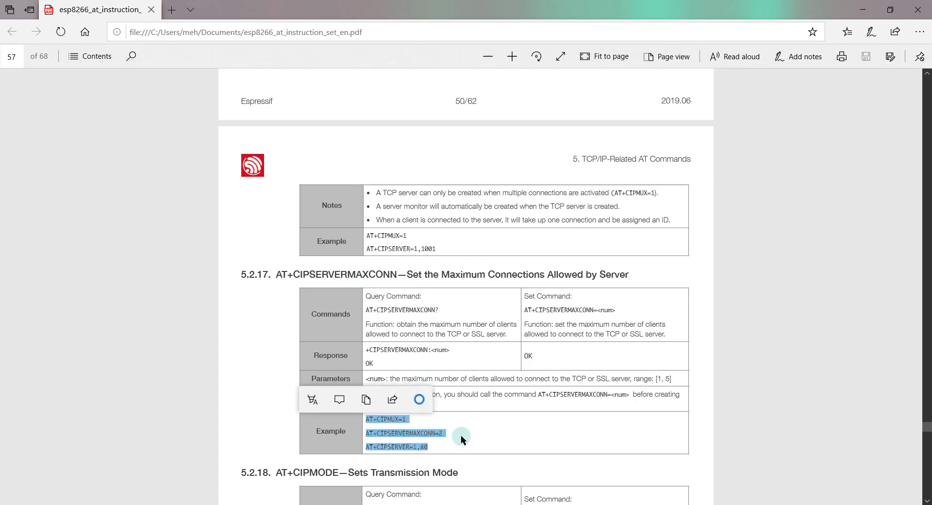
scroll("down", 3)
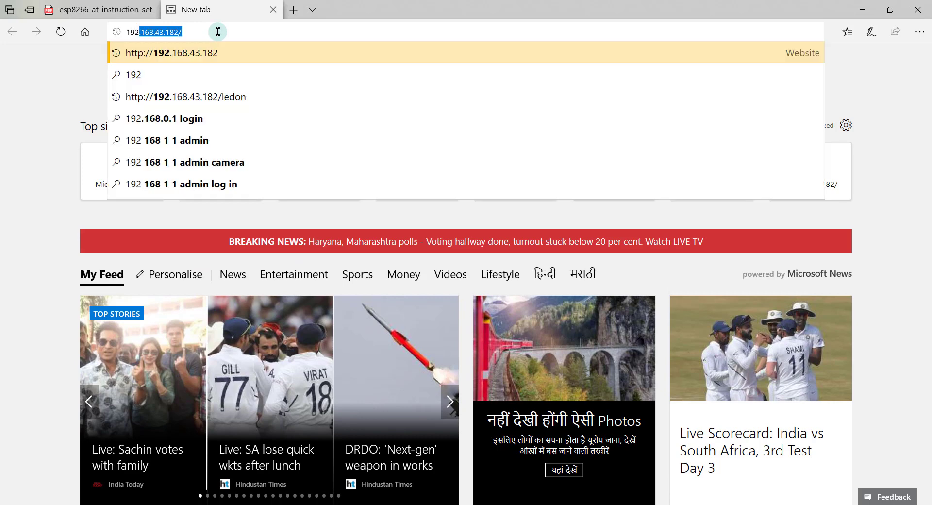
Step: Load 192.168.43.182 in the new tab to connect the browser to the module's server
key("Return")
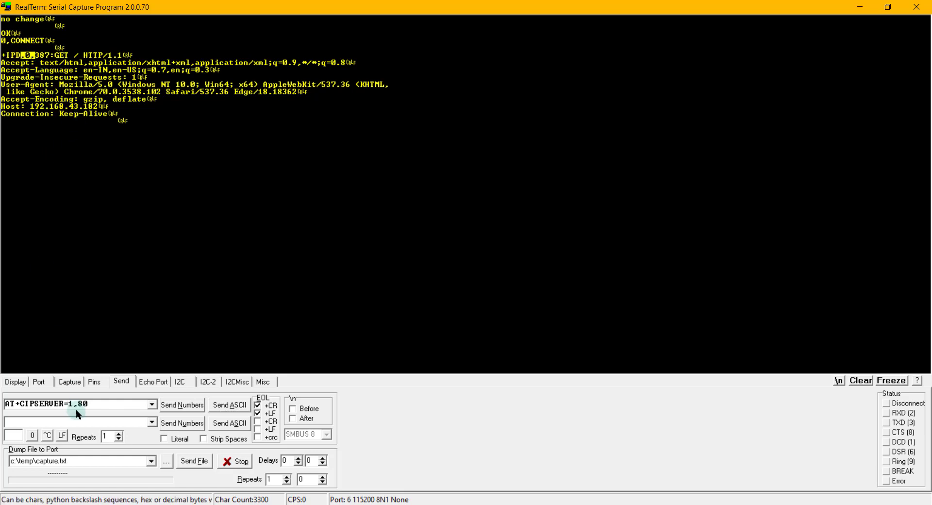
Step: Replace the AT+CIPSERVER=1,80 command with a new one beginning AT+CP
triple_click(77, 404)
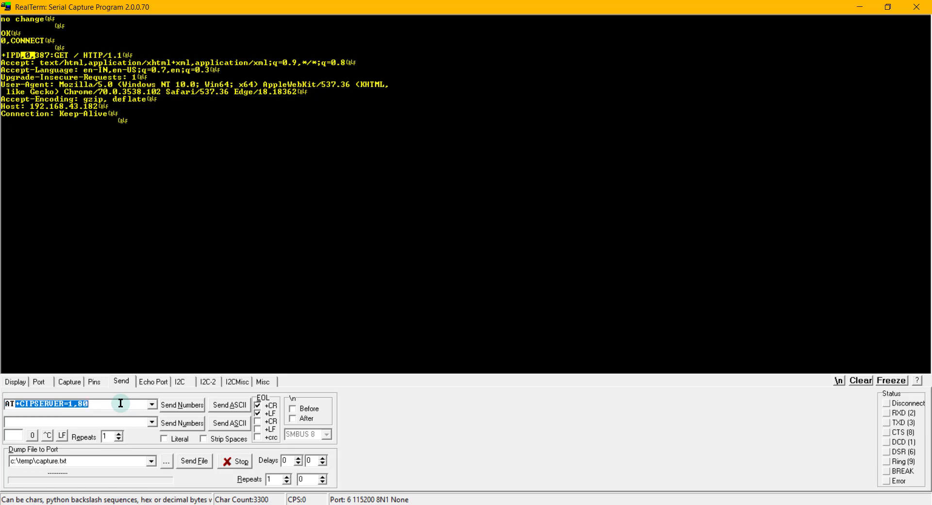
type("AT +CP")
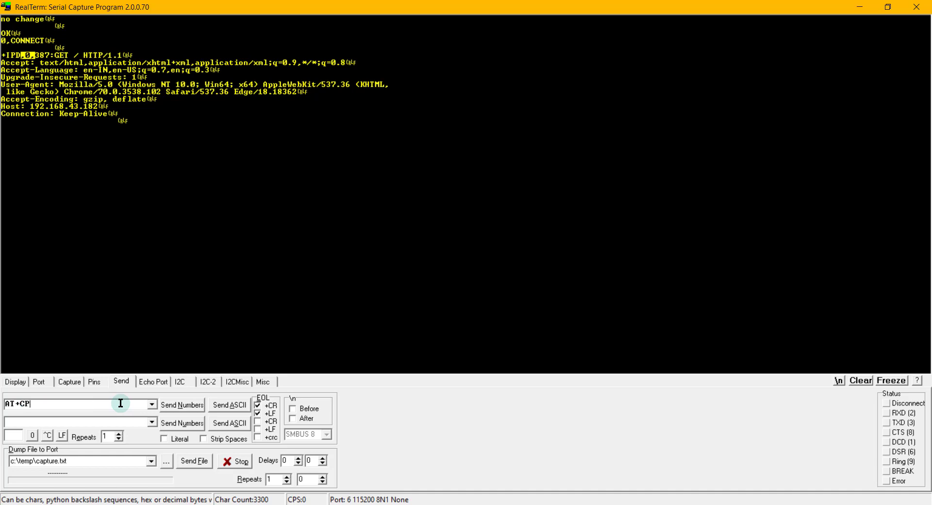
Step: Correct the command to AT+CIPSEND and go back to the PDF's AT+CIPSEND section
key("Backspace")
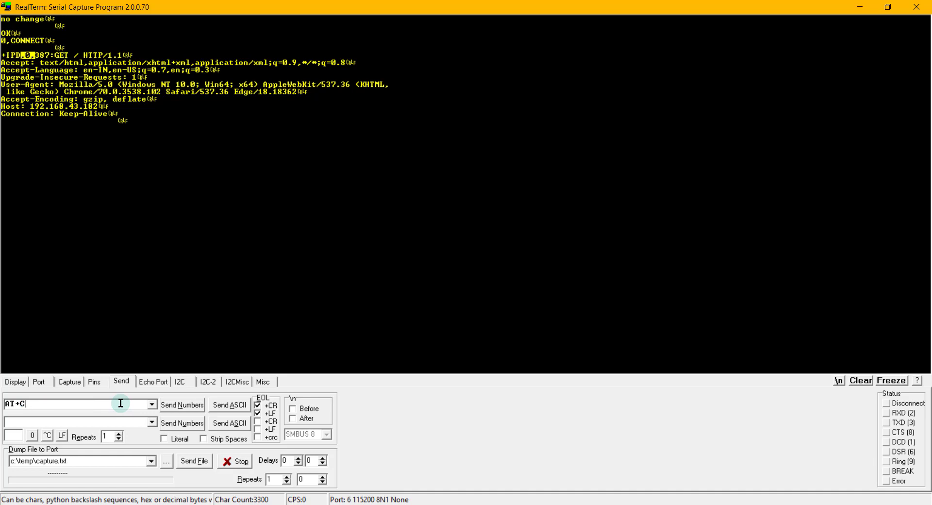
type("IPSEND")
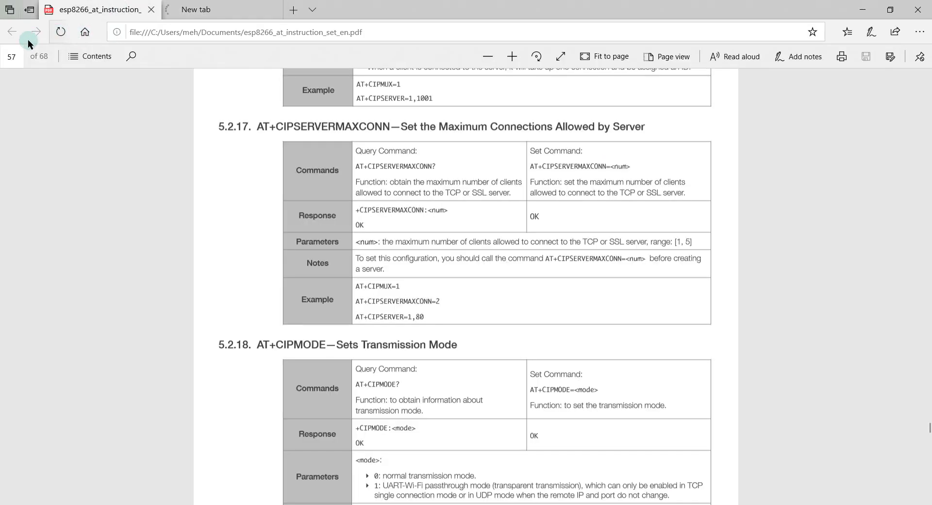
left_click(12, 57)
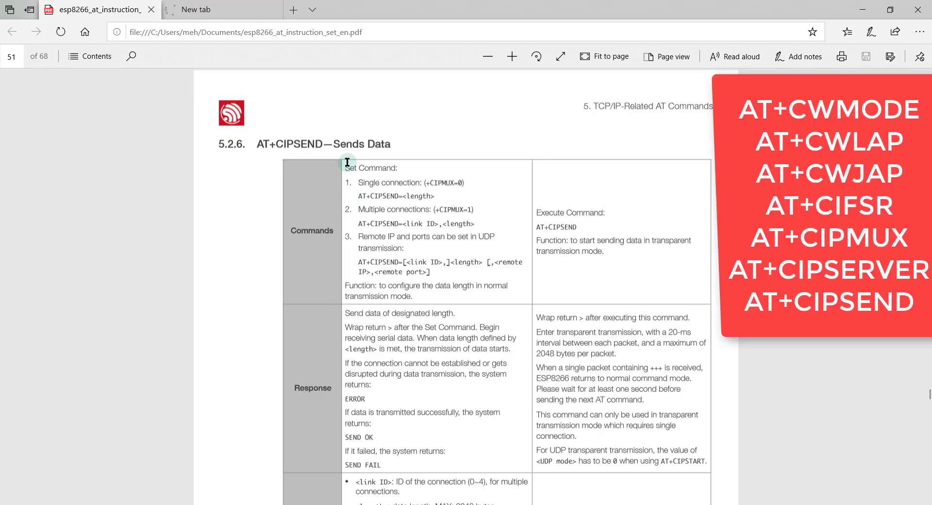
mouse_move(399, 195)
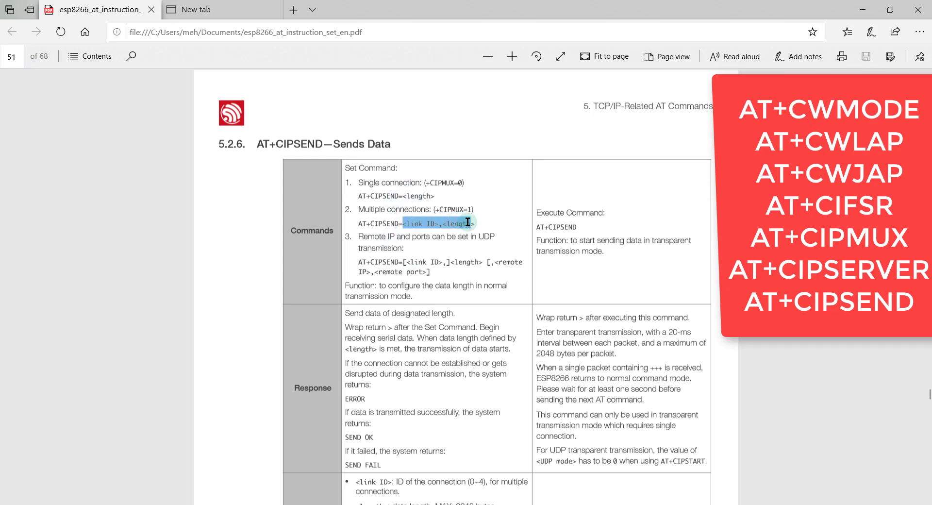
scroll("down", 3)
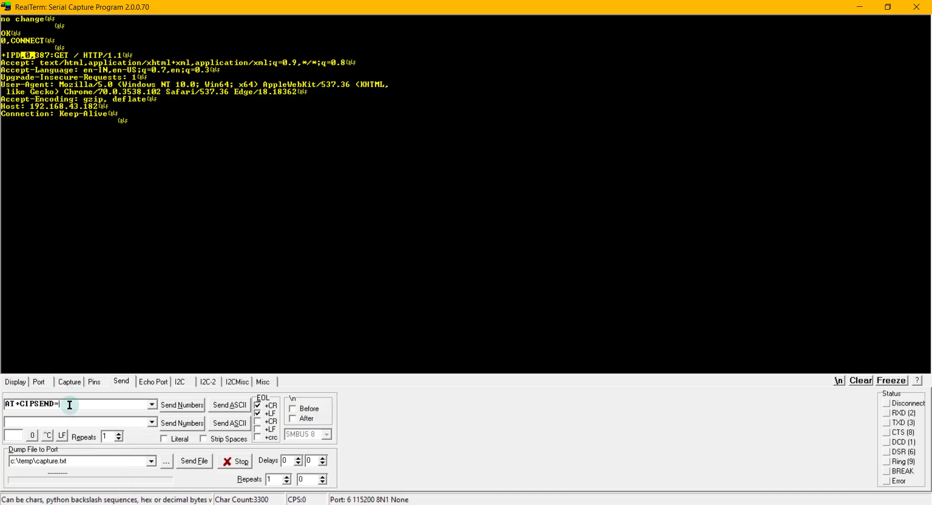
Step: Send AT+CIPSEND=0,11 then the hello world text to link 0, getting SEND OK
type("0,11")
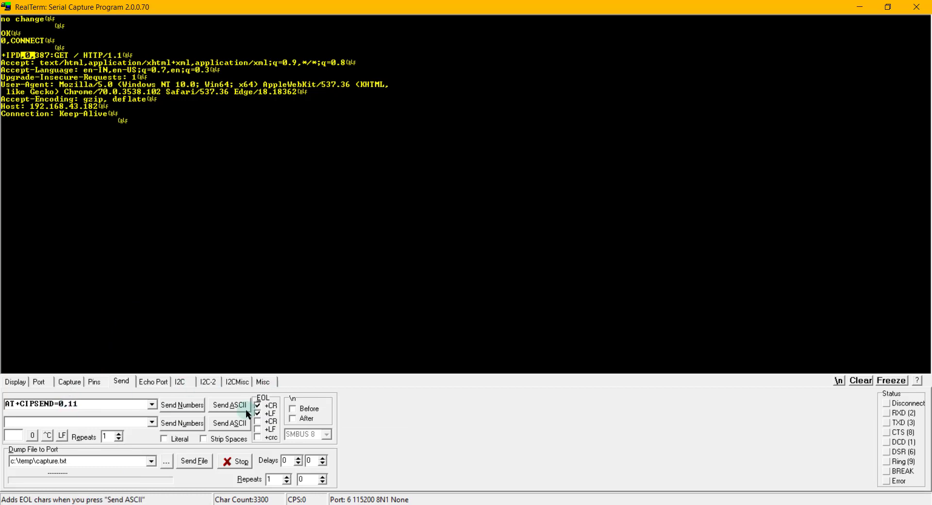
left_click(229, 405)
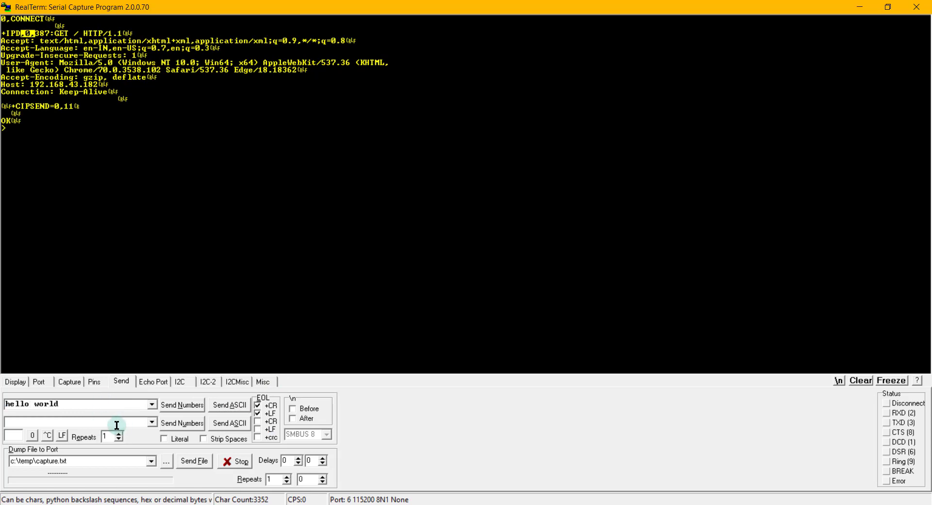
mouse_move(231, 408)
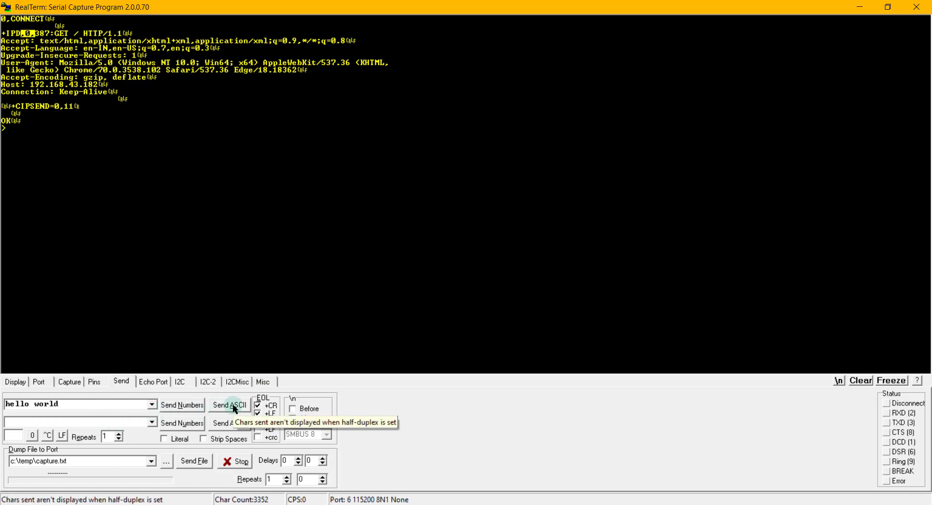
left_click(229, 404)
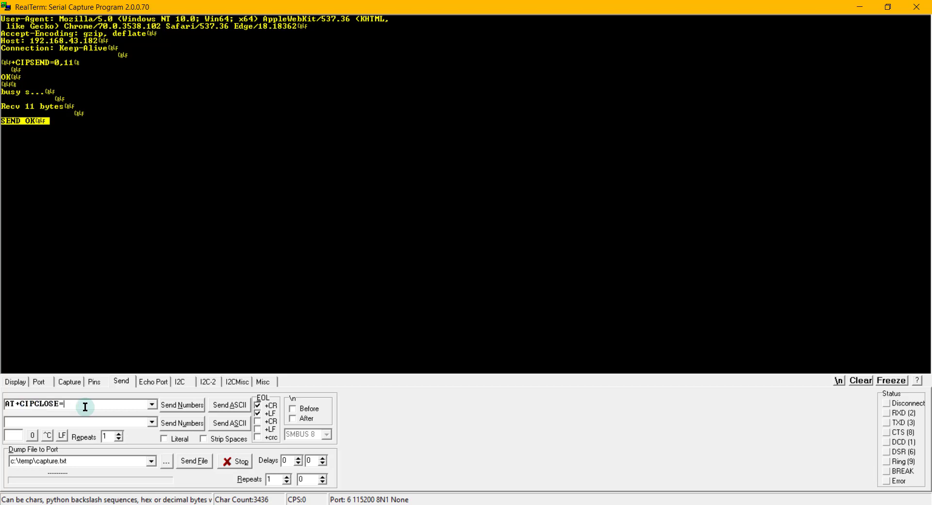
Step: Send AT+CIPCLOSE=0 to close the browser's connection 0
left_click(230, 404)
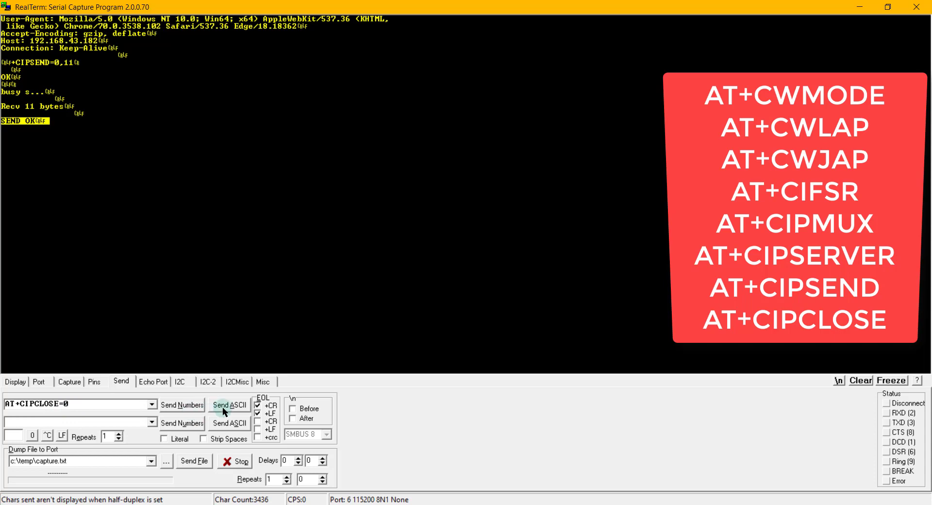
left_click(229, 405)
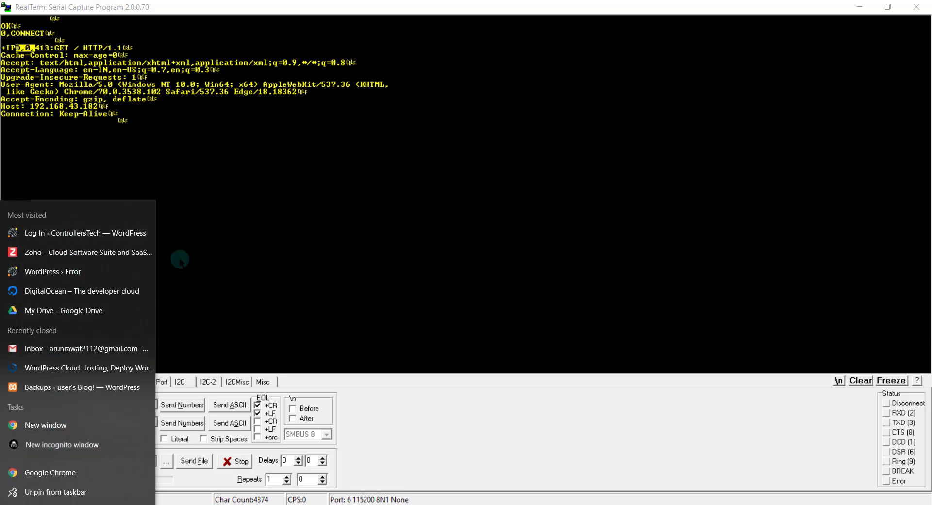
Step: Open a new Chrome incognito window pointed at the ESP8266 server 192.168.43.182
left_click(62, 444)
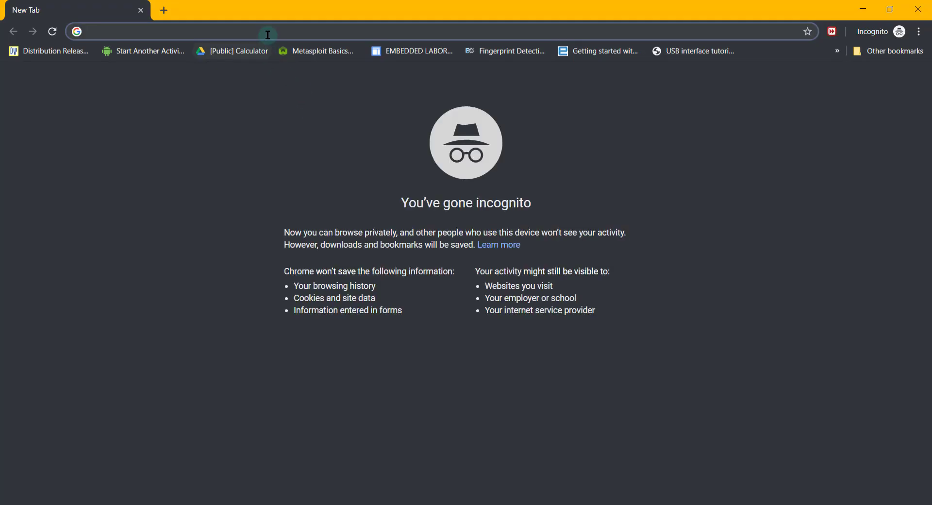
type("192.168.43.182")
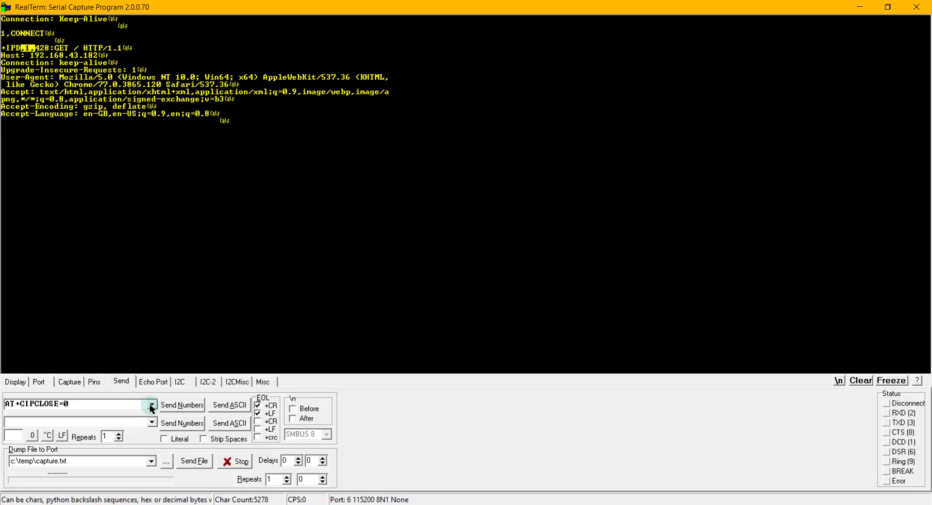
Step: Send AT+CIPSEND=1,12 followed by the 12-byte 'hello chrome' message to connection 1
left_click(150, 404)
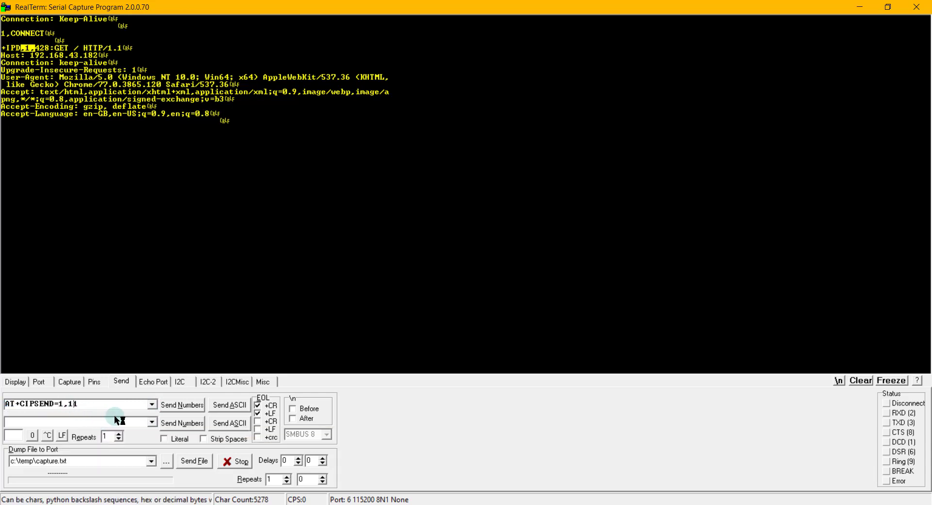
type("2")
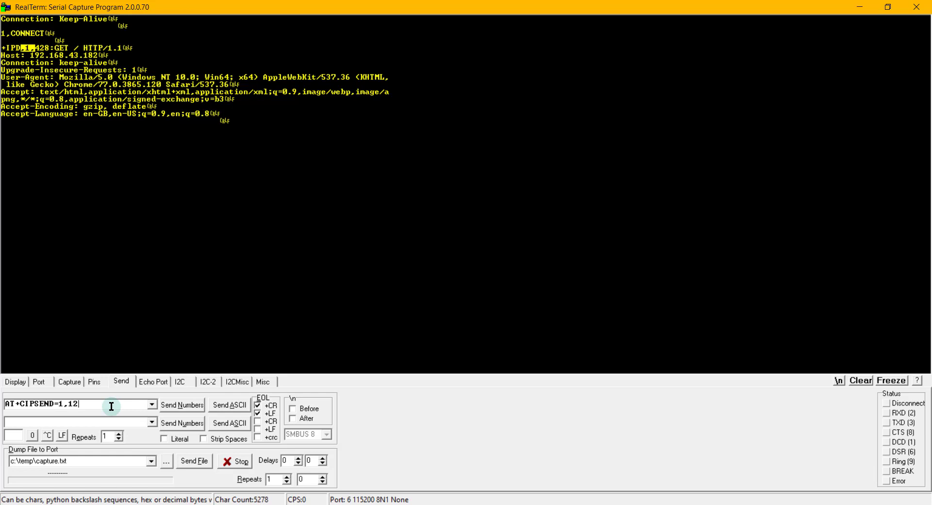
left_click(229, 404)
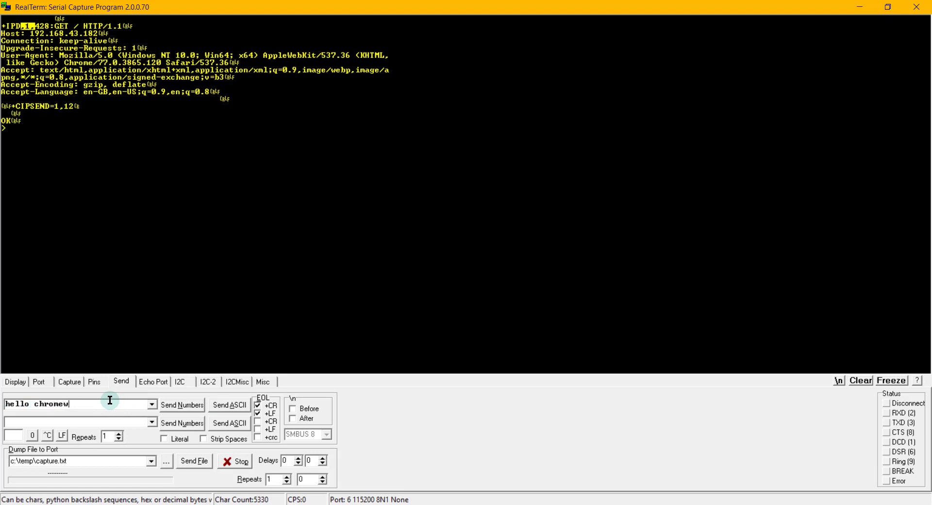
left_click(229, 405)
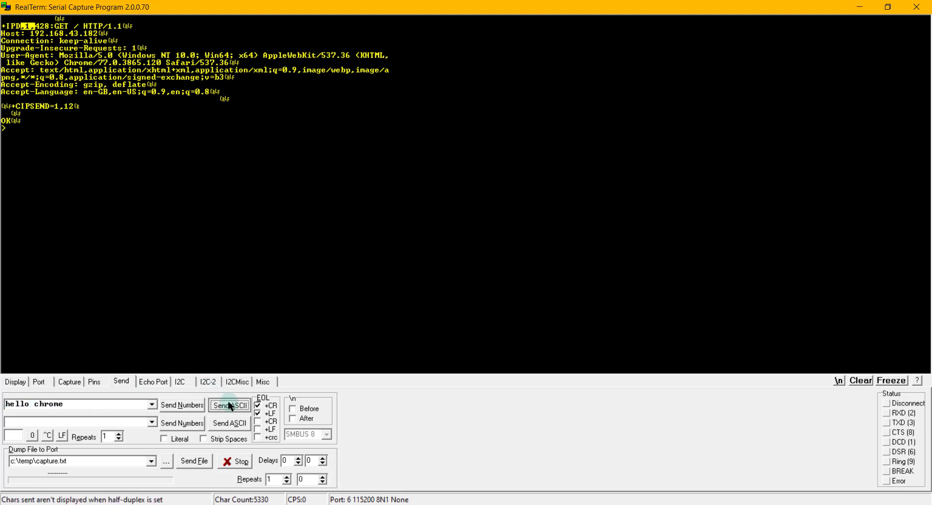
left_click(229, 405)
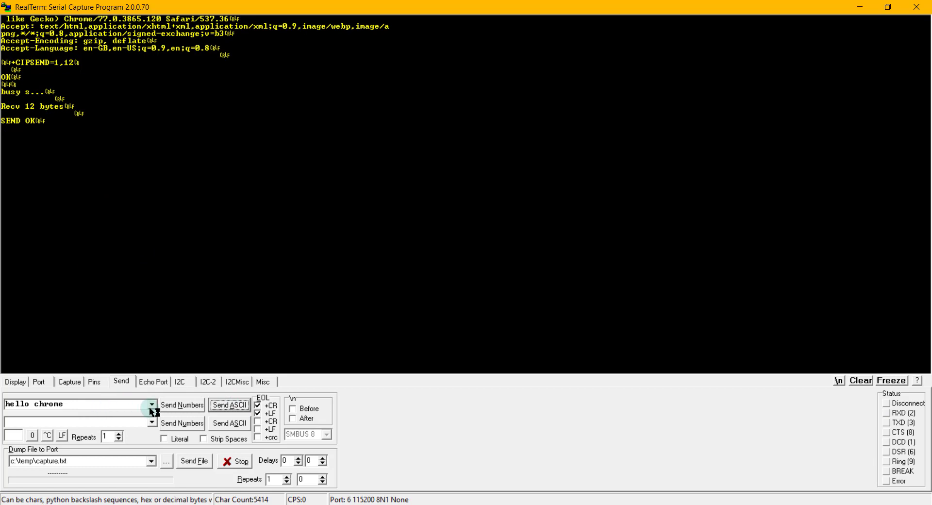
Step: Close connection 0 by sending AT+CIPCLOSE=0 from the command history
left_click(151, 404)
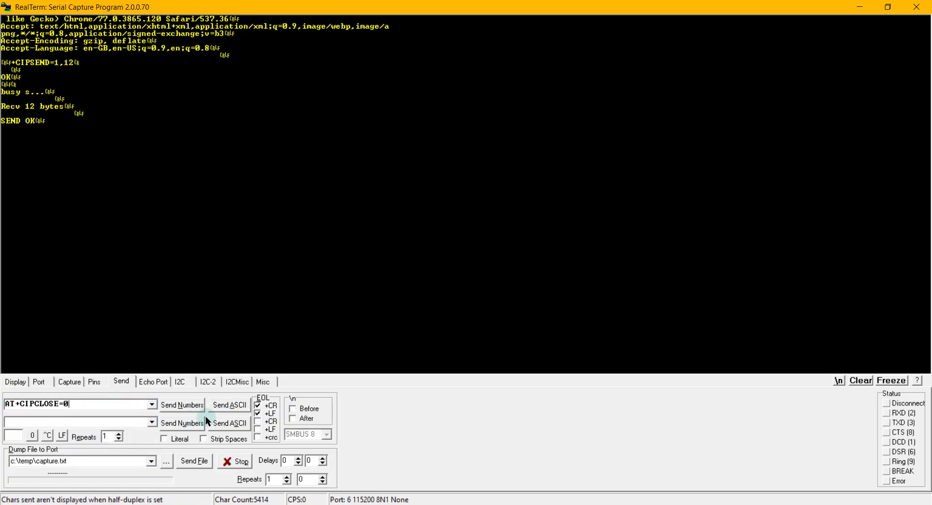
left_click(229, 405)
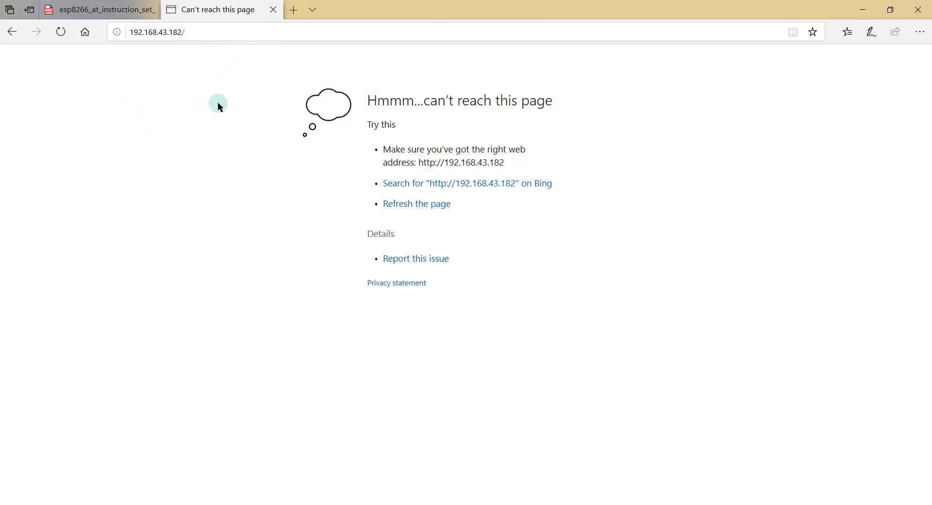
Step: Check the Edge tab for 192.168.43.182 now shows the page can't be reached
left_click(157, 32)
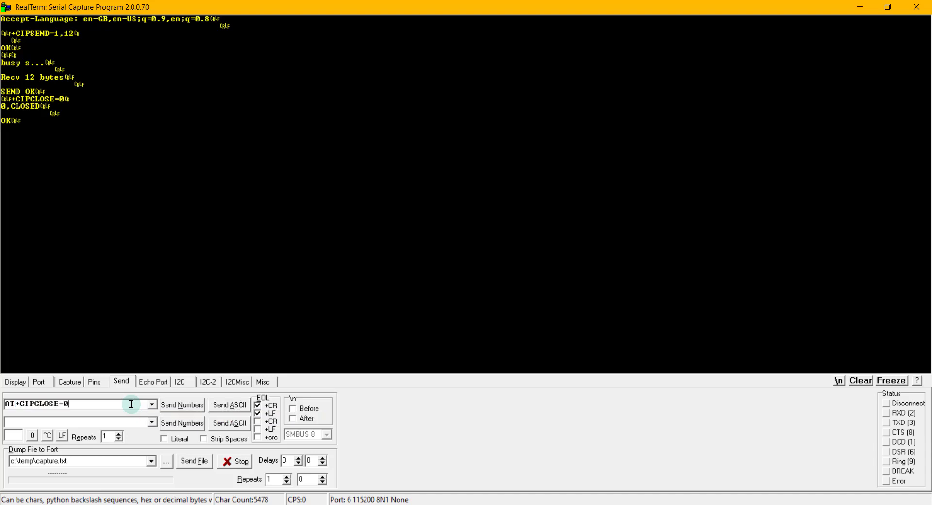
Step: Send AT+CIPCLOSE=1 to close connection 1, then edit the command field to AT+CIPSTATUS
left_click(230, 404)
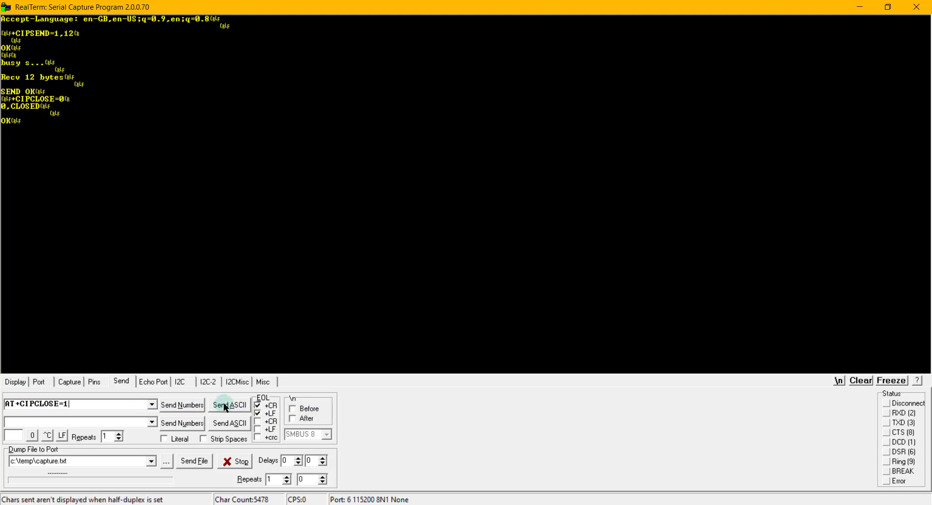
left_click(230, 404)
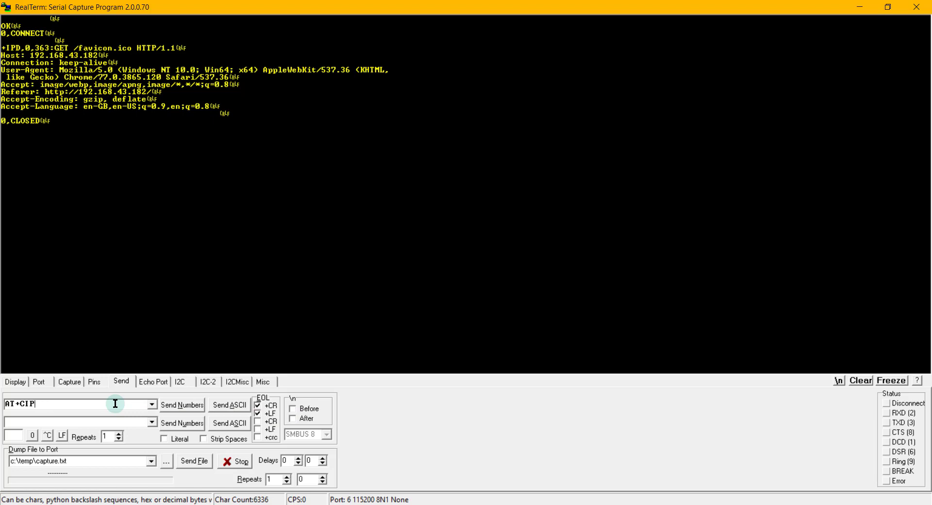
type("STATUS")
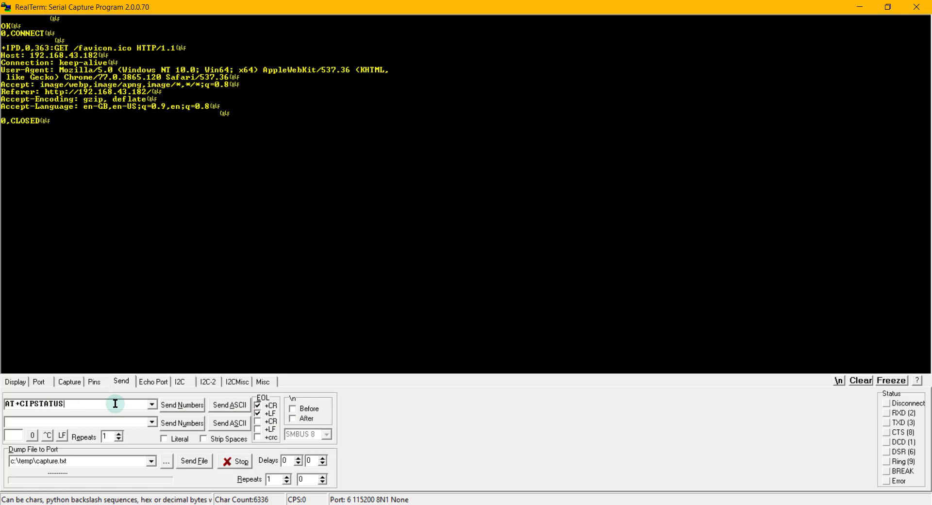
left_click(229, 404)
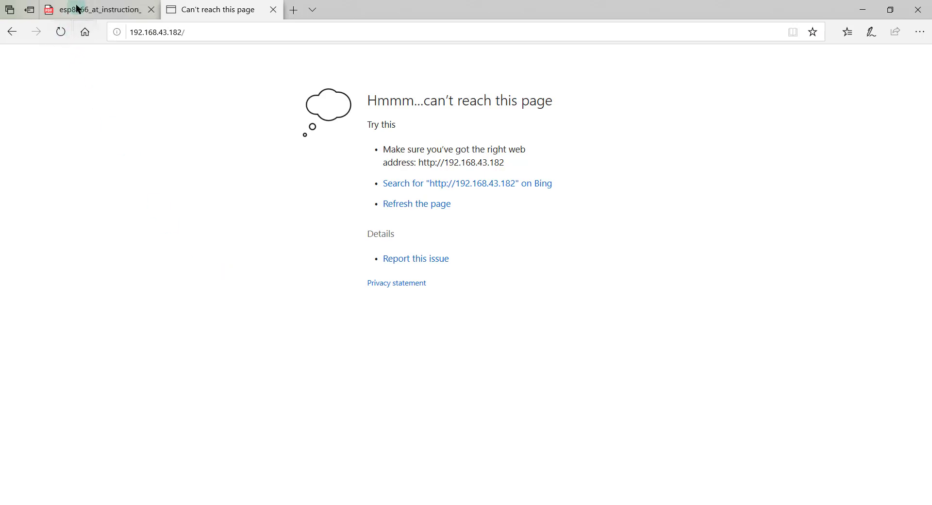
Step: Bring up section 5.2.1 AT+CIPSTATUS in the ESP8266 AT manual PDF and select the server parameter text
left_click(98, 10)
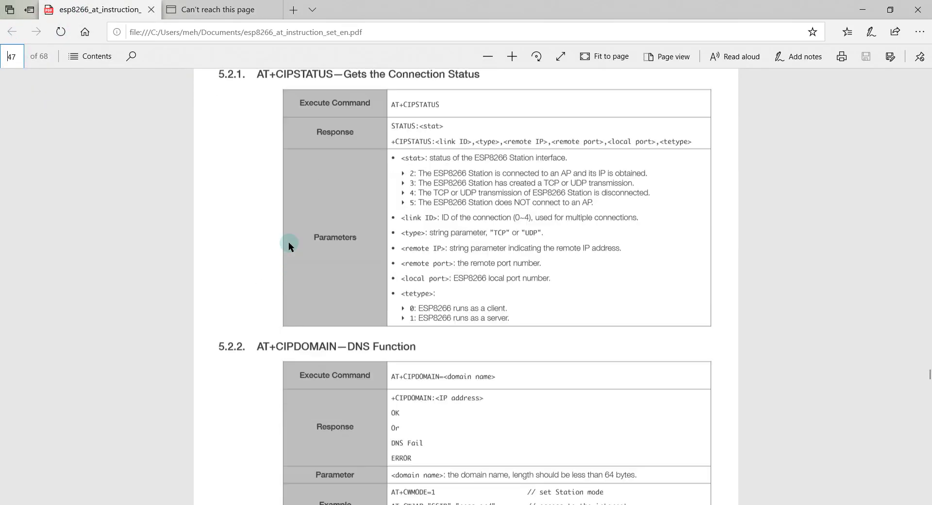
scroll("up", 3)
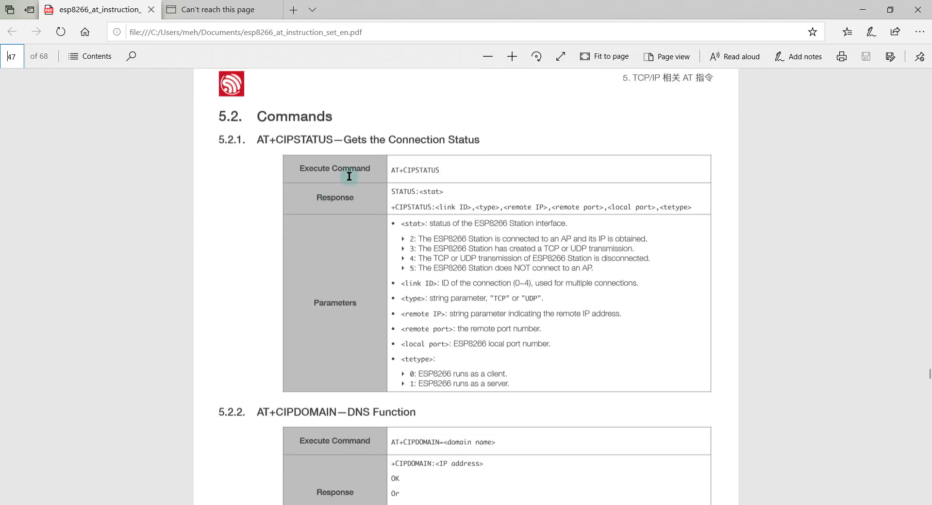
mouse_move(508, 379)
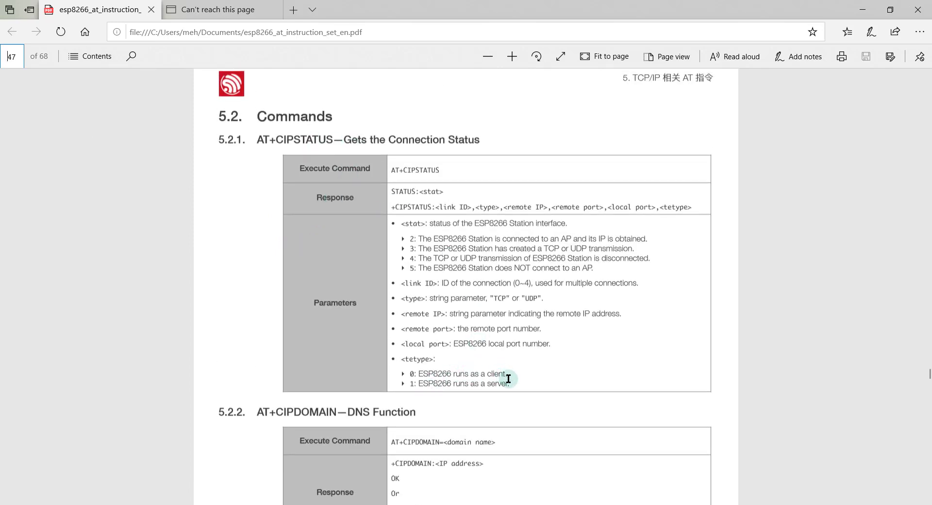
double_click(467, 384)
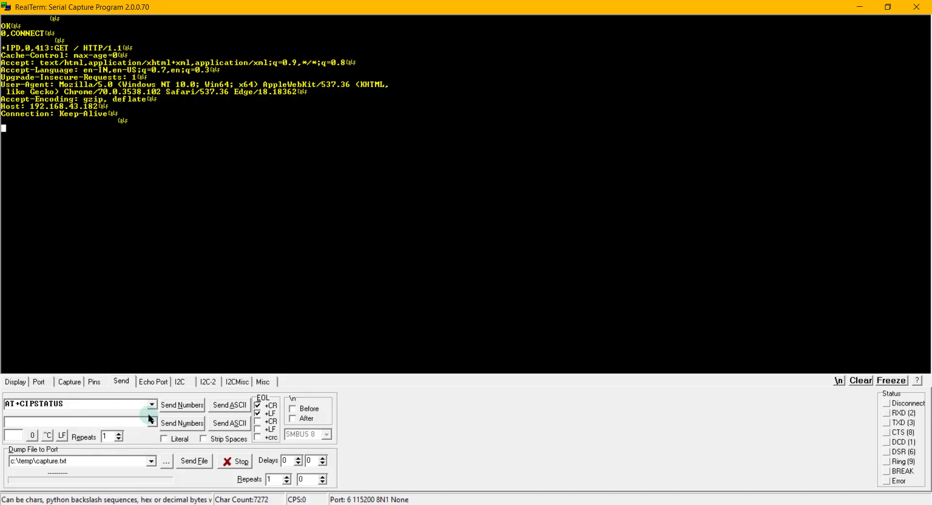
Step: Query connection status with AT+CIPSTATUS, then send AT+CIPSEND=0,12 for connection 0
left_click(228, 405)
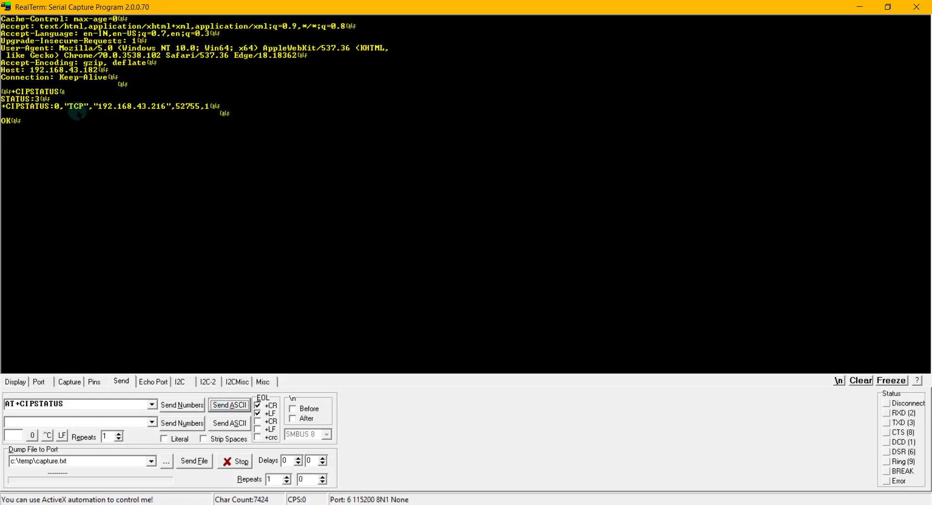
mouse_move(193, 110)
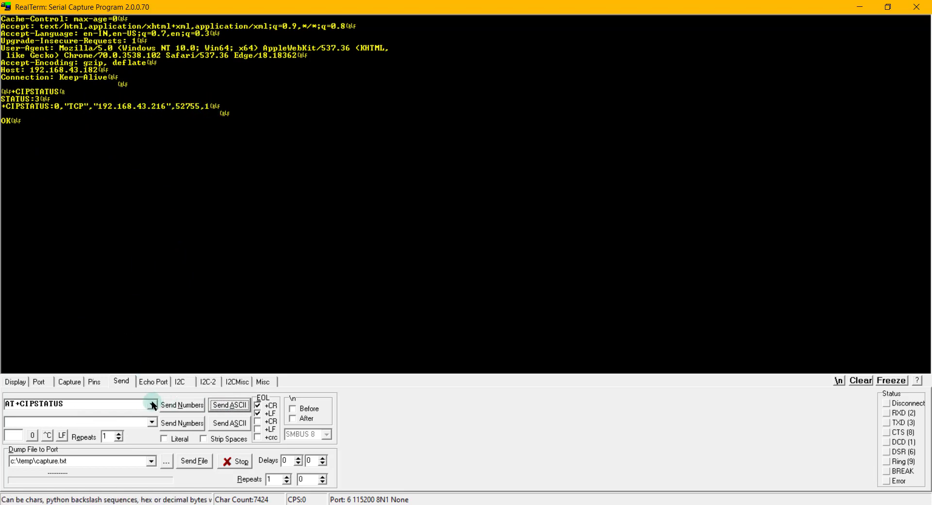
left_click(153, 403)
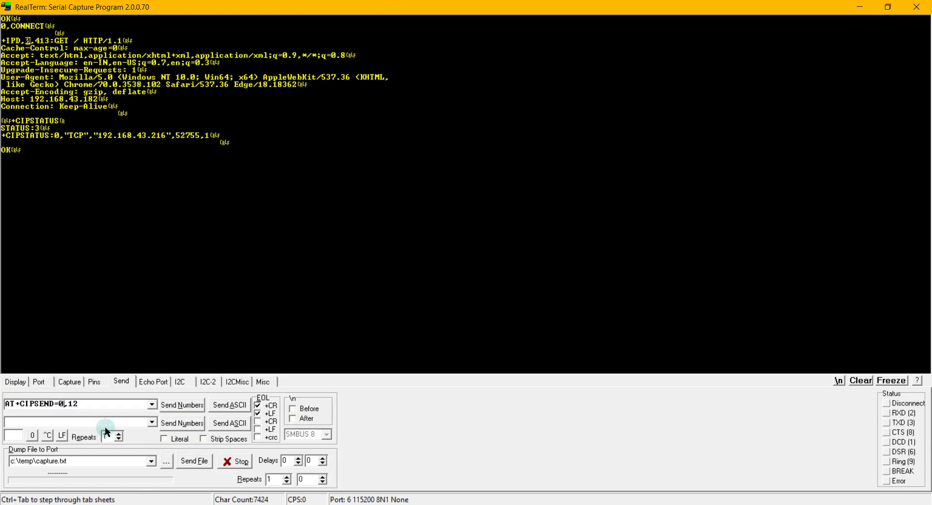
left_click(233, 404)
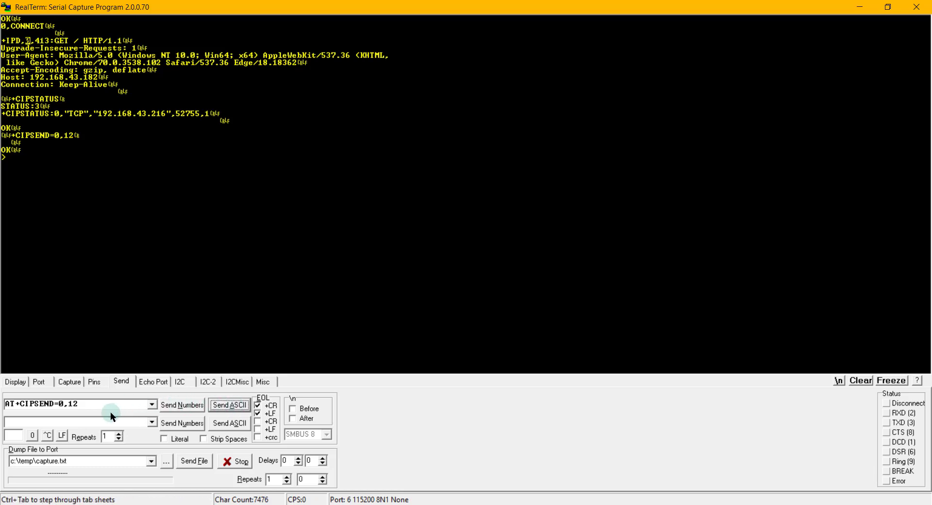
Step: Send the 'hello chrome' message from history as the 12 bytes for connection 0
left_click(151, 404)
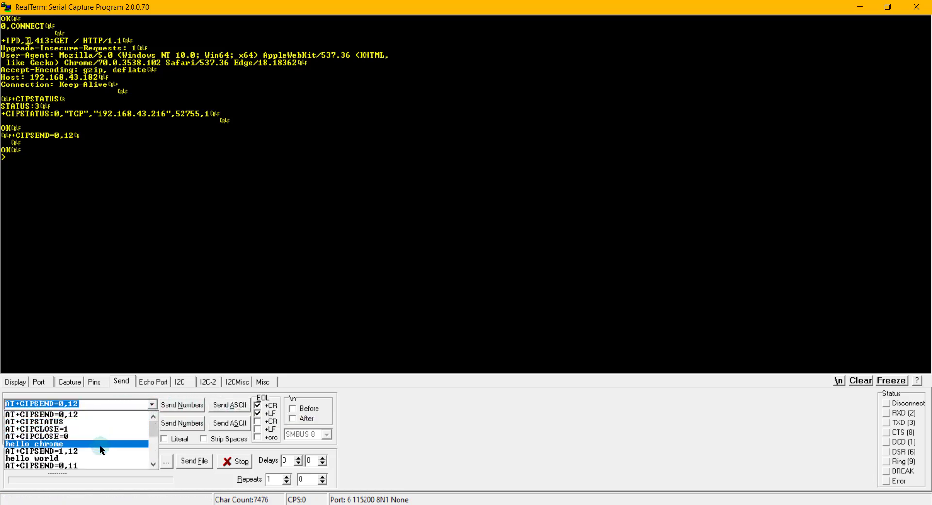
left_click(229, 404)
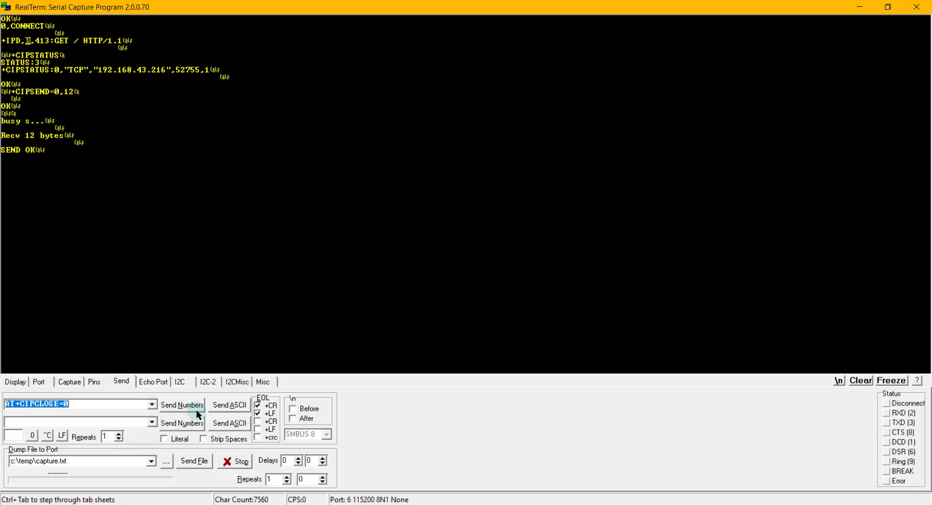
left_click(229, 405)
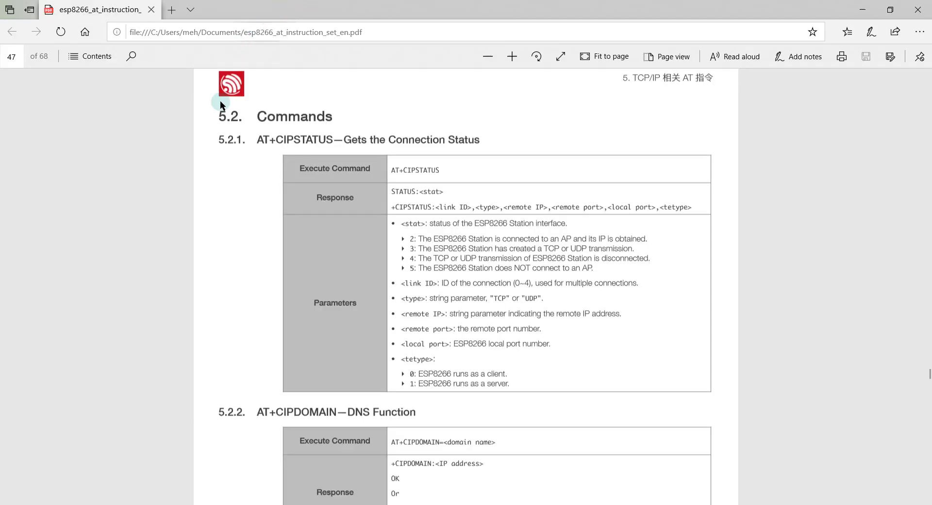
scroll("down", 3)
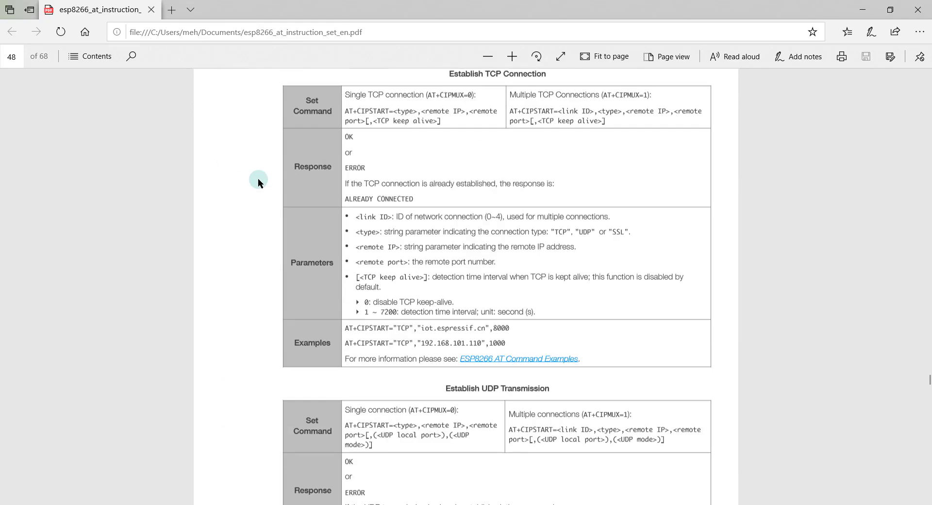
scroll("down", 3)
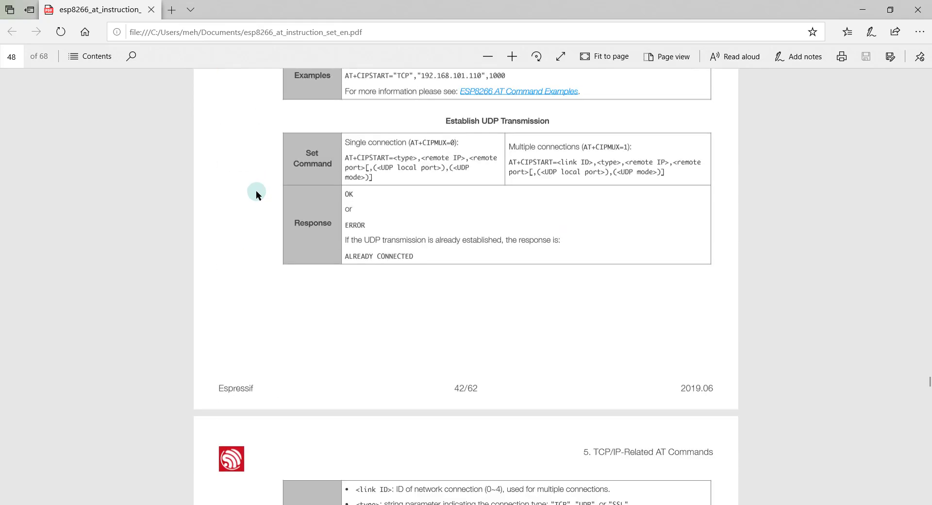
scroll("up", 3)
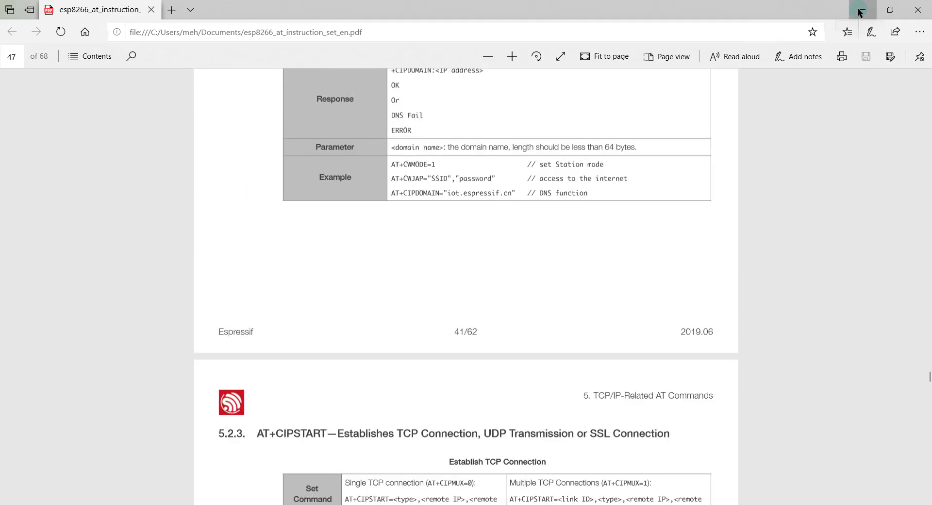